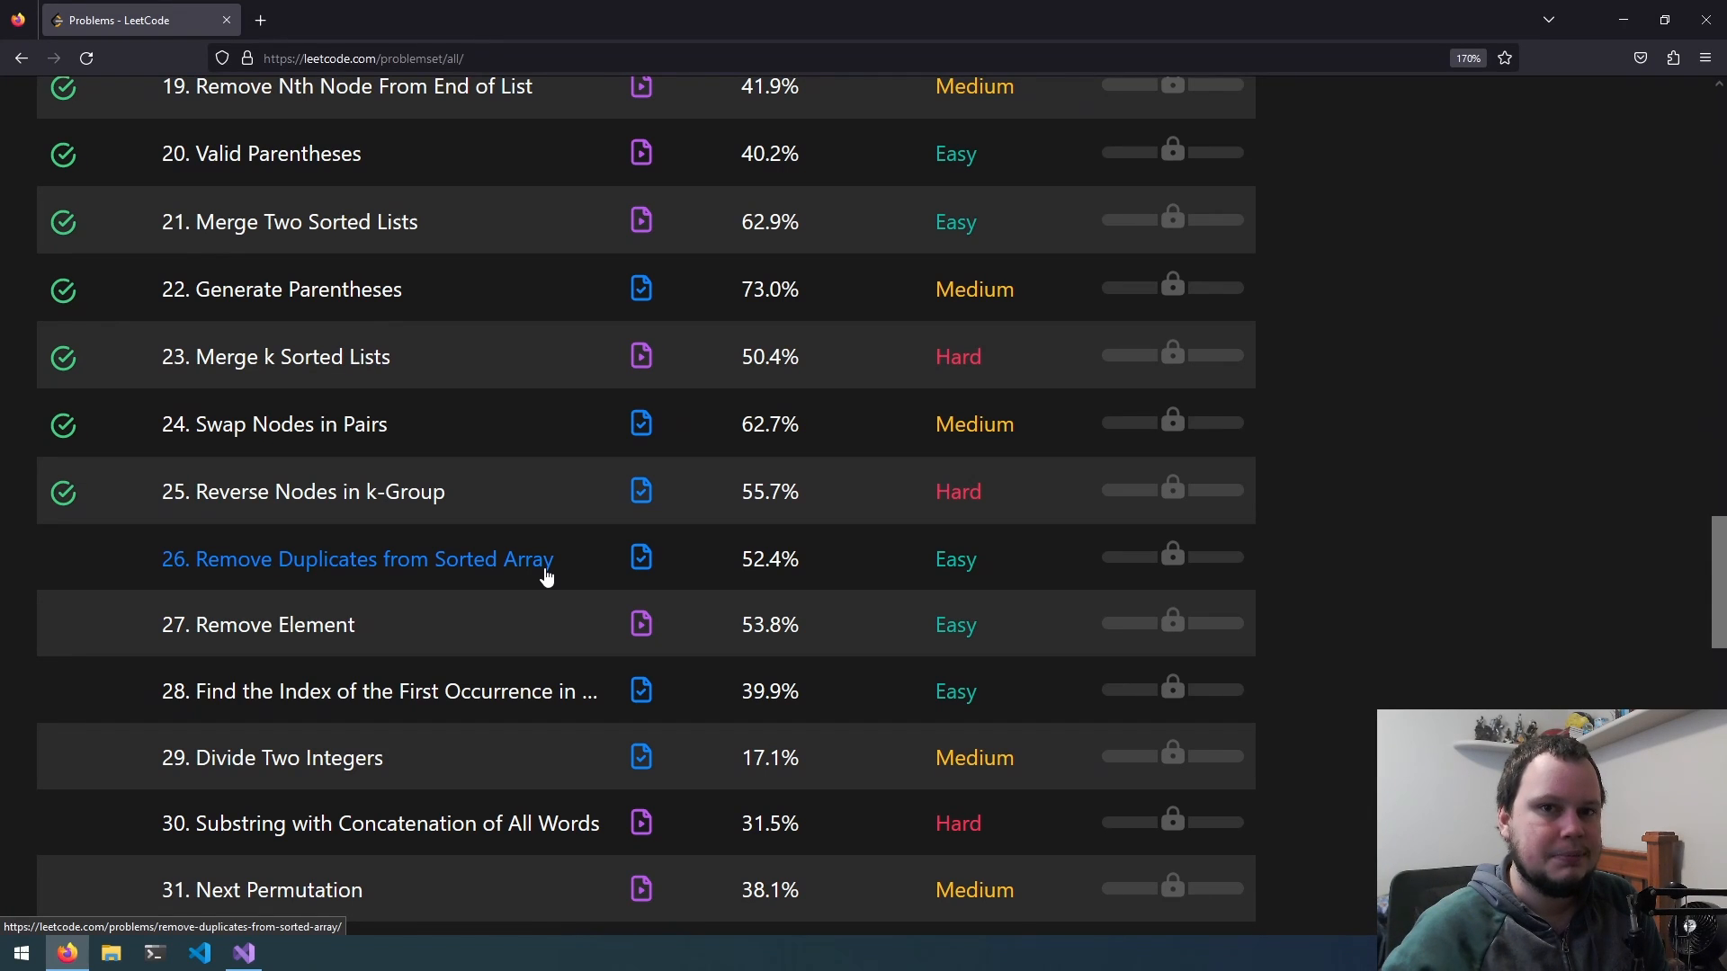
Select problem 26, Remove Duplicates from Sorted Array, from the problem list.
left_click(356, 559)
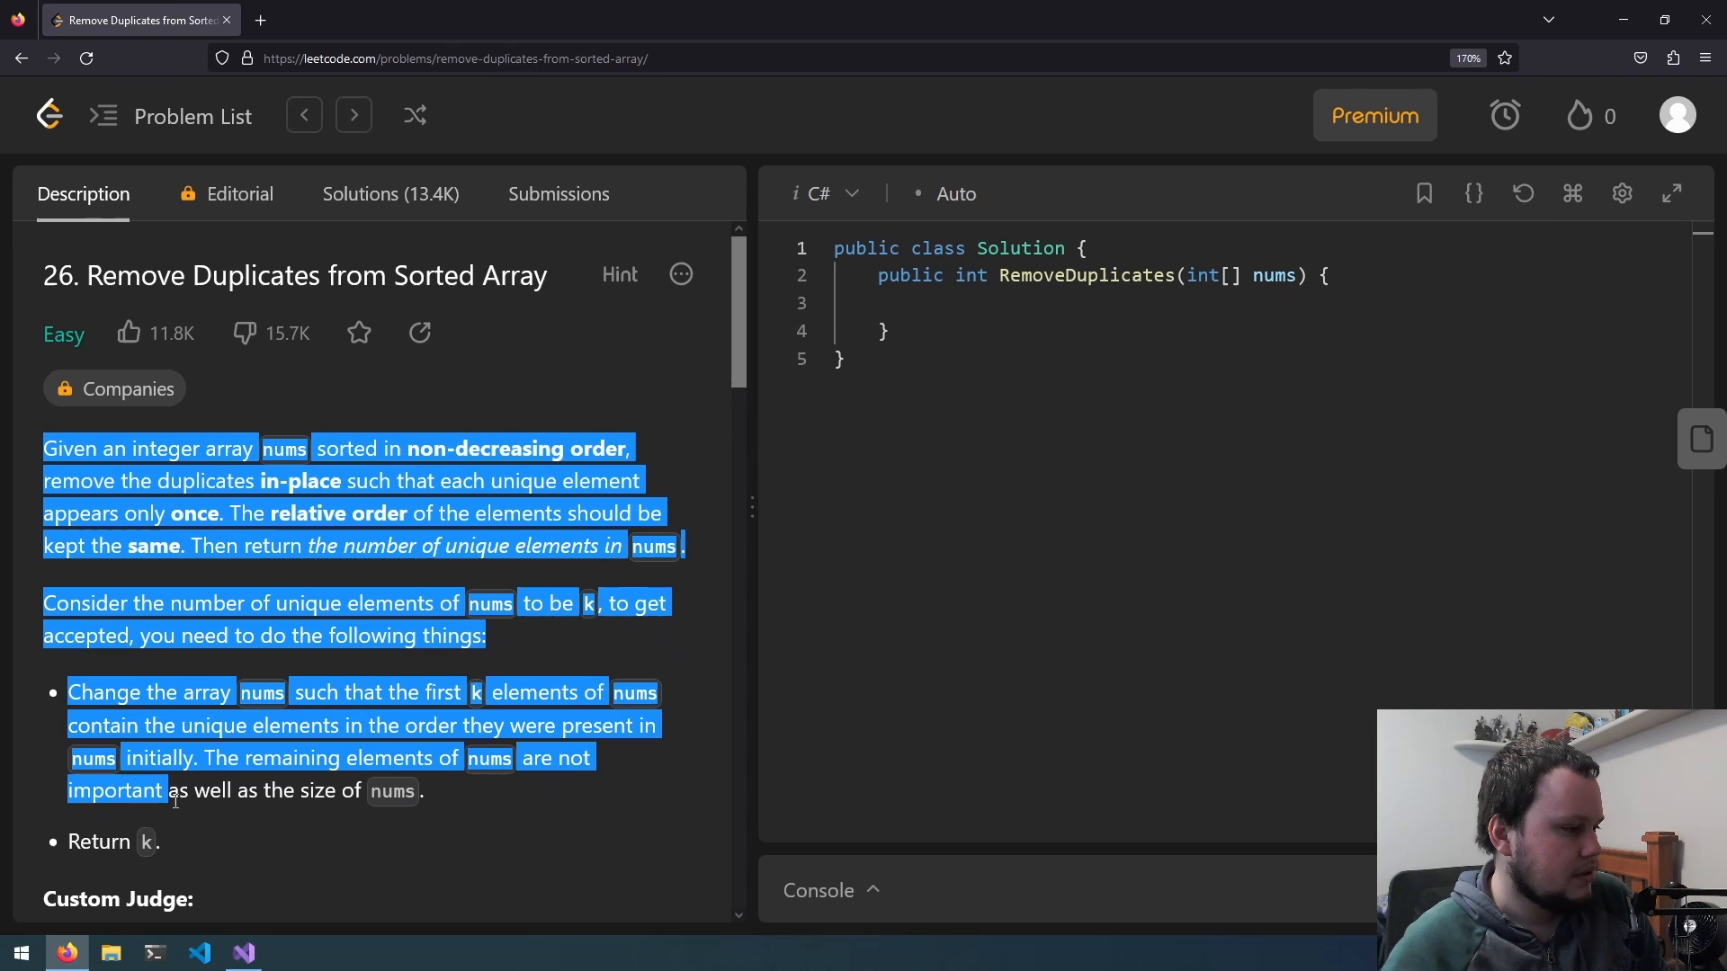
Read through the description, examples and constraints, then switch to the 0026 file in Visual Studio.
scroll("down", 3)
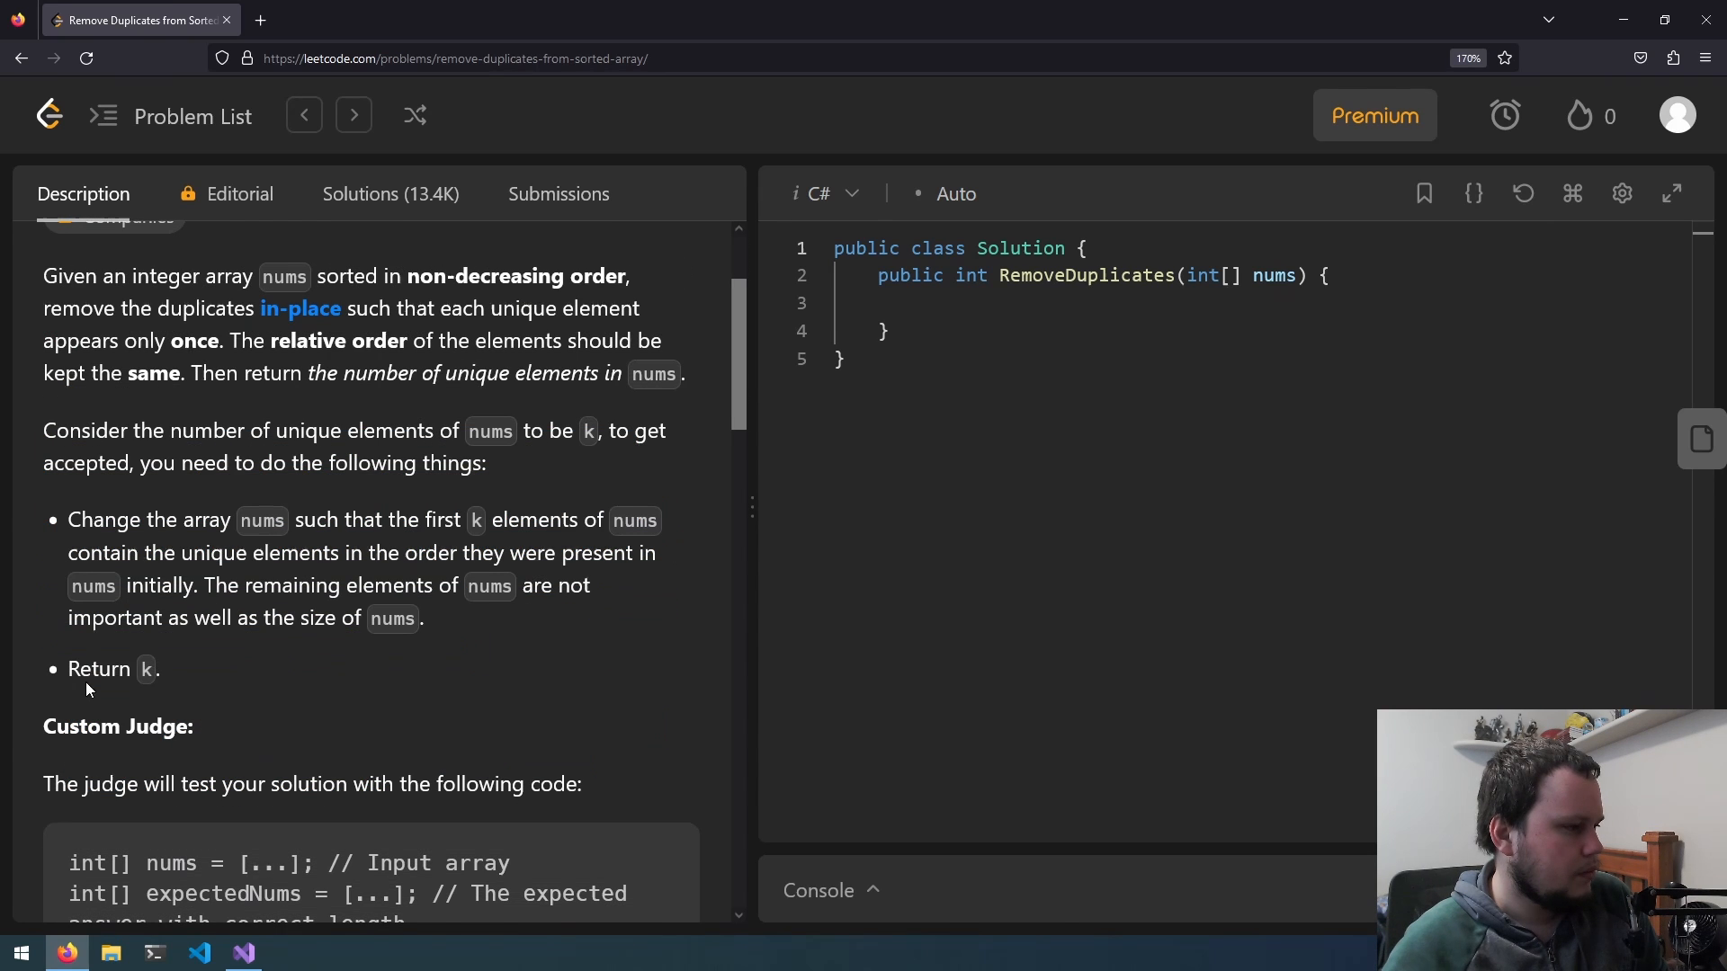
scroll("down", 3)
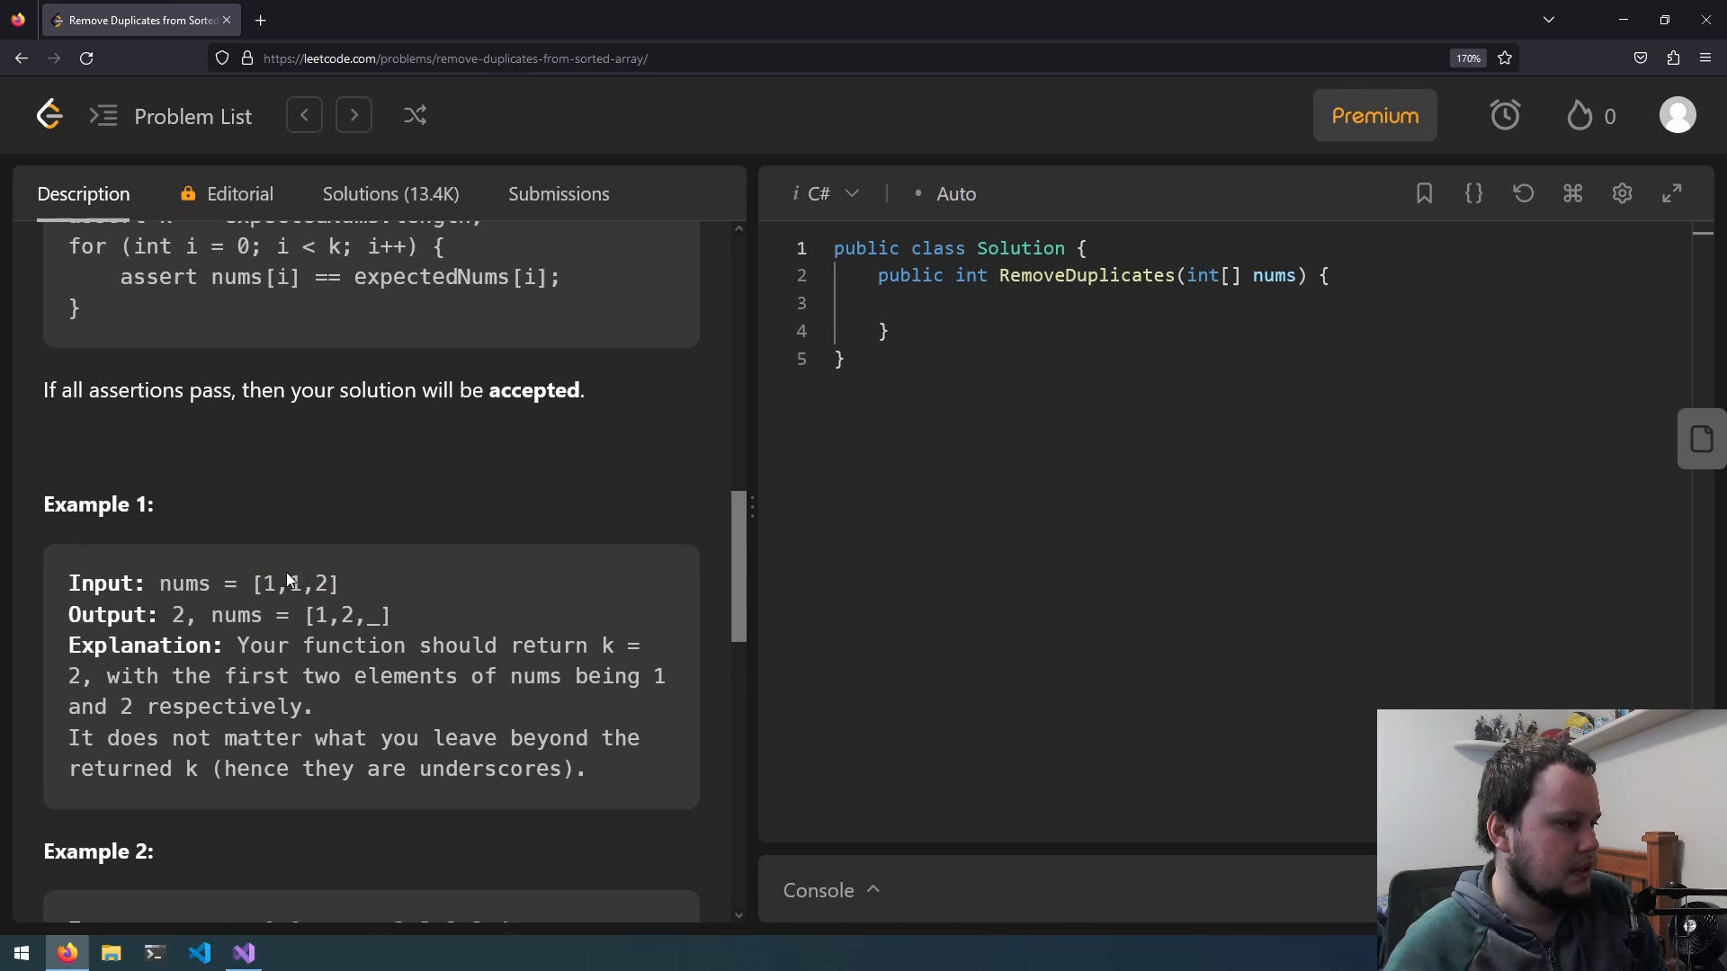
scroll("down", 3)
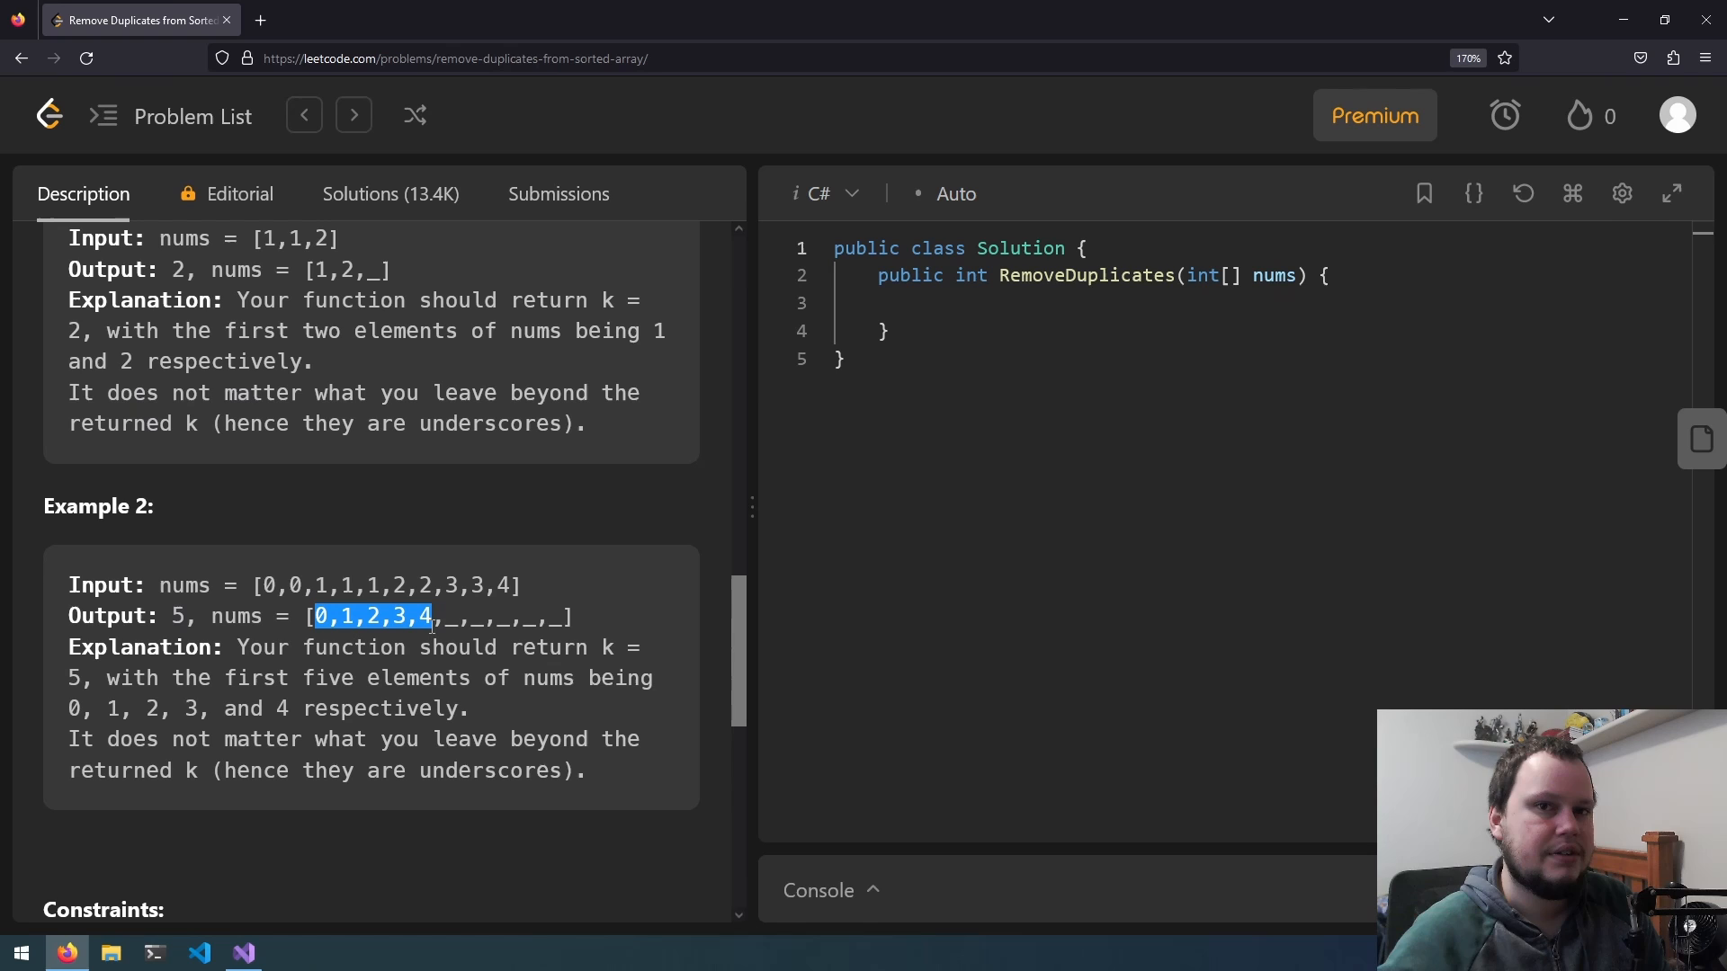
scroll("down", 3)
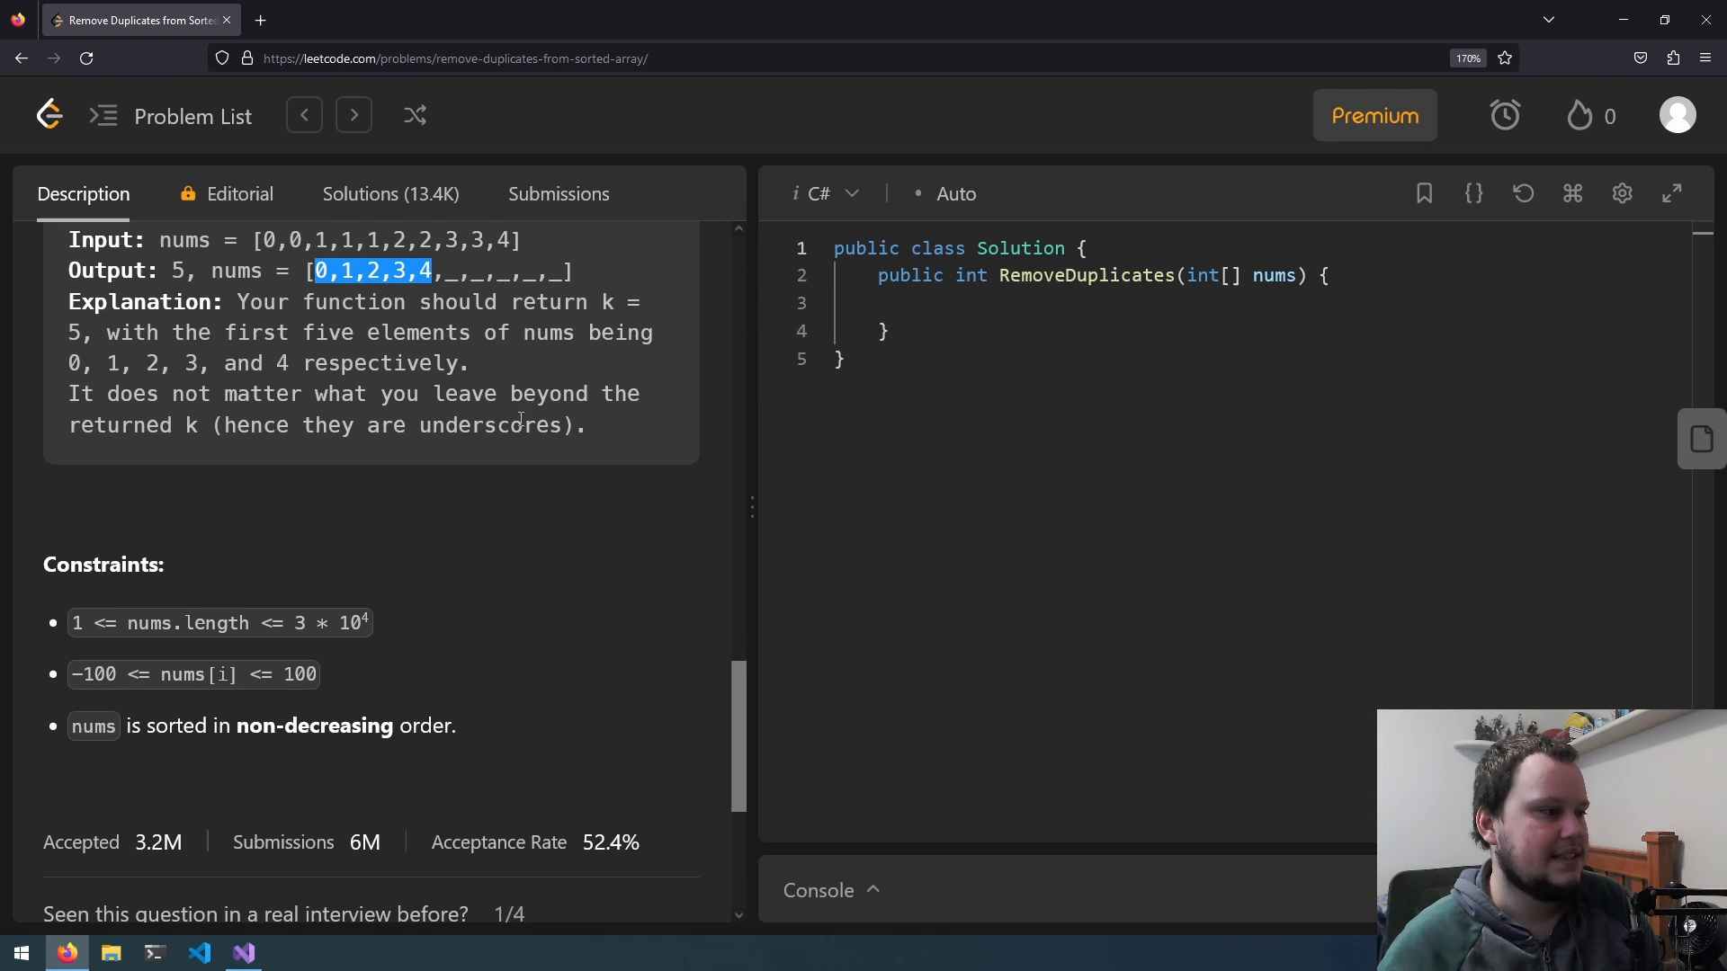
left_click(243, 954)
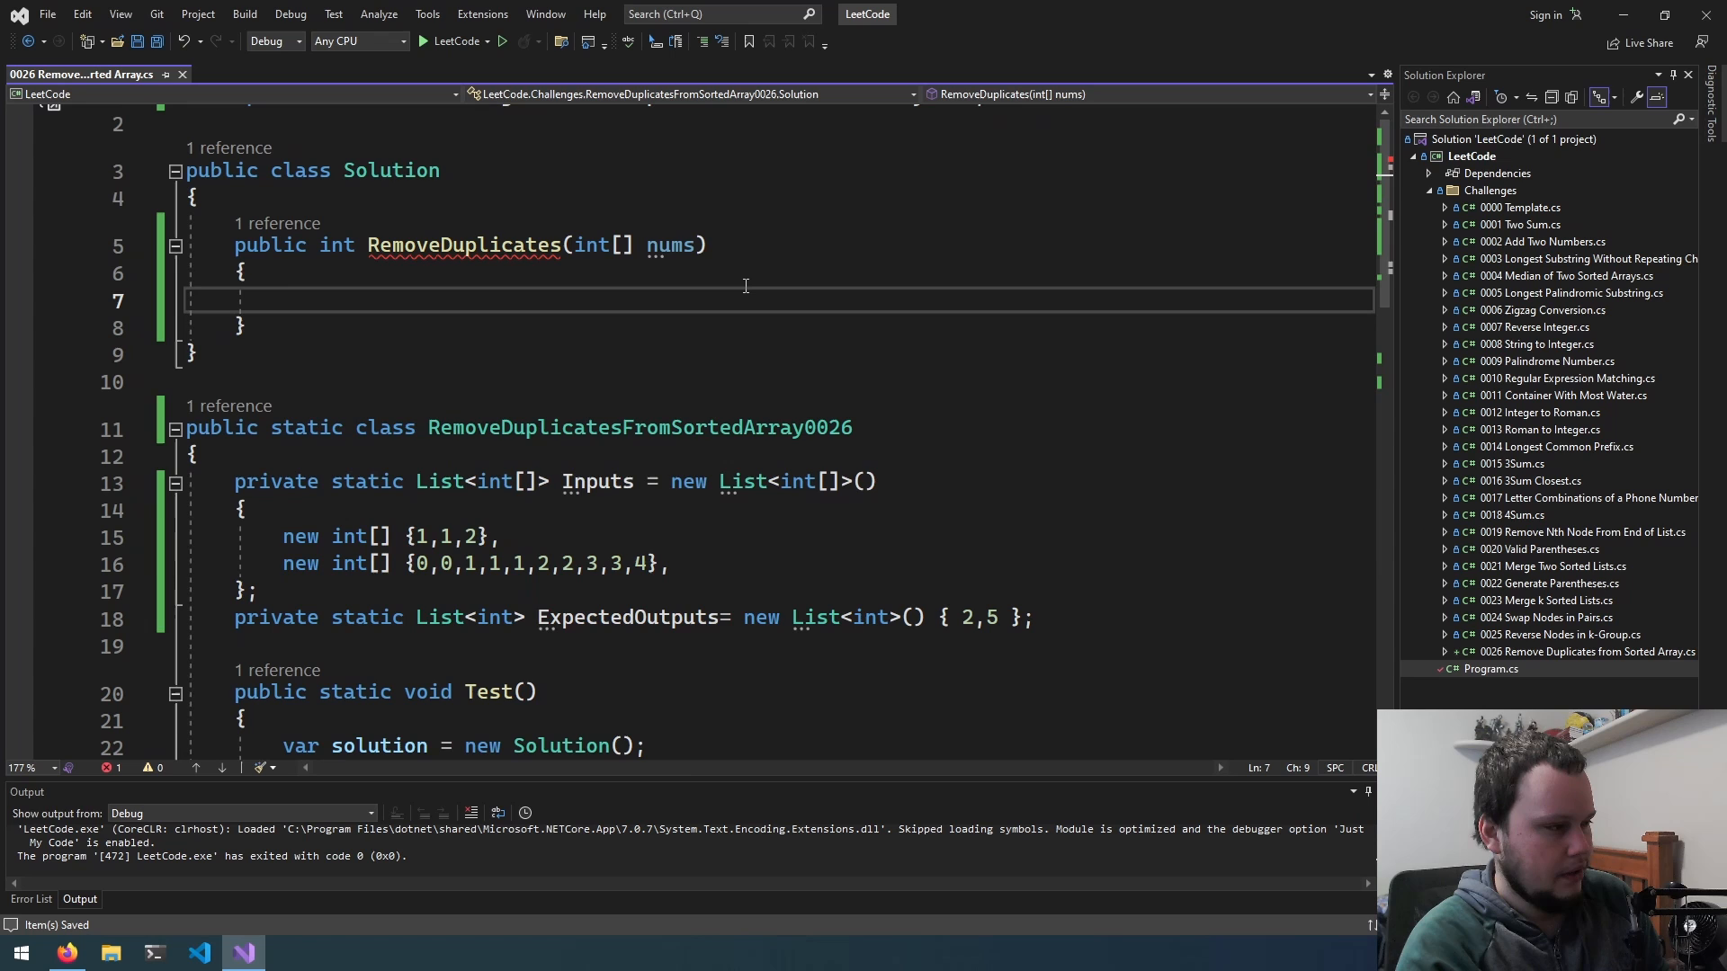
Declare 'int total = 0;' and end the method with 'return total;'.
type("int total")
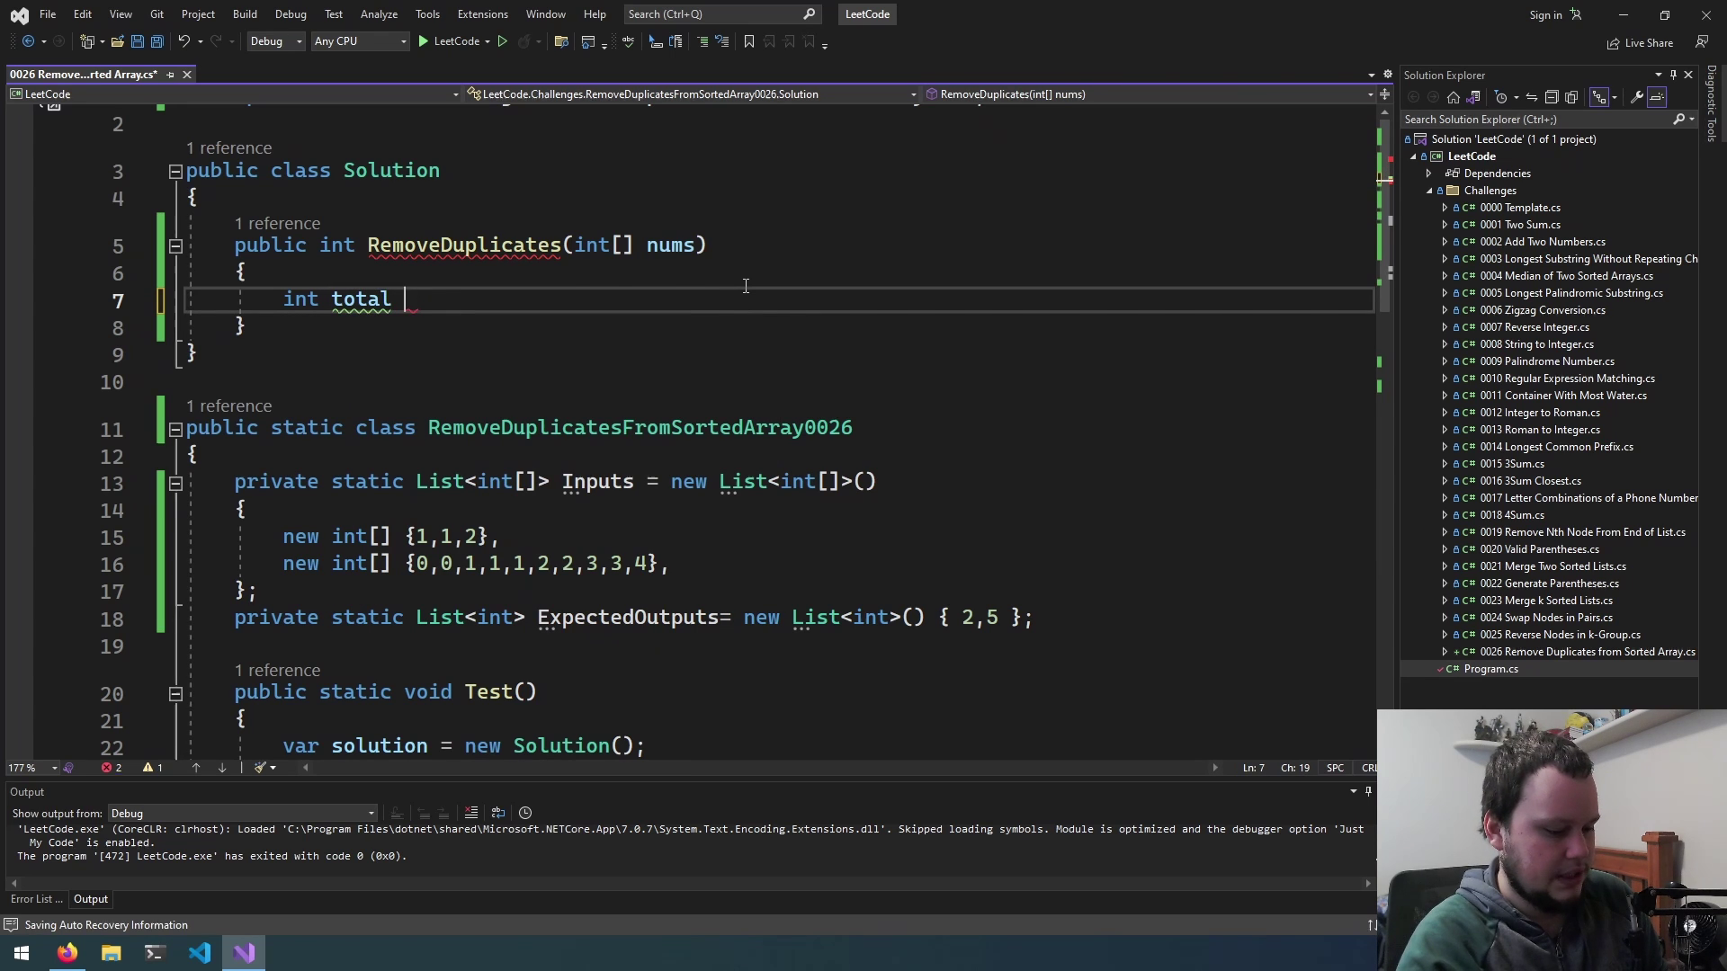
type("= 0;")
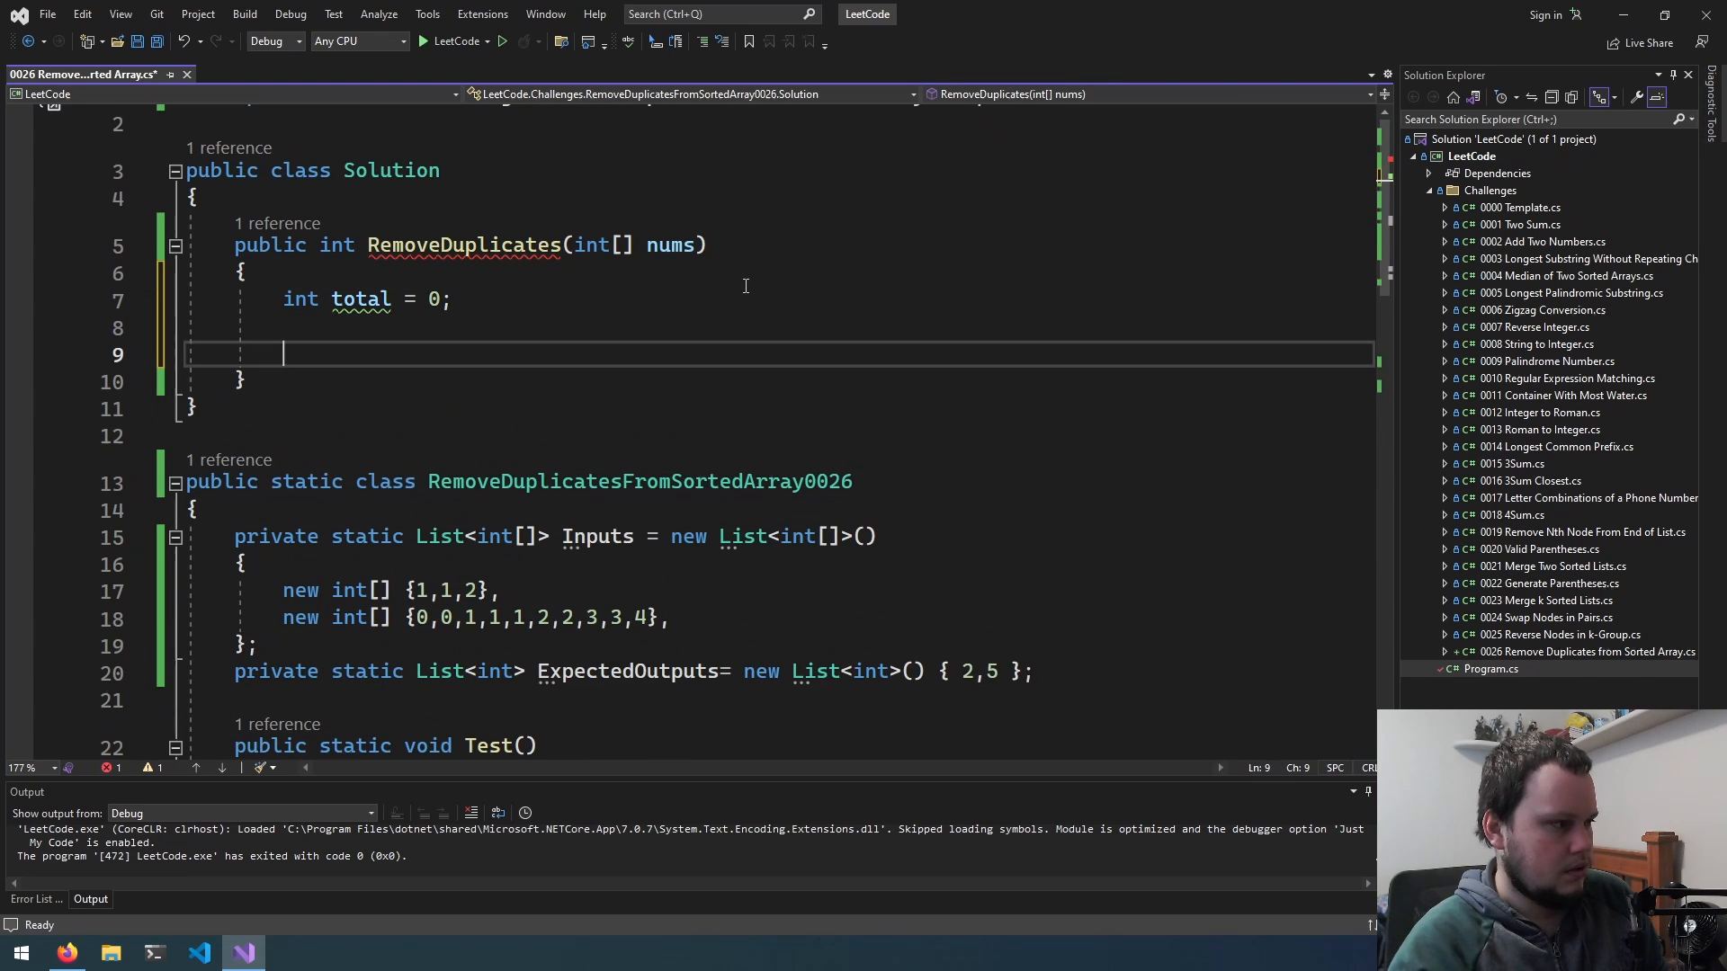
type("return tot")
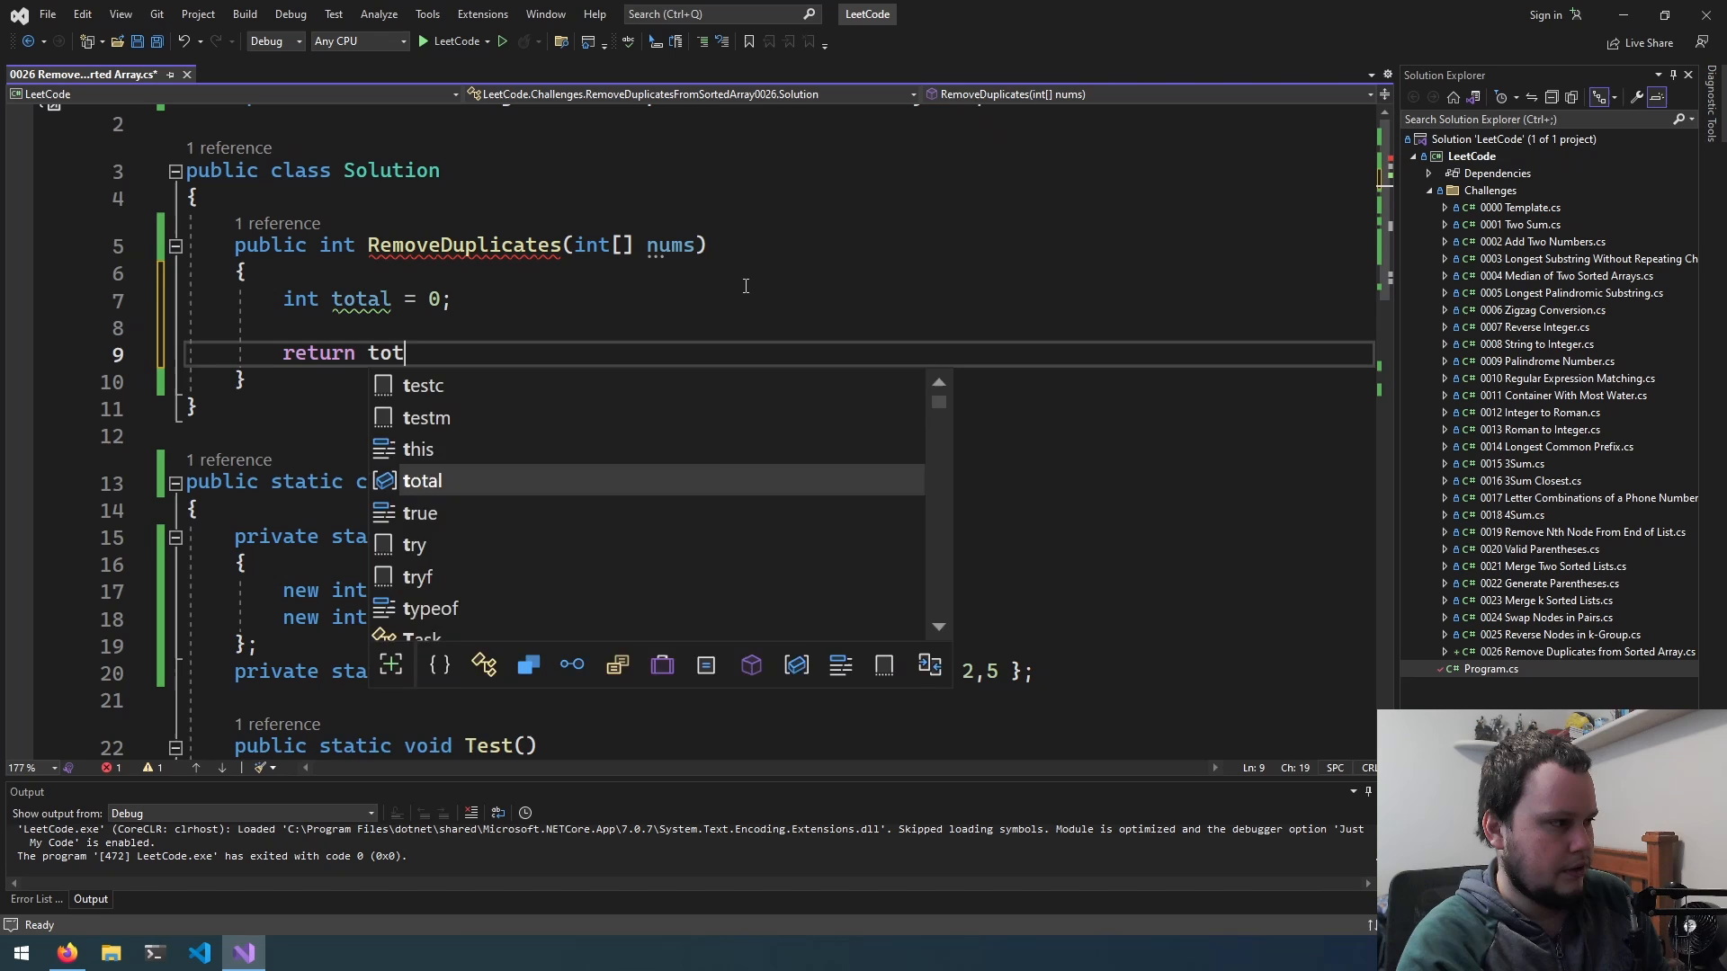
Recheck the problem constraints, noting the -100 lower bound, then return to the code.
left_click(65, 954)
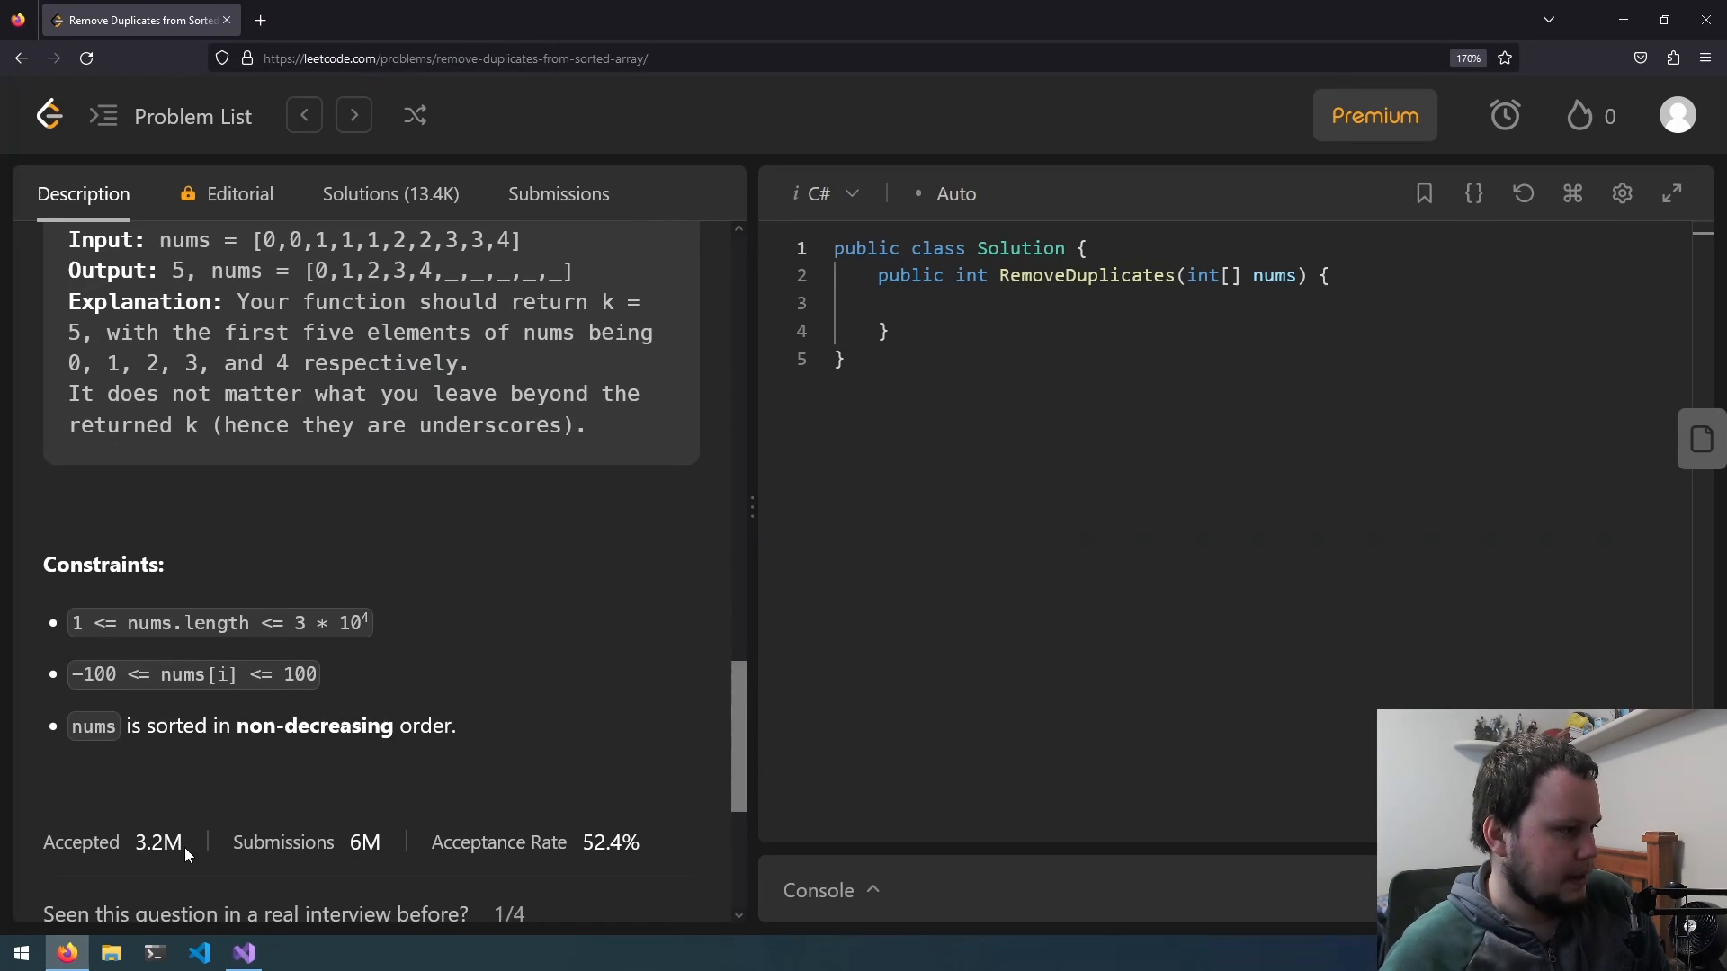
double_click(94, 674)
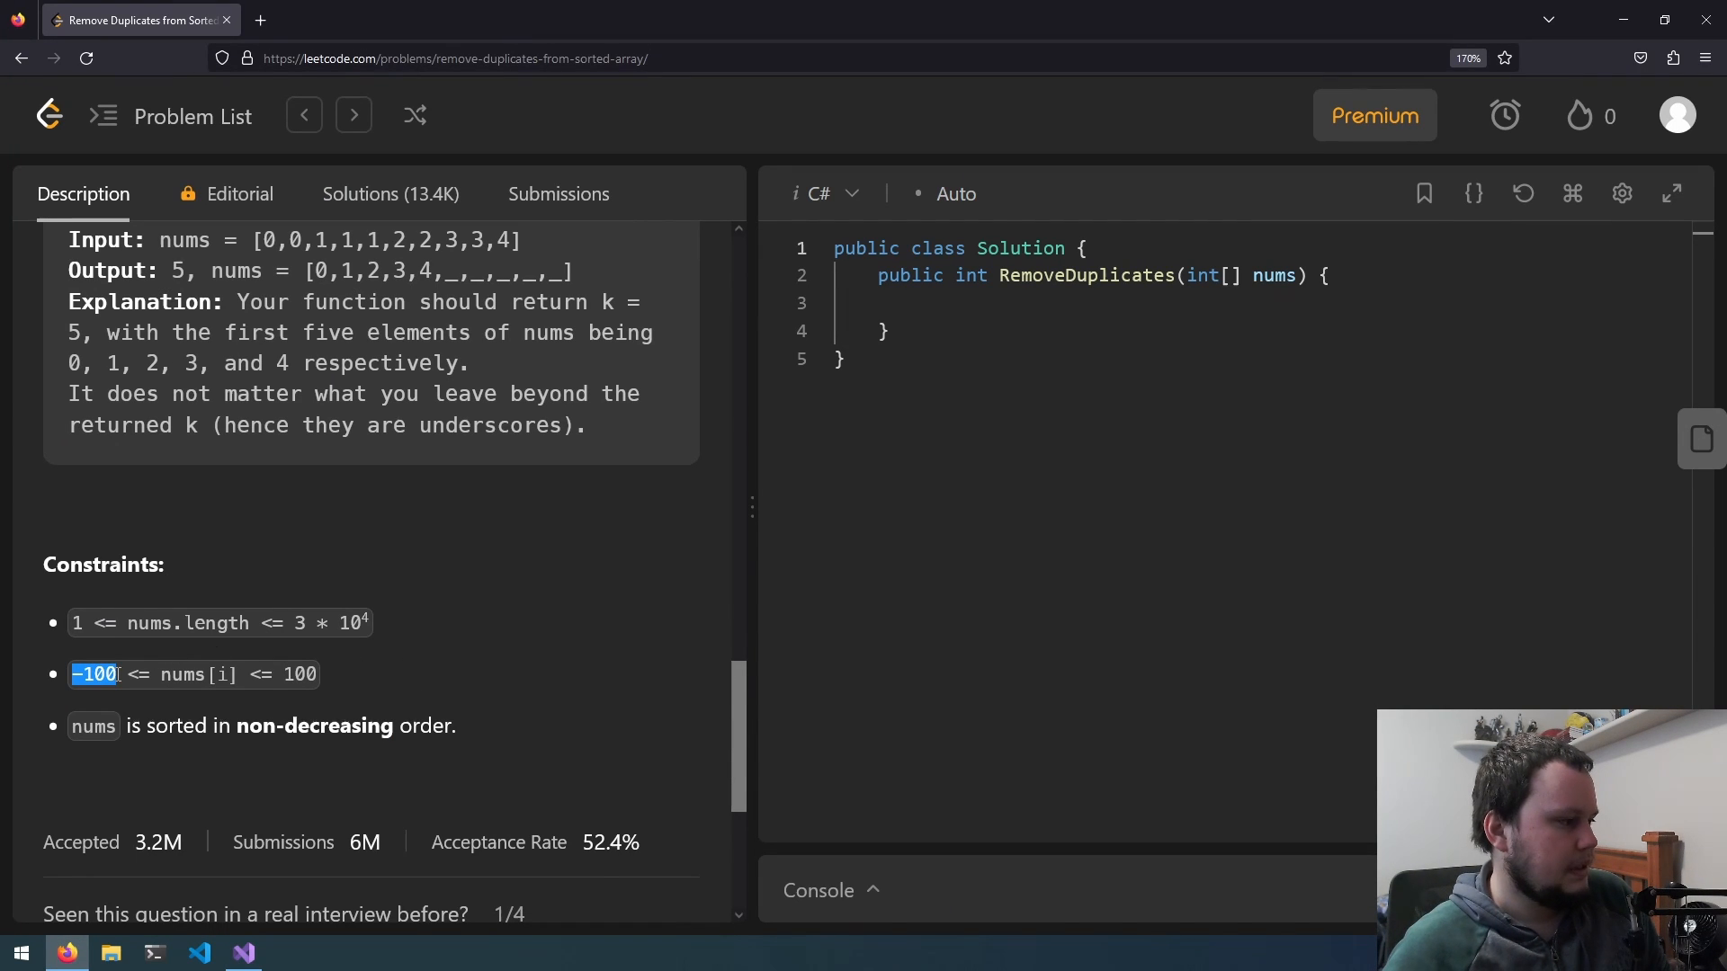
mouse_move(513, 612)
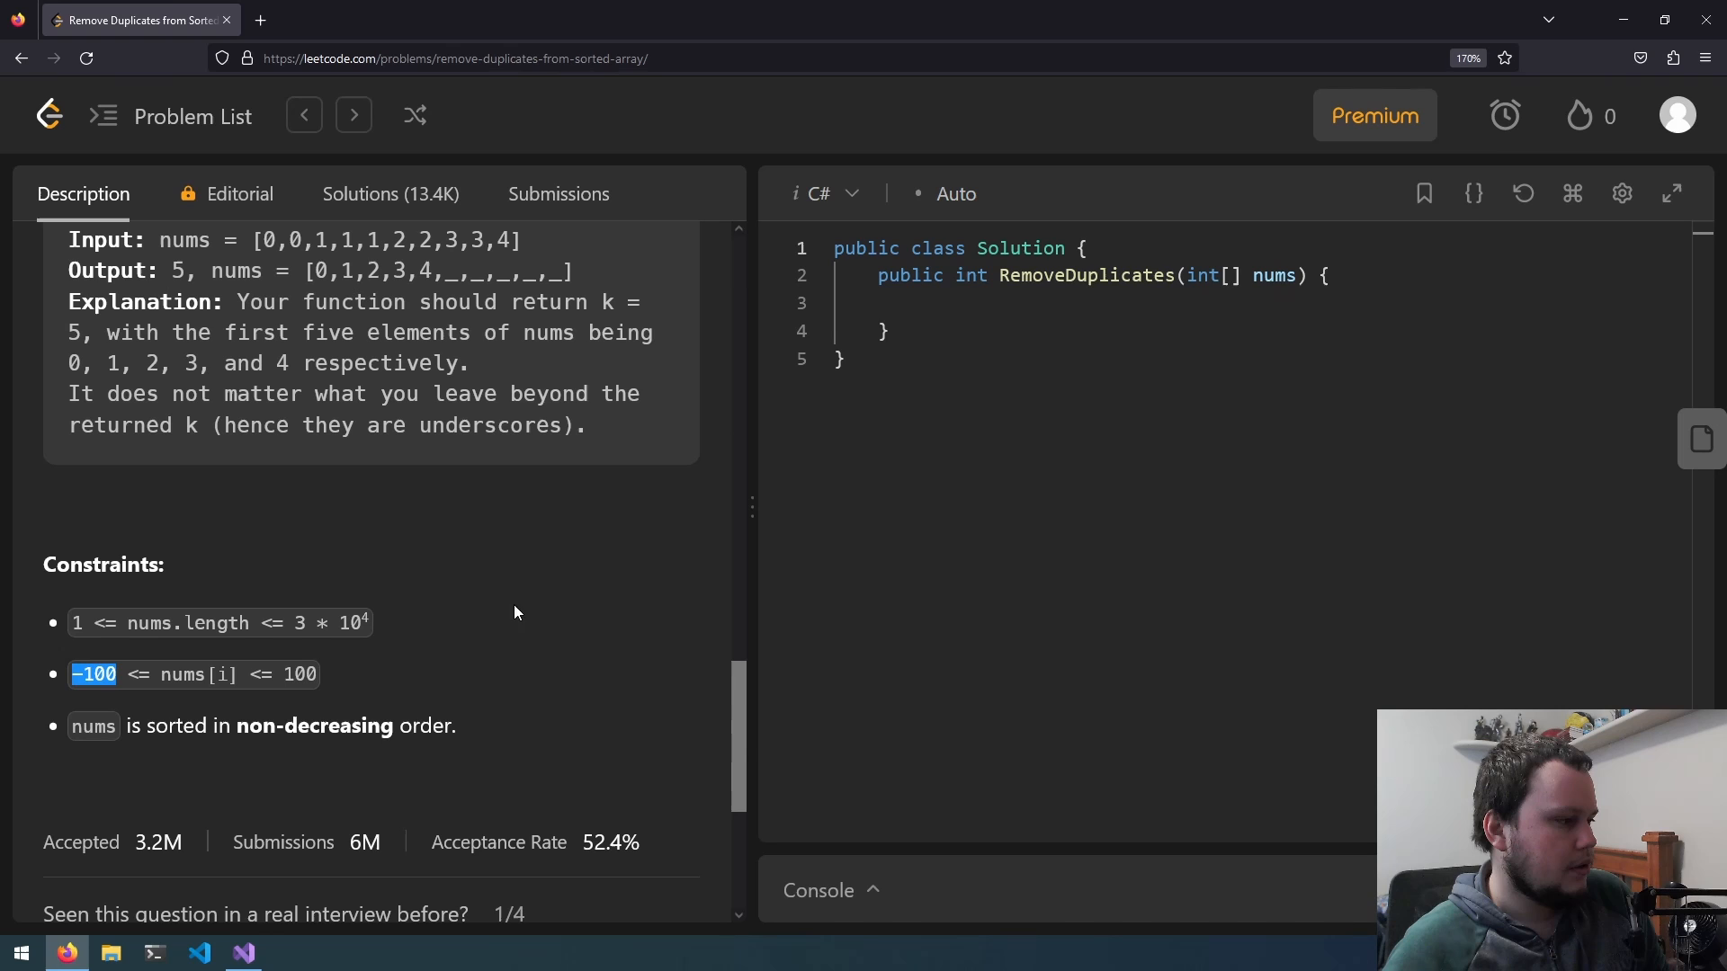
left_click(243, 954)
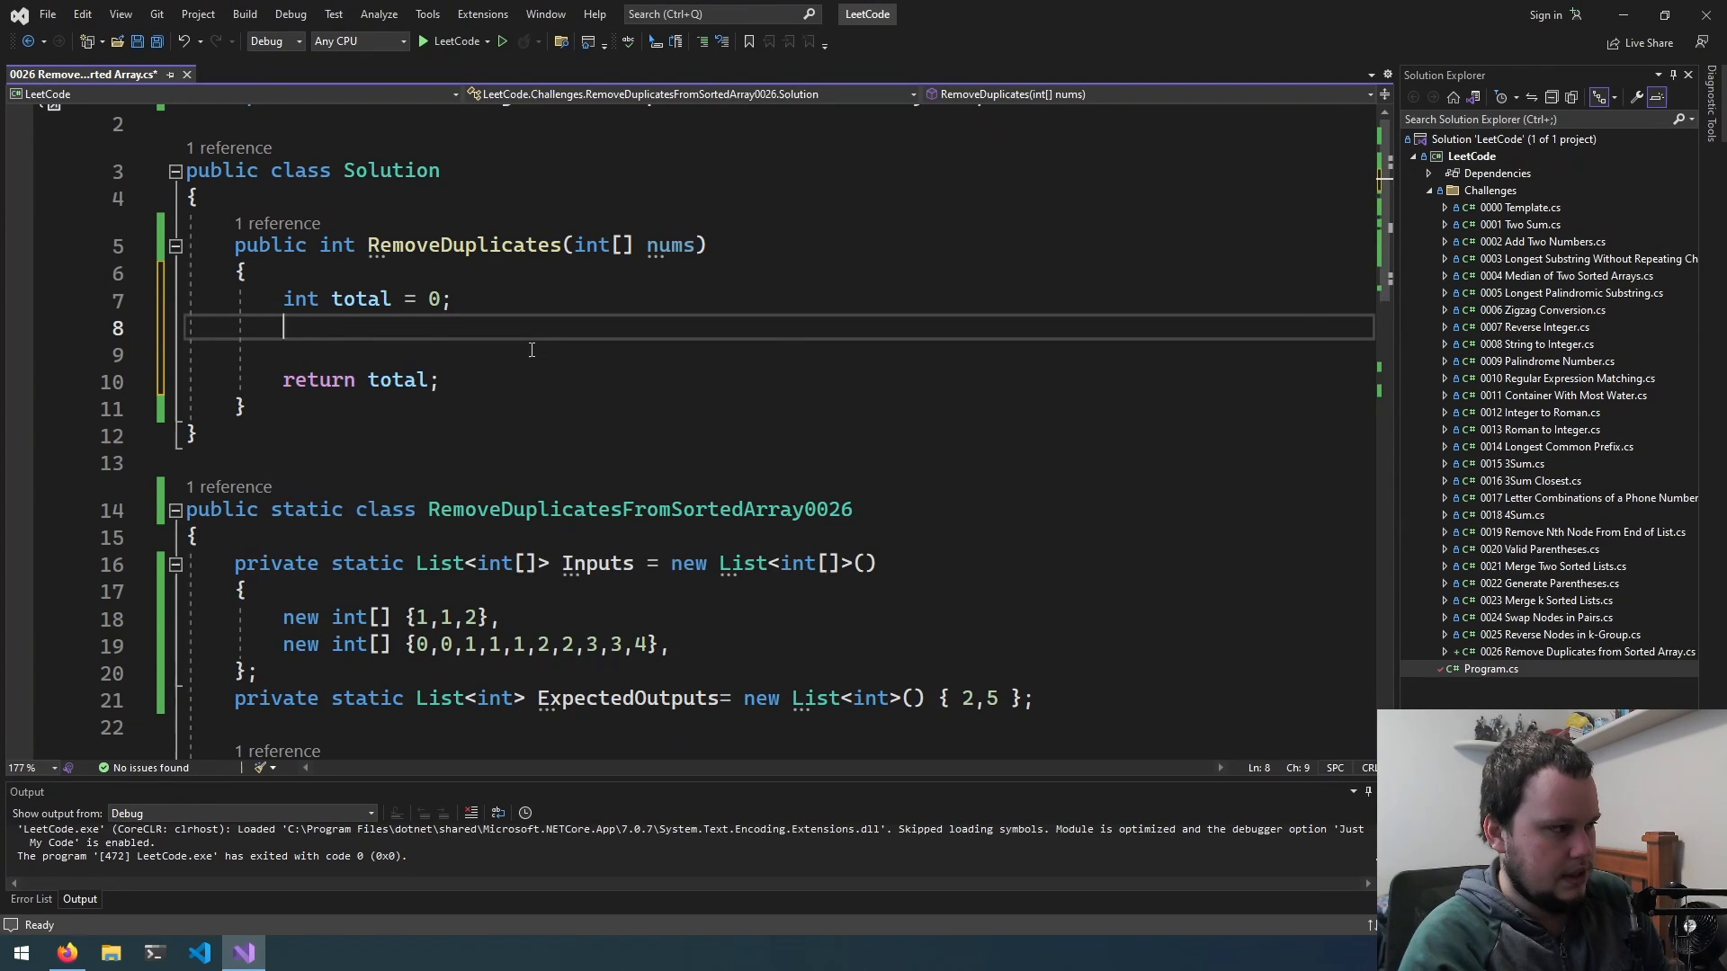
Add 'int currentNumber = int.MinValue;' and a foreach loop over nums.
type("int currentNumber = int")
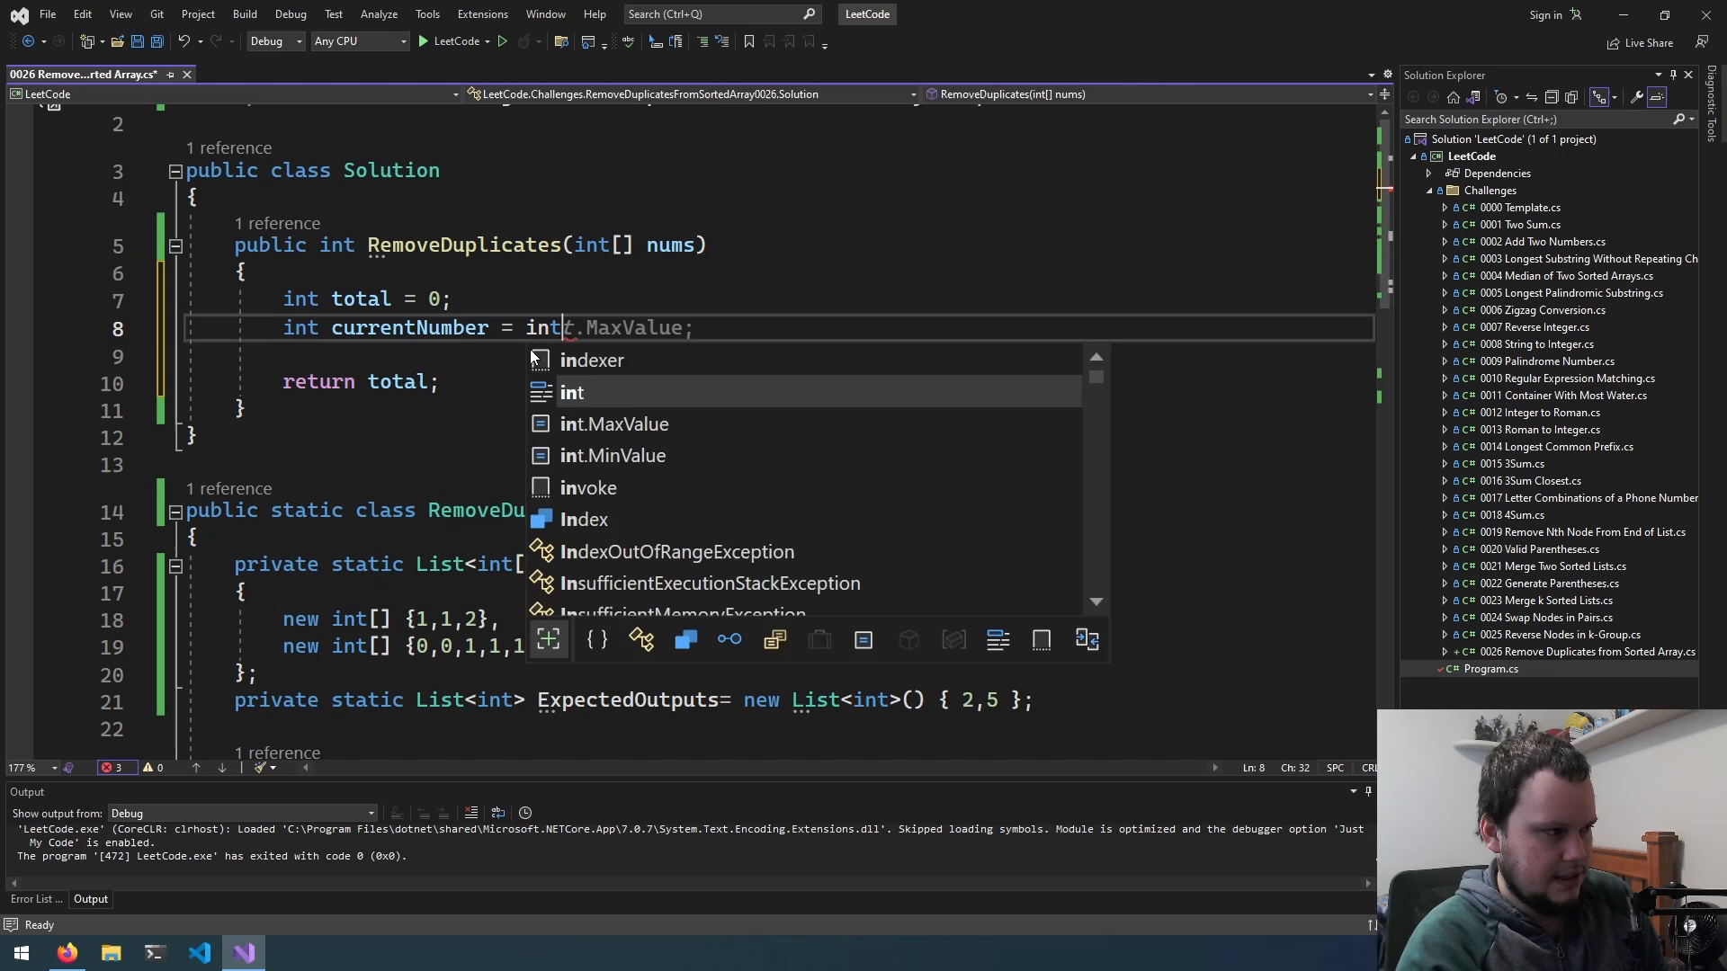
type(".min")
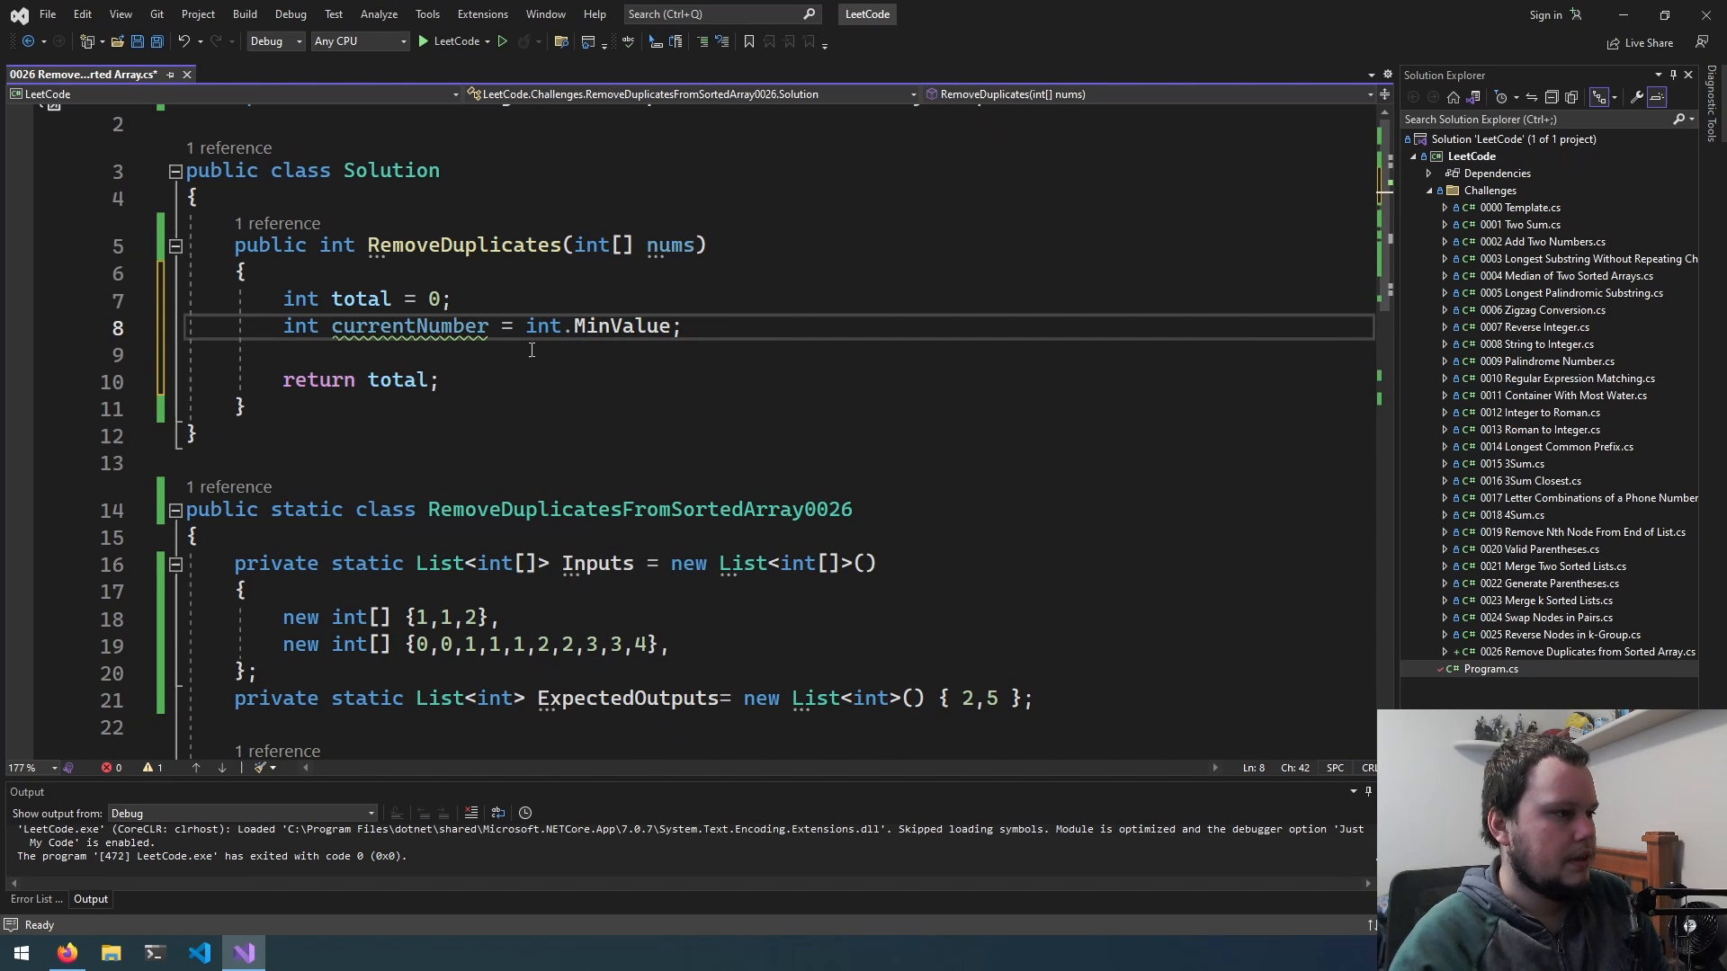
type("foreach (")
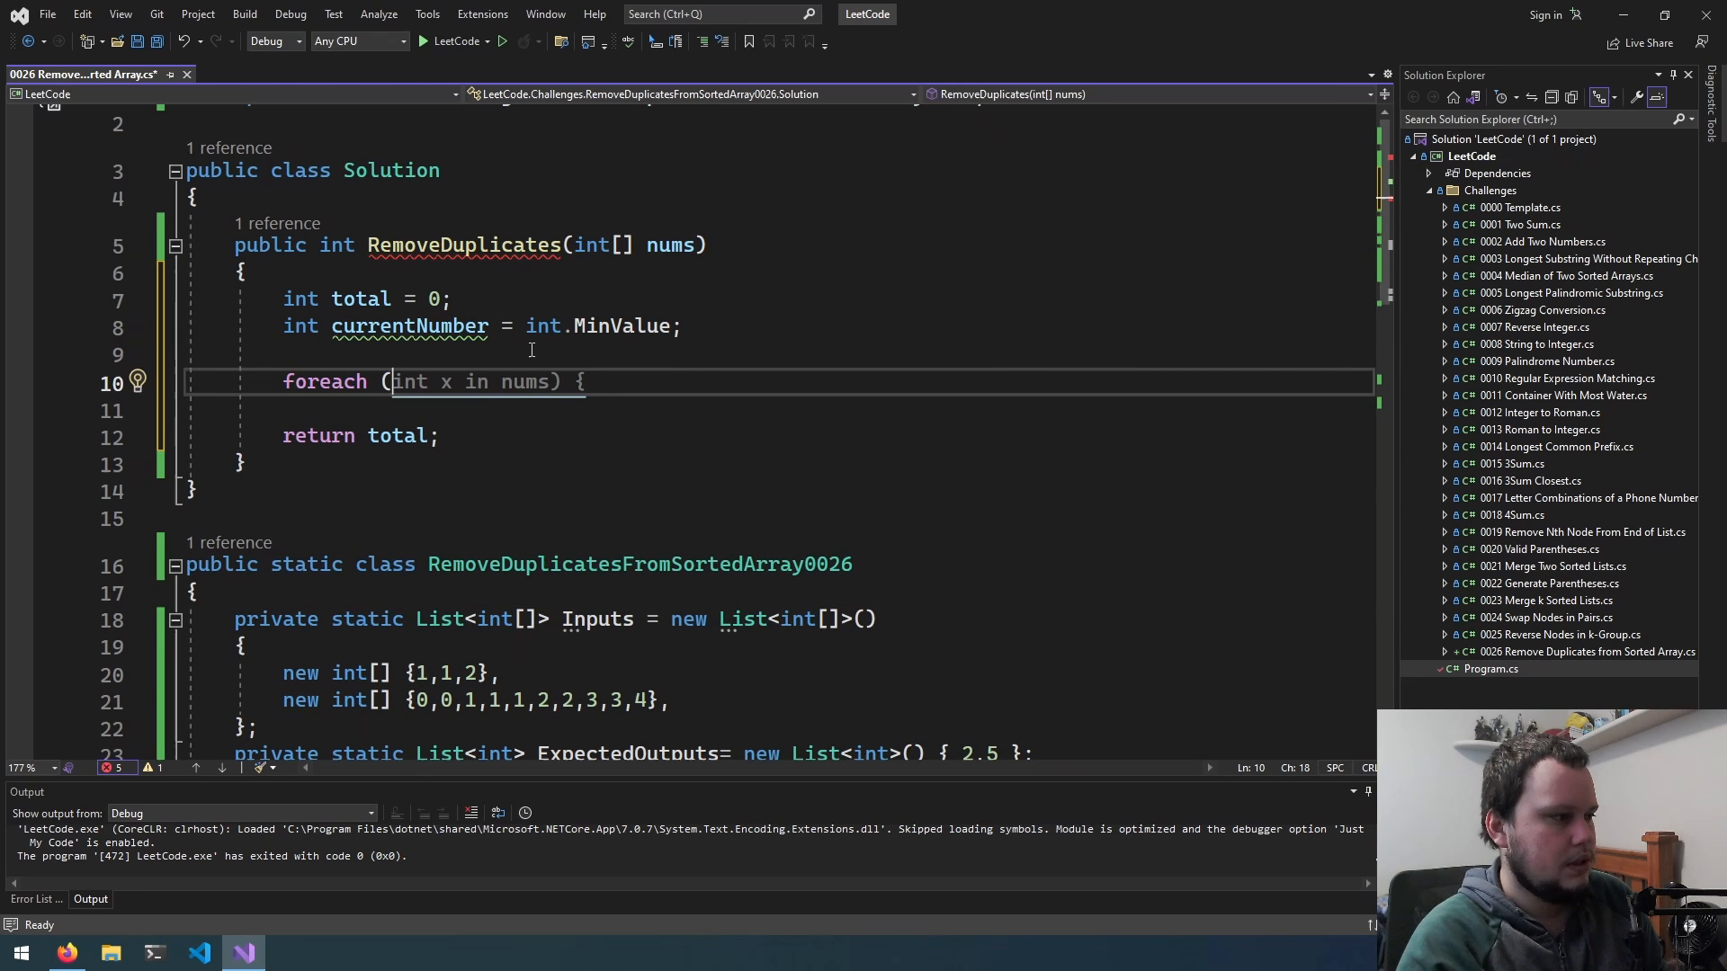
type("total += x;")
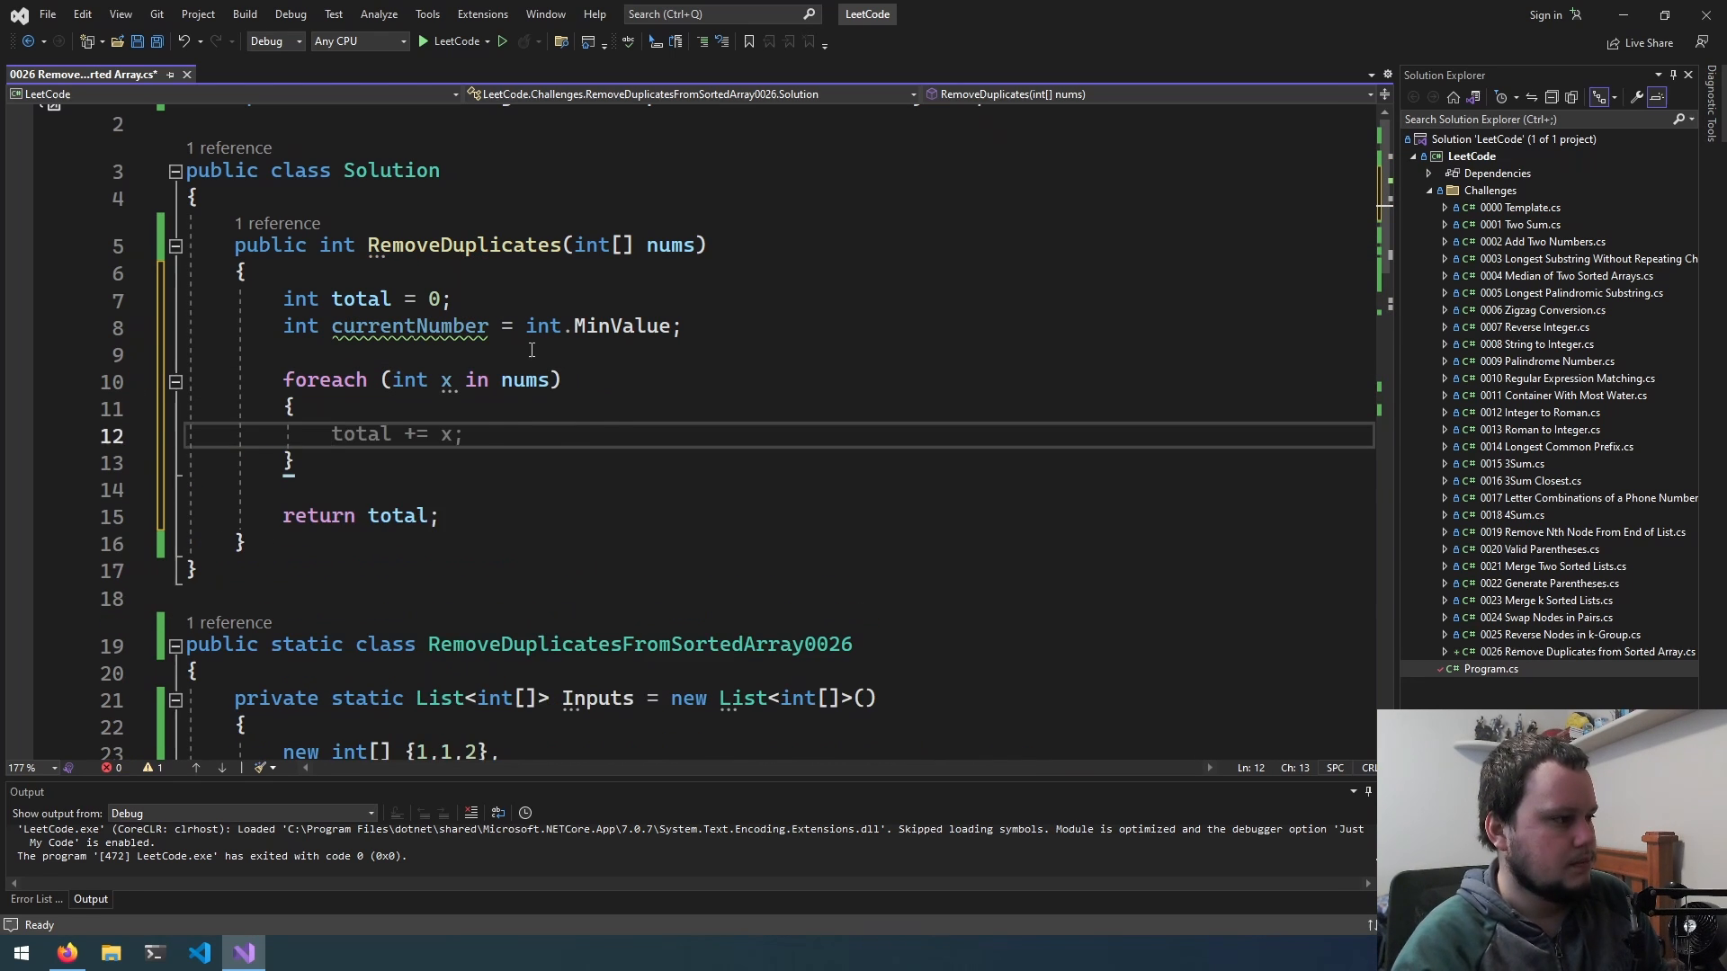
Inside the loop count x when it differs from currentNumber, then set currentNumber = x, and save.
type("if (currentNumber != x")
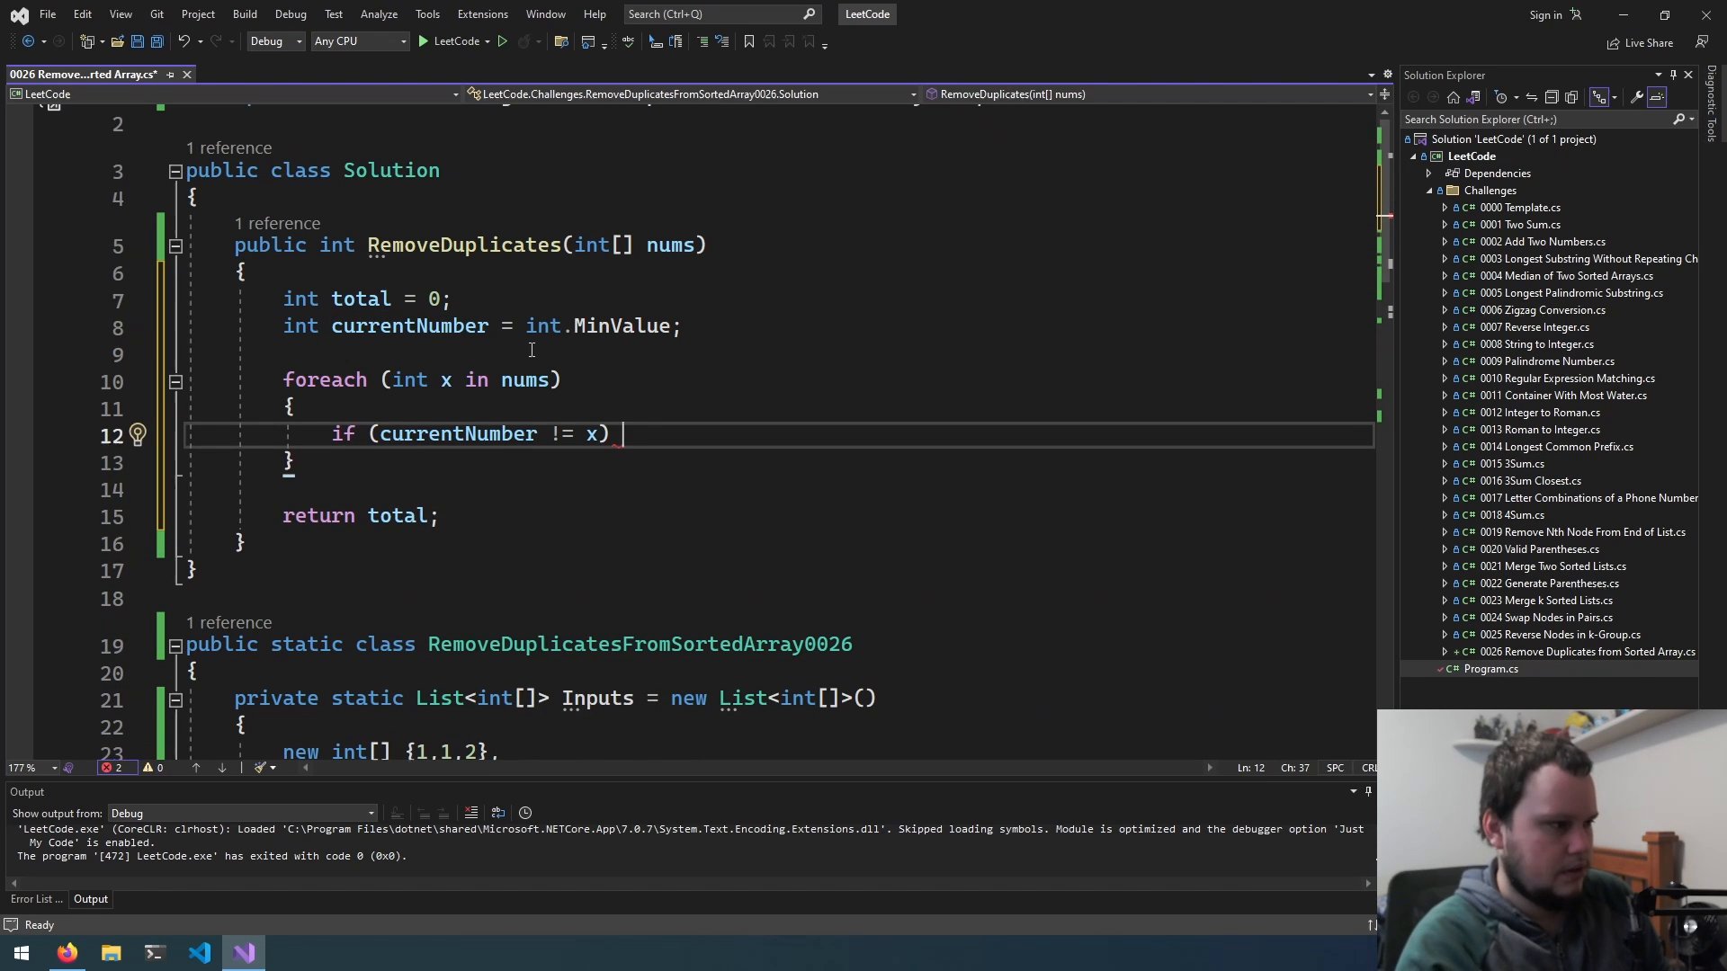
type("total++;")
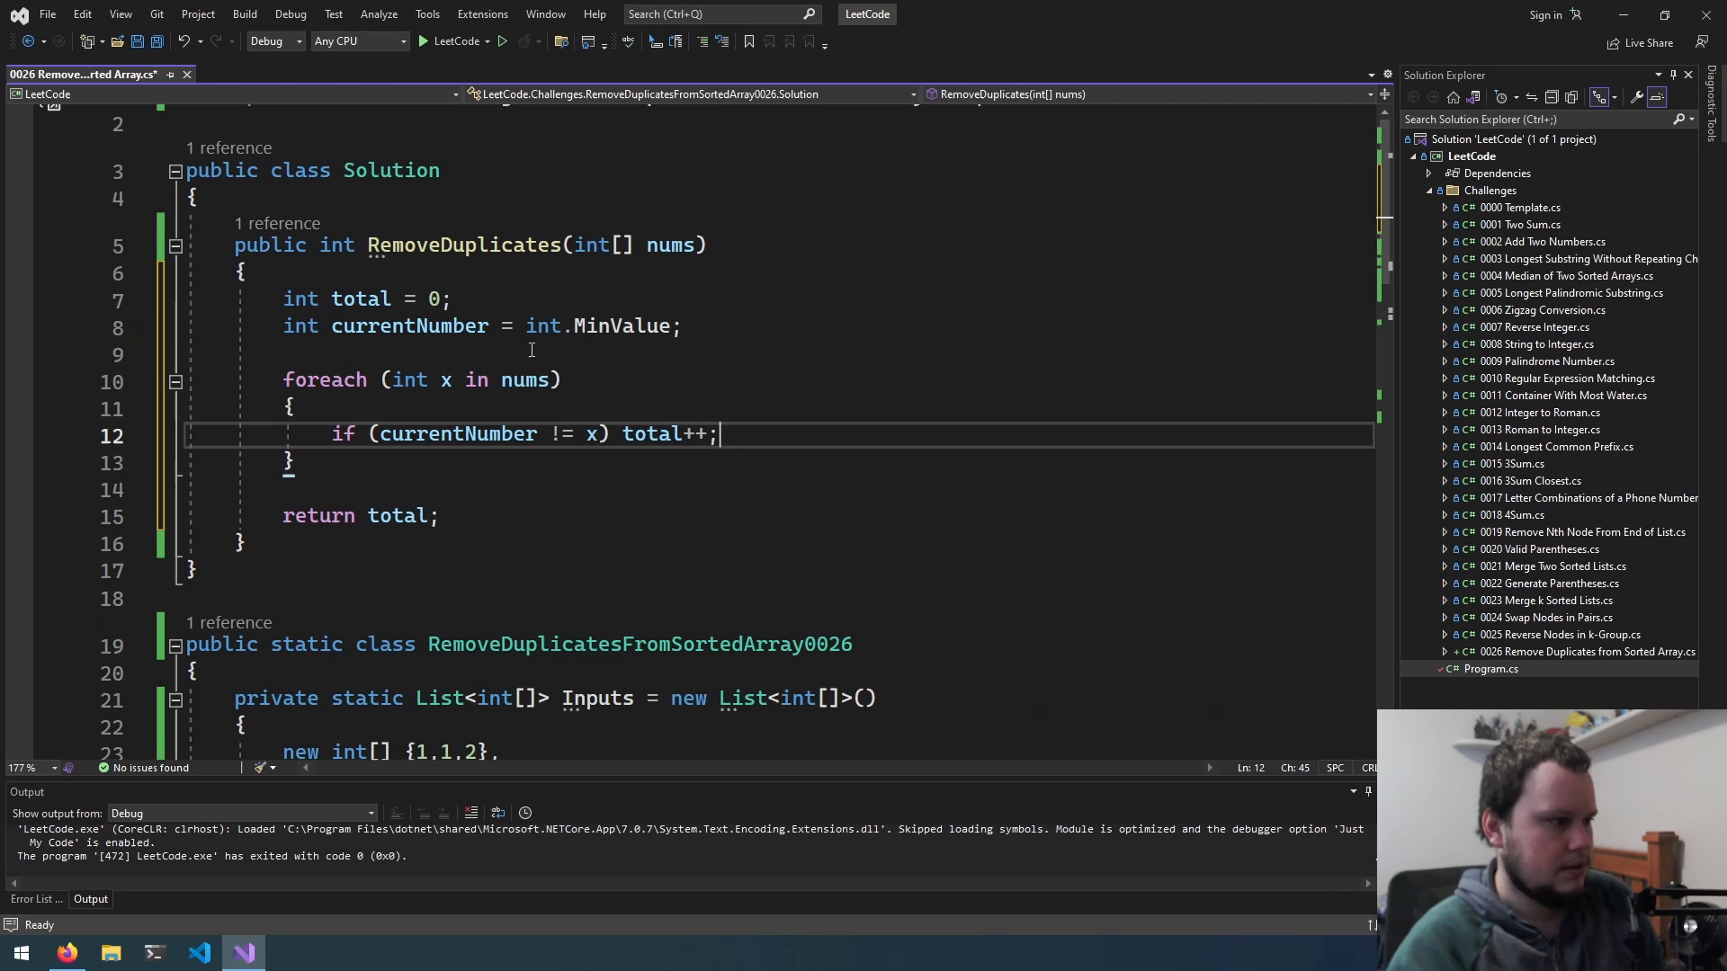
type("currentNumber = x;")
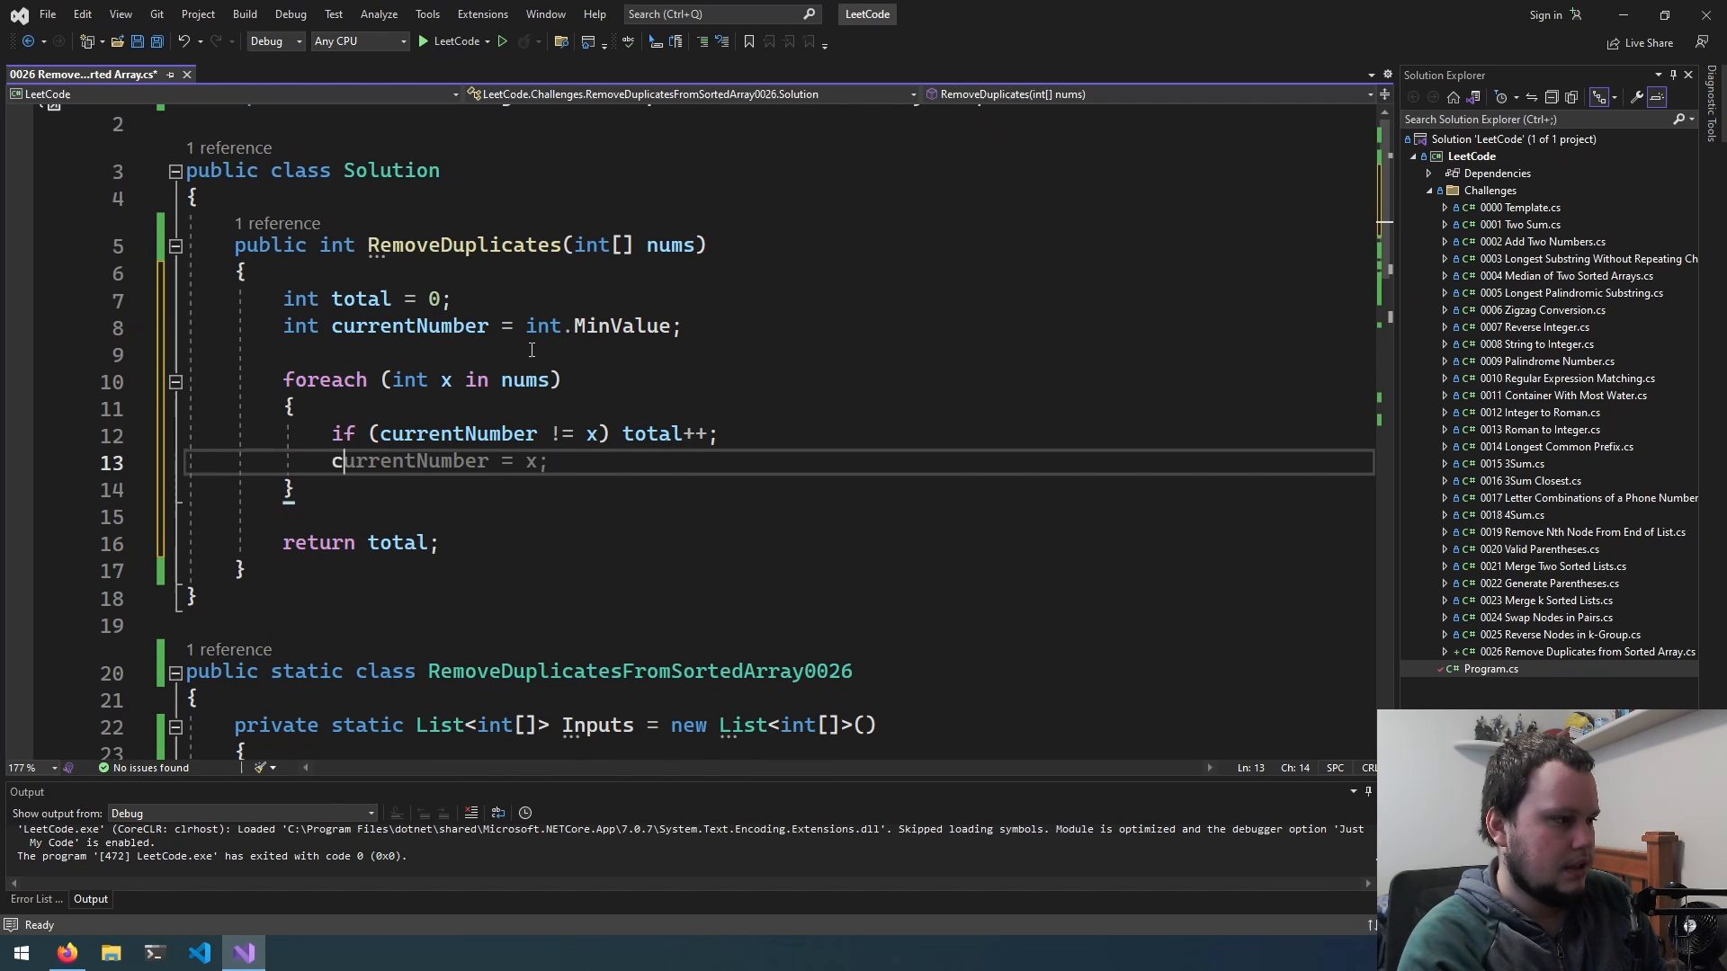
key("ctrl+s")
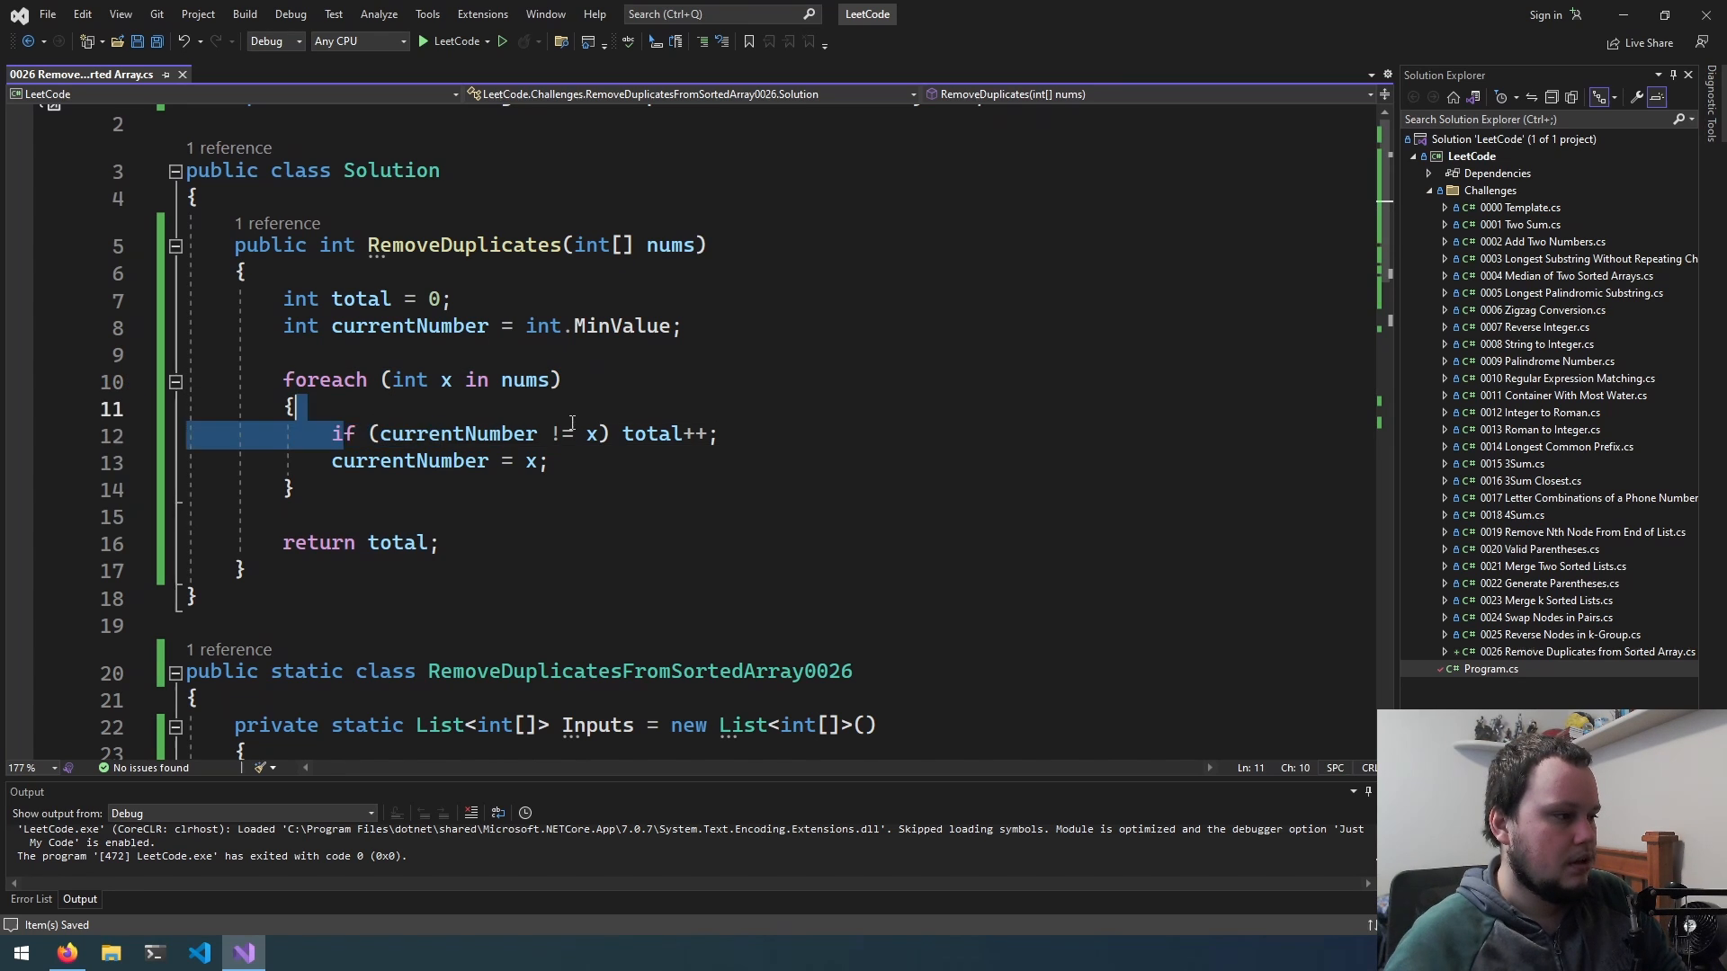
mouse_move(770, 419)
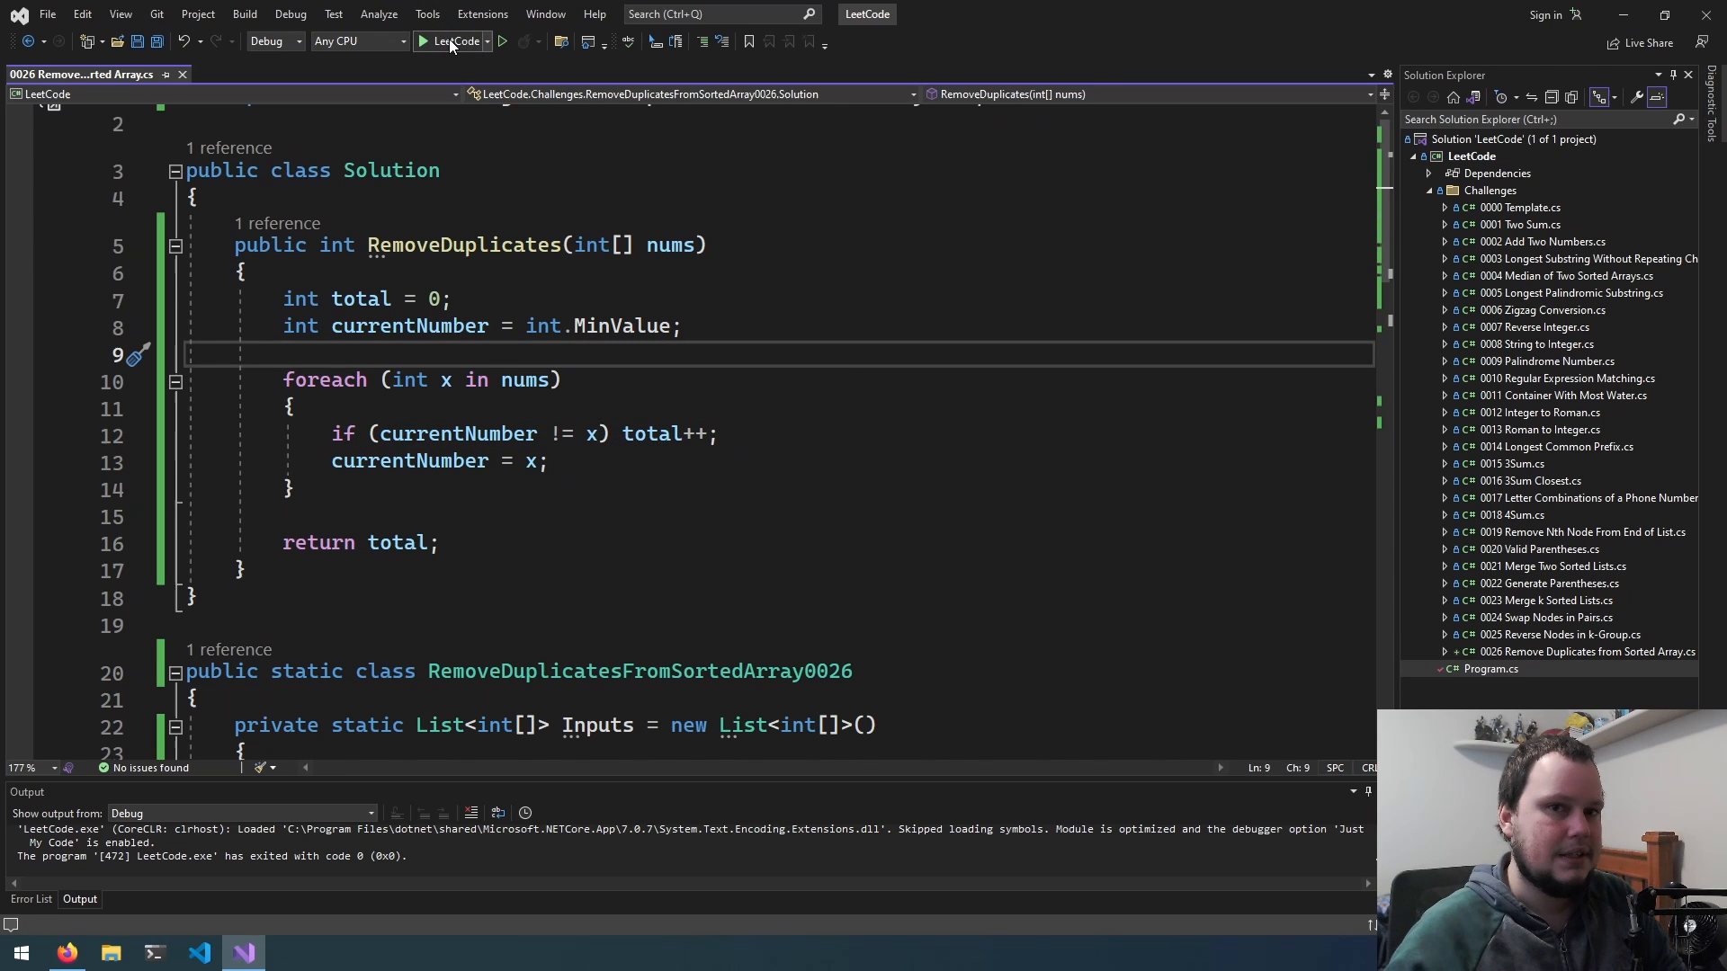
Rerun the local tests and take the RemoveDuplicates method body over to the browser.
left_click(452, 41)
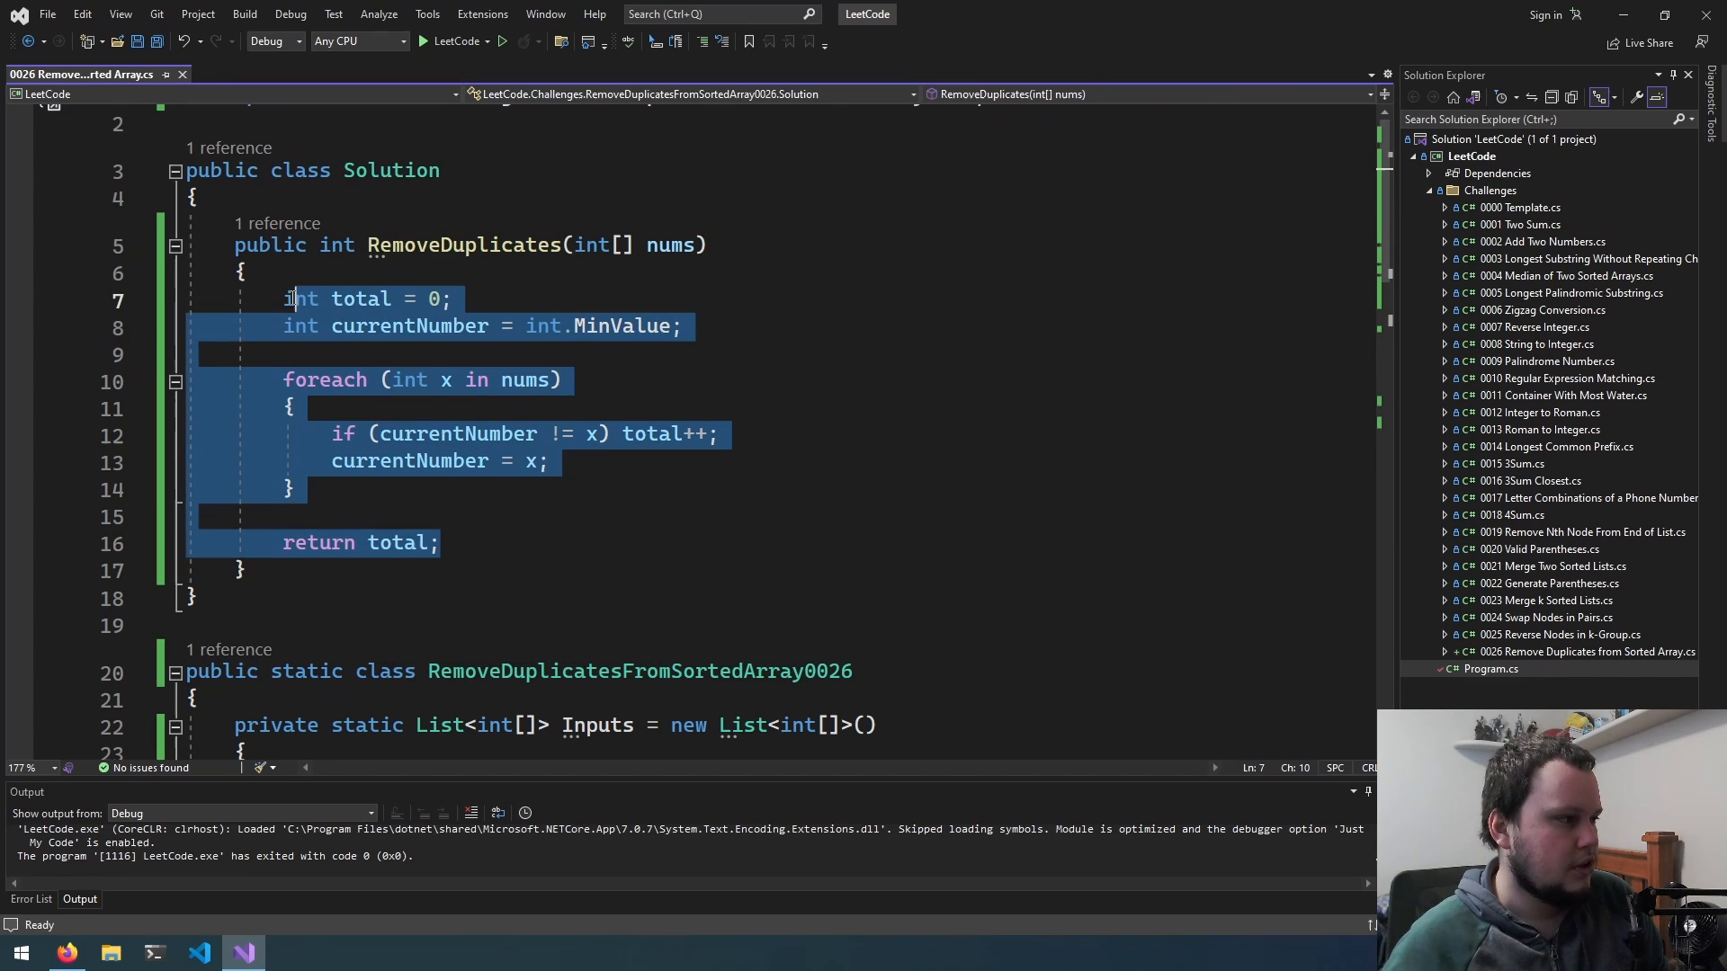
left_click(67, 953)
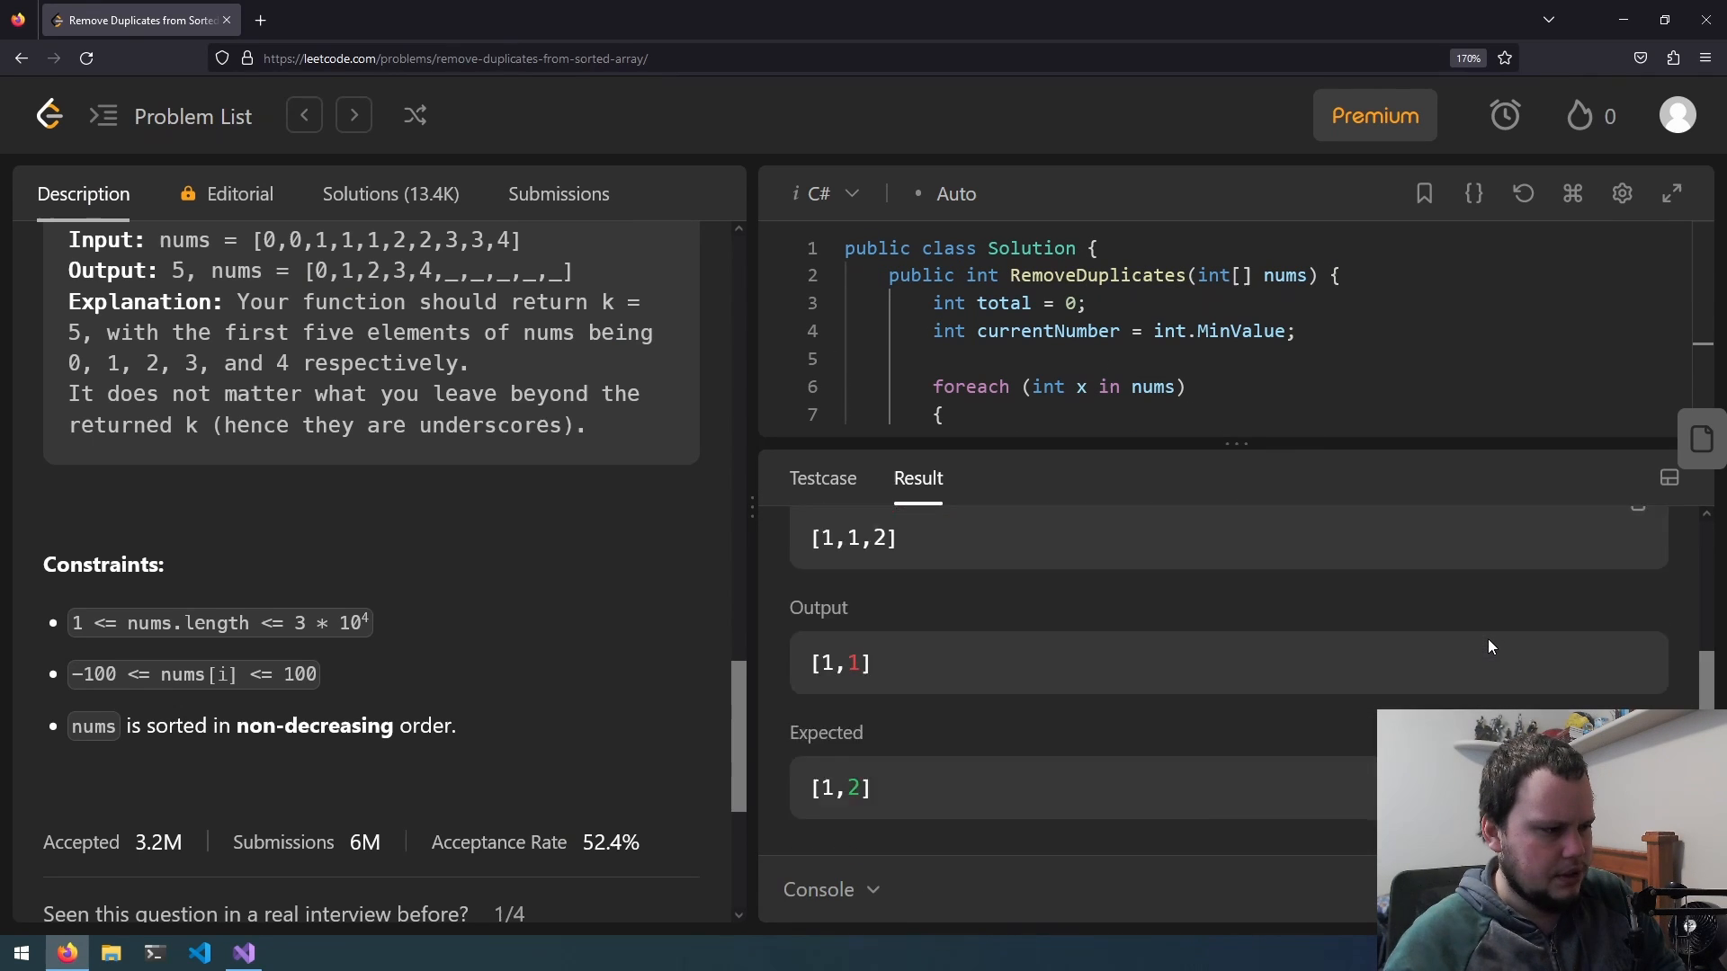
Review the [1,1] vs [1,2] result and the Custom Judge's in-place check on nums, then return to Visual Studio.
scroll("up", 3)
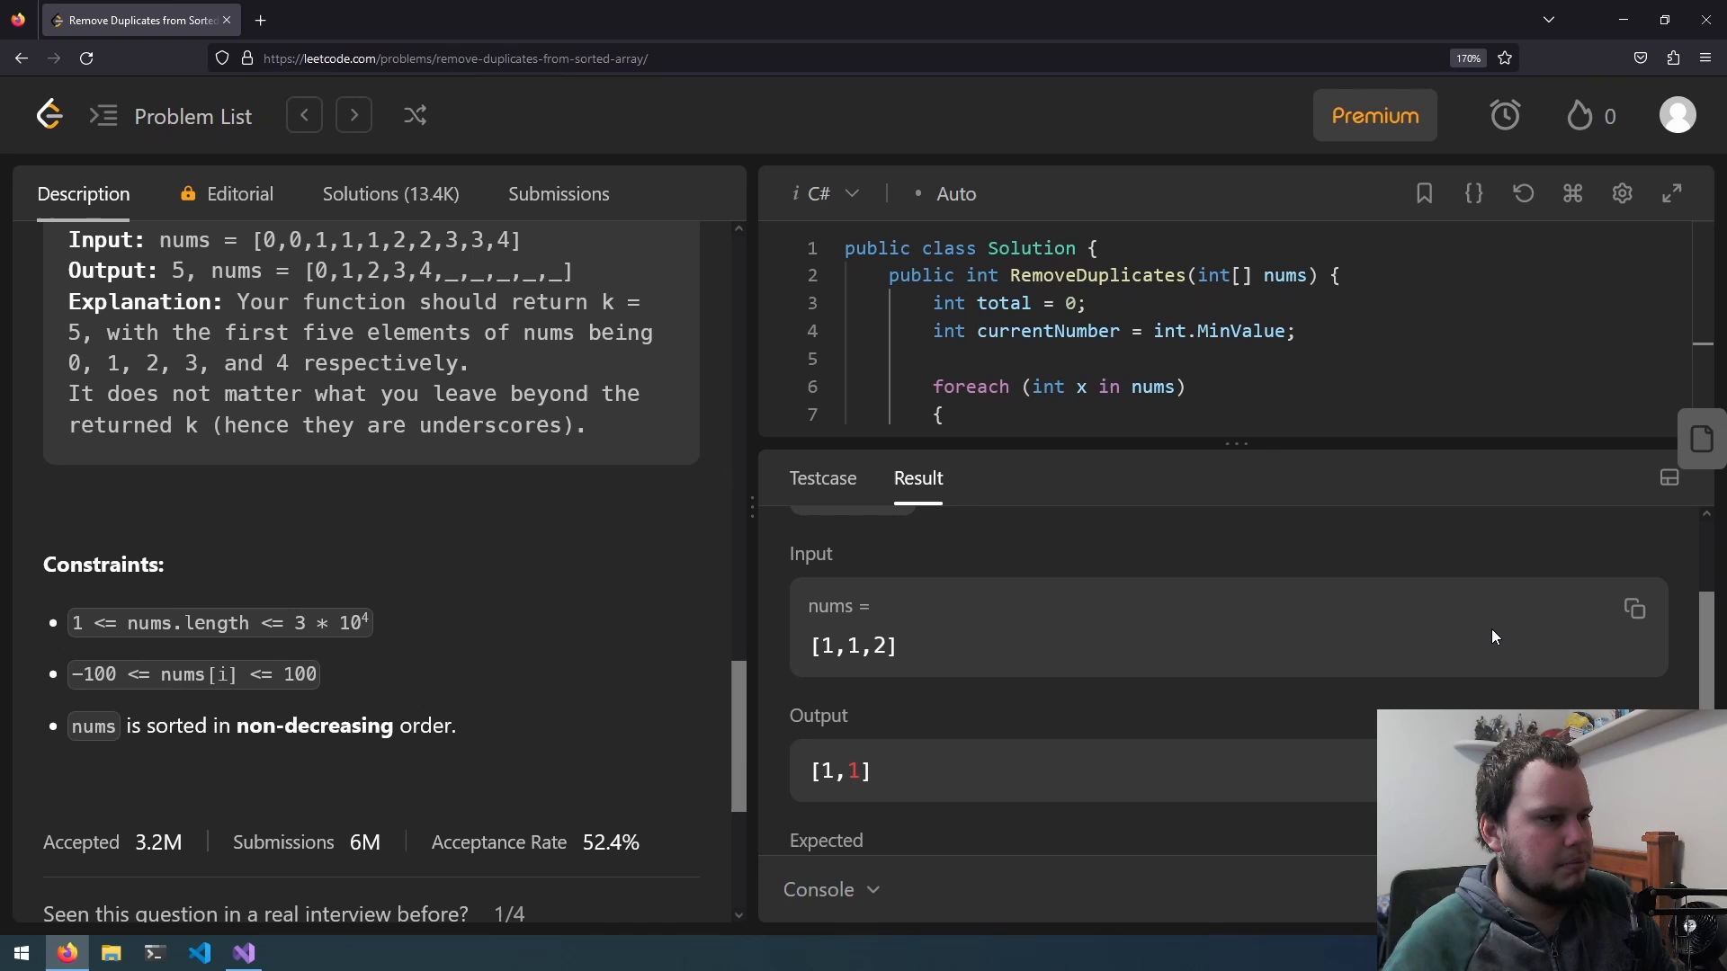
scroll("down", 3)
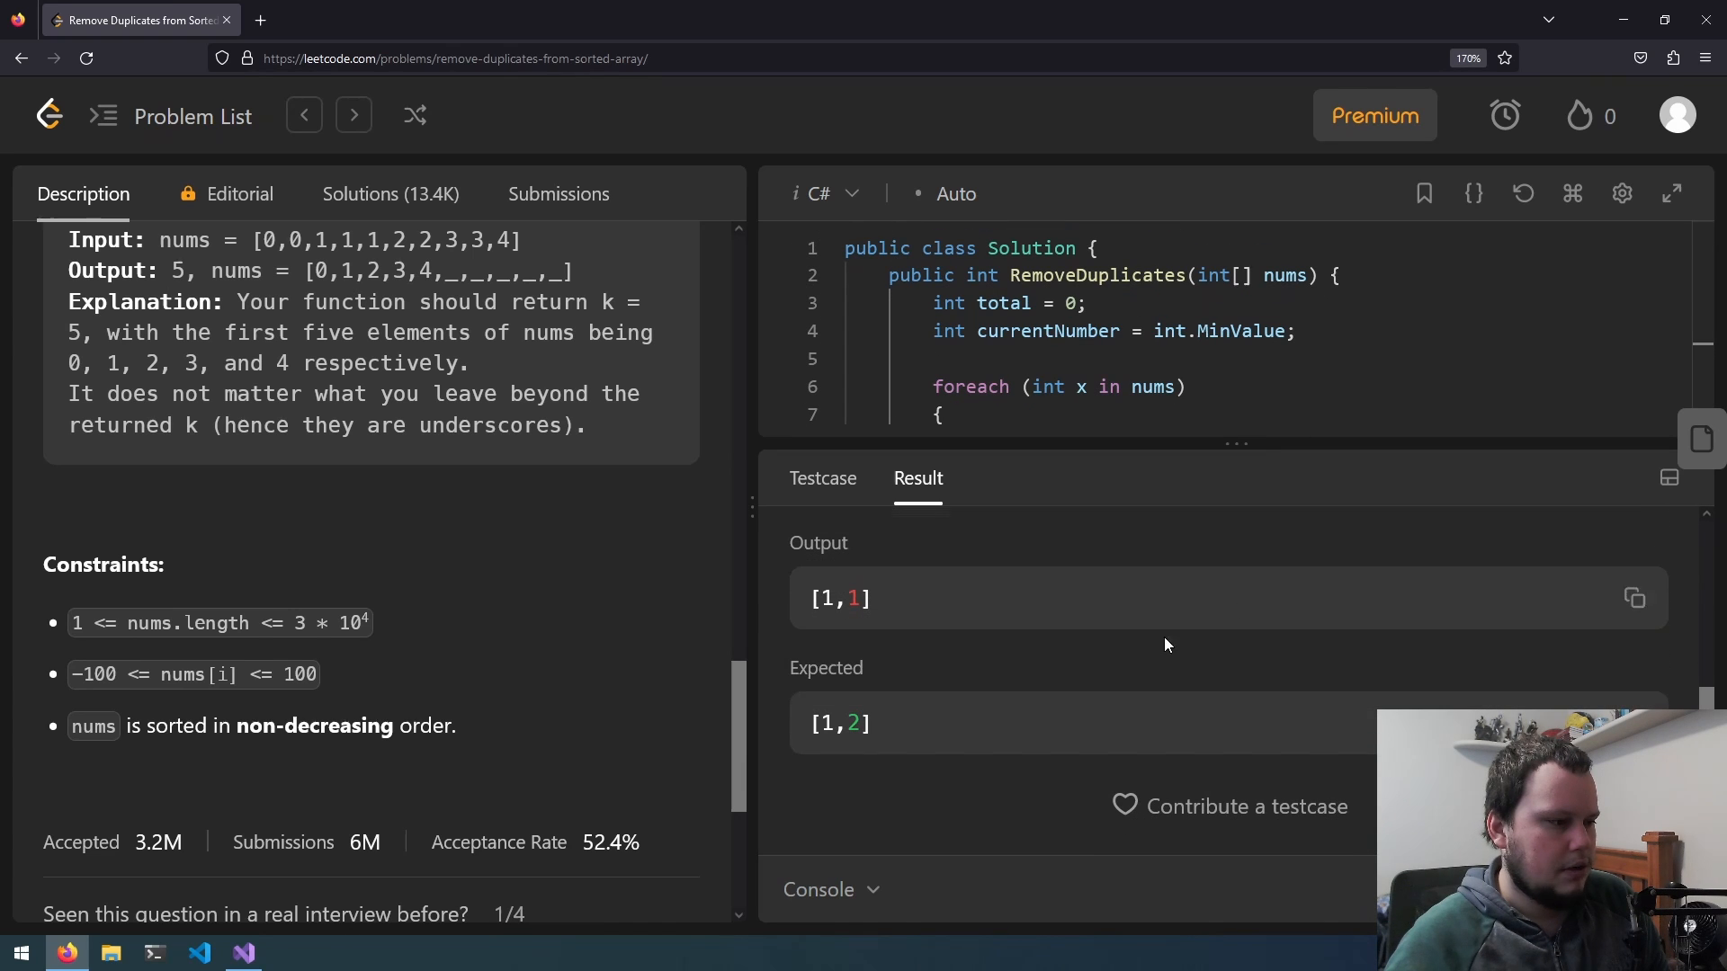
mouse_move(994, 727)
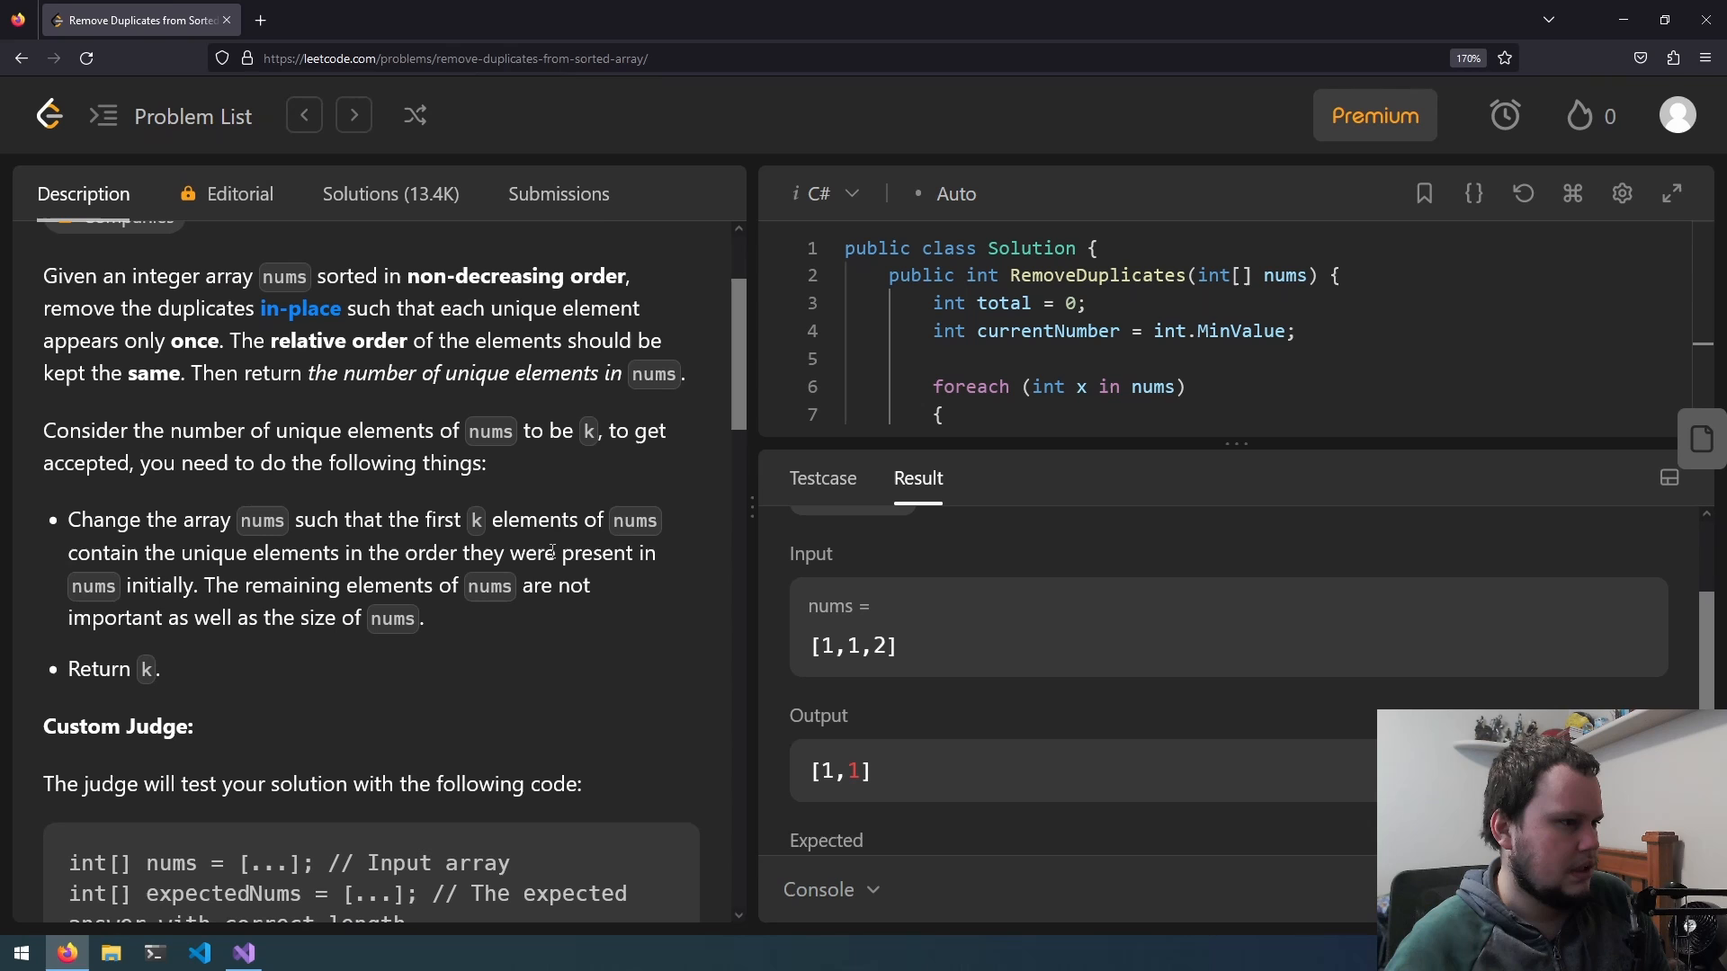
double_click(1250, 276)
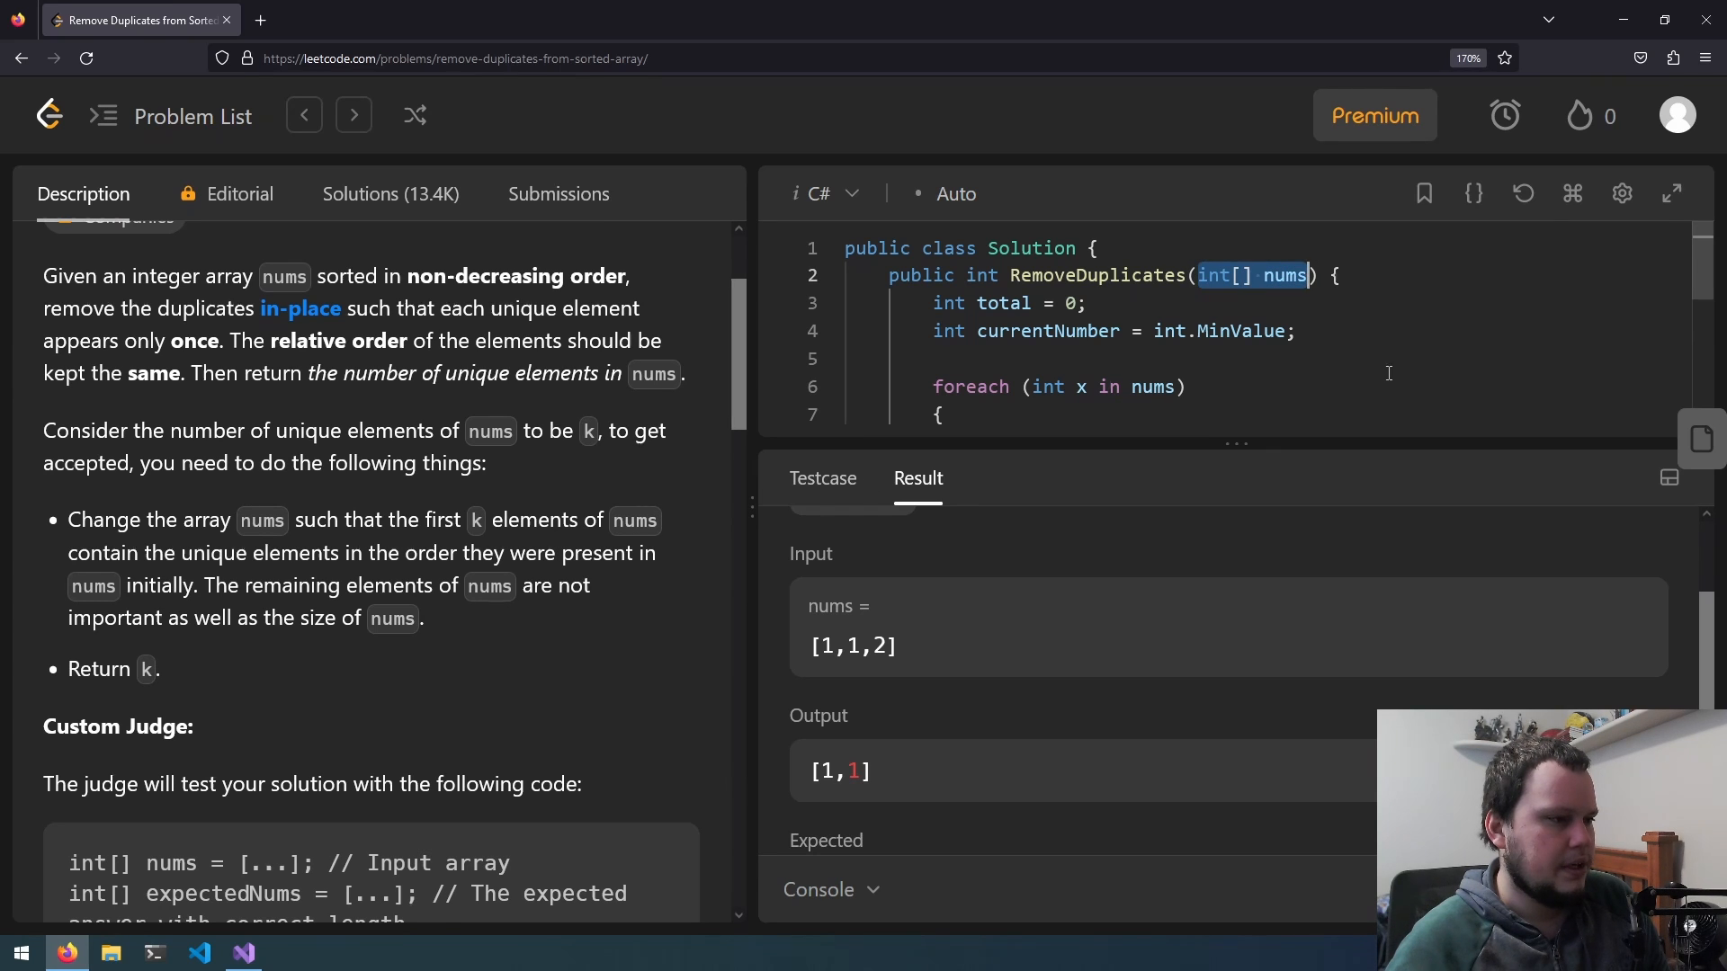
double_click(979, 275)
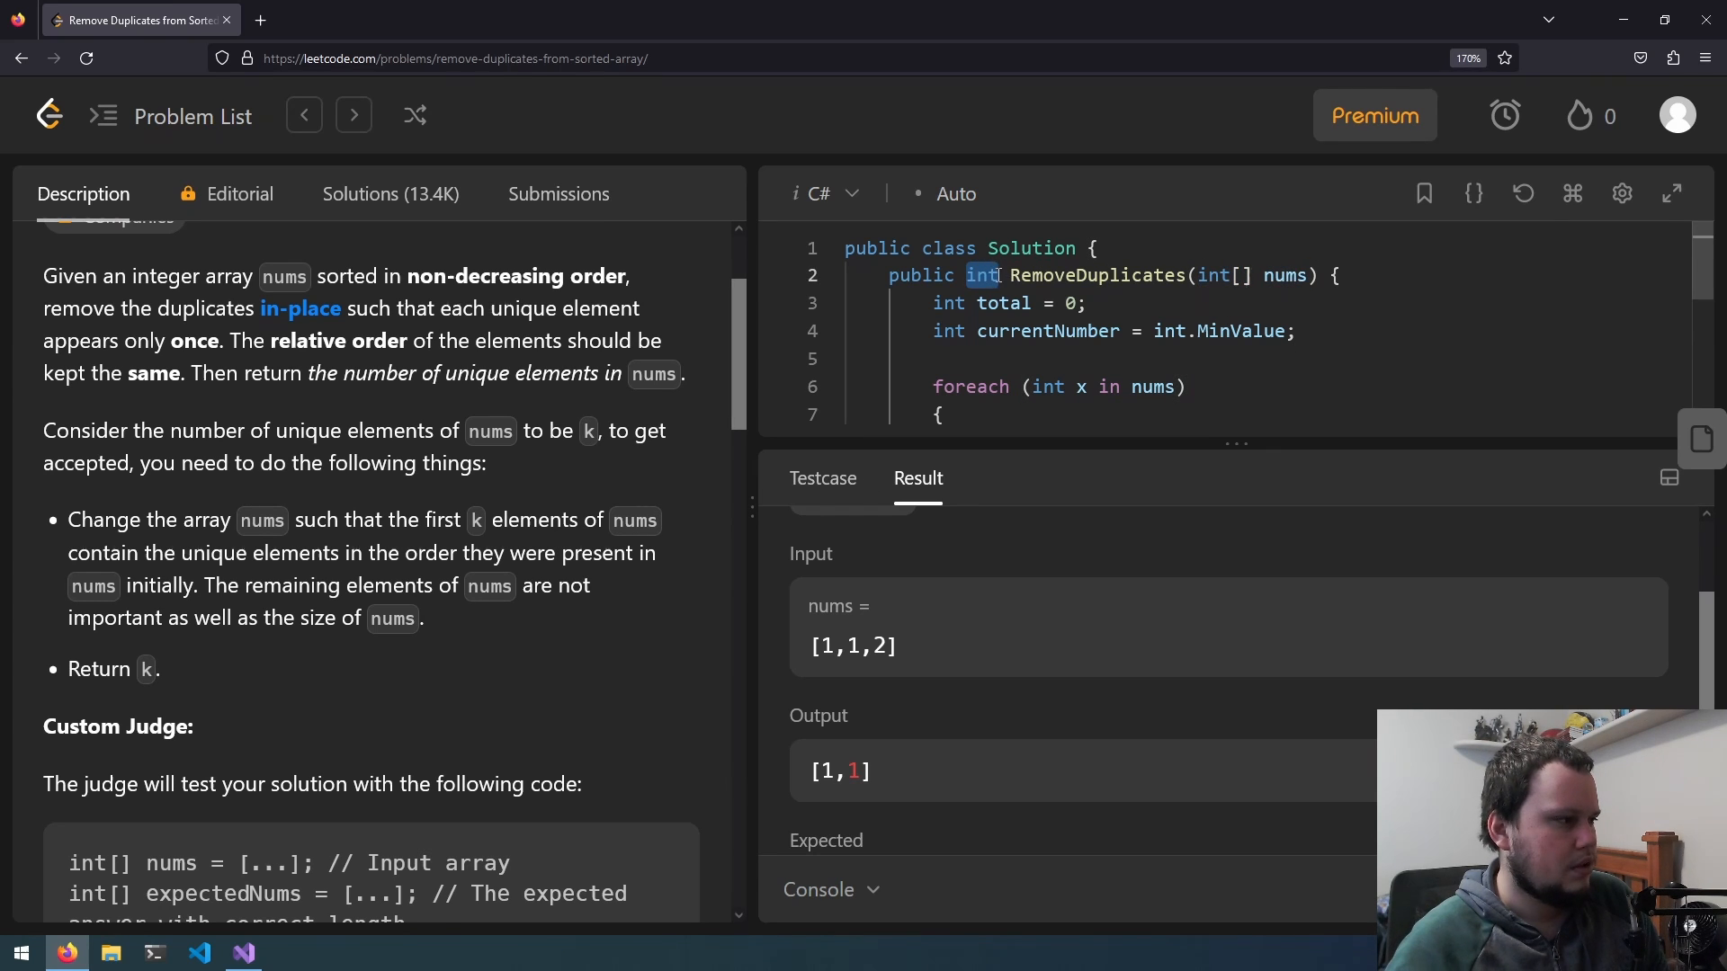
left_click_drag(201, 374, 633, 374)
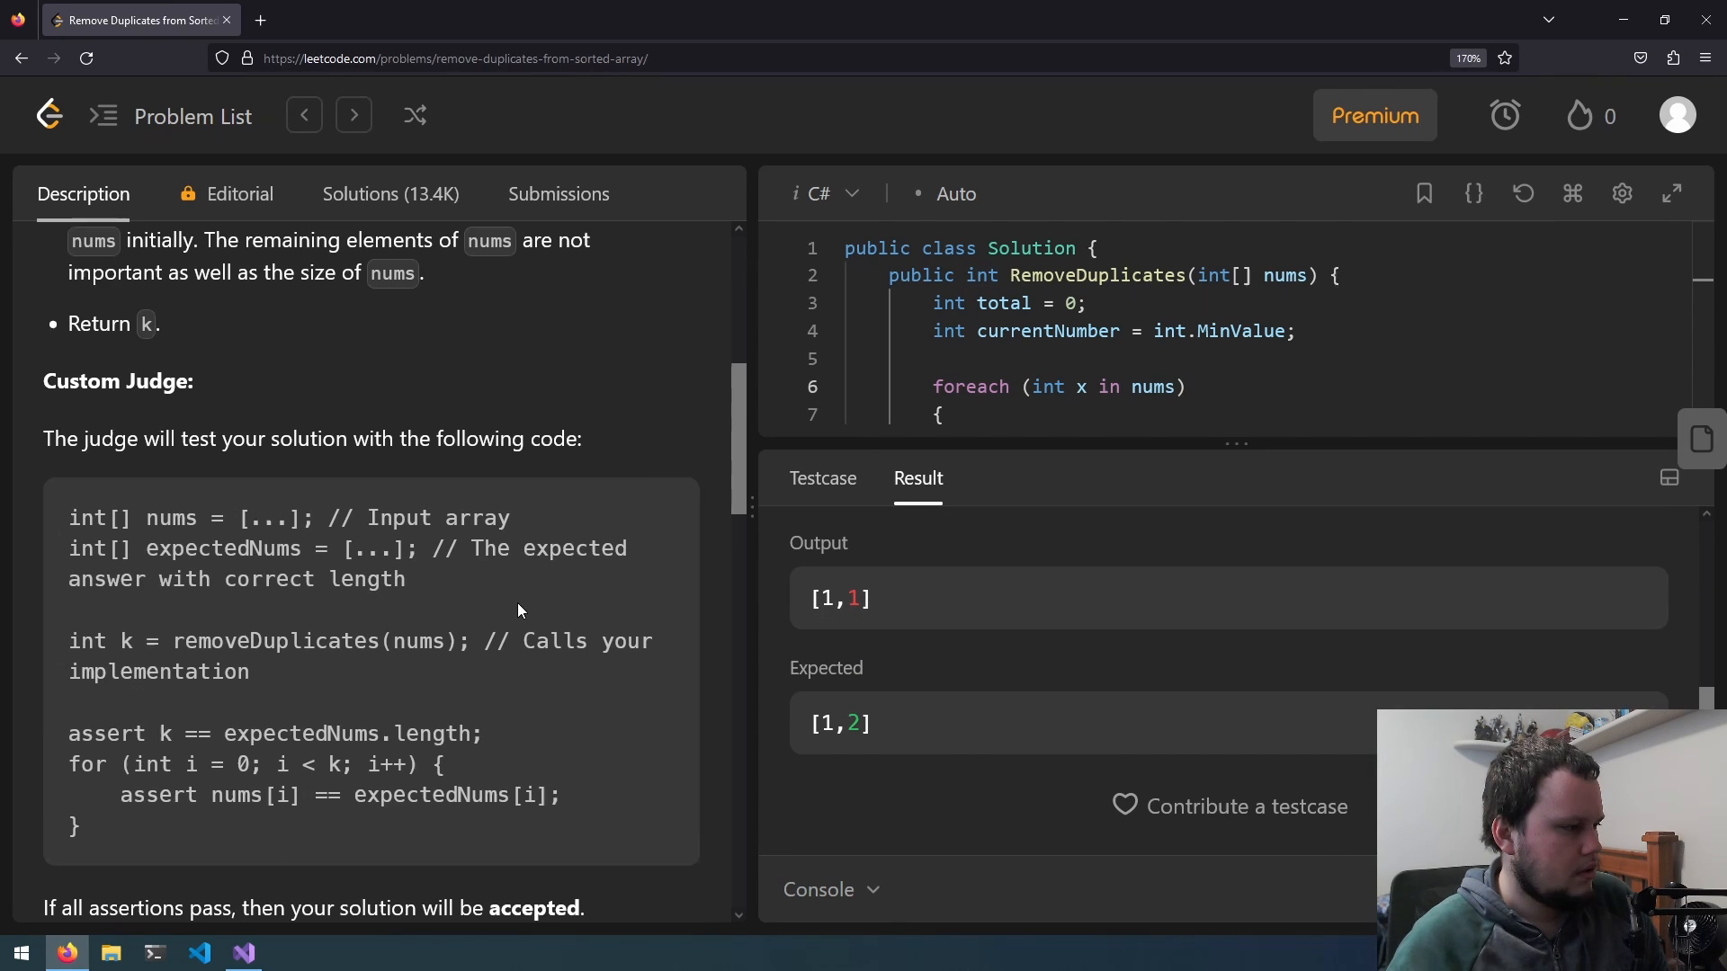
mouse_move(322, 509)
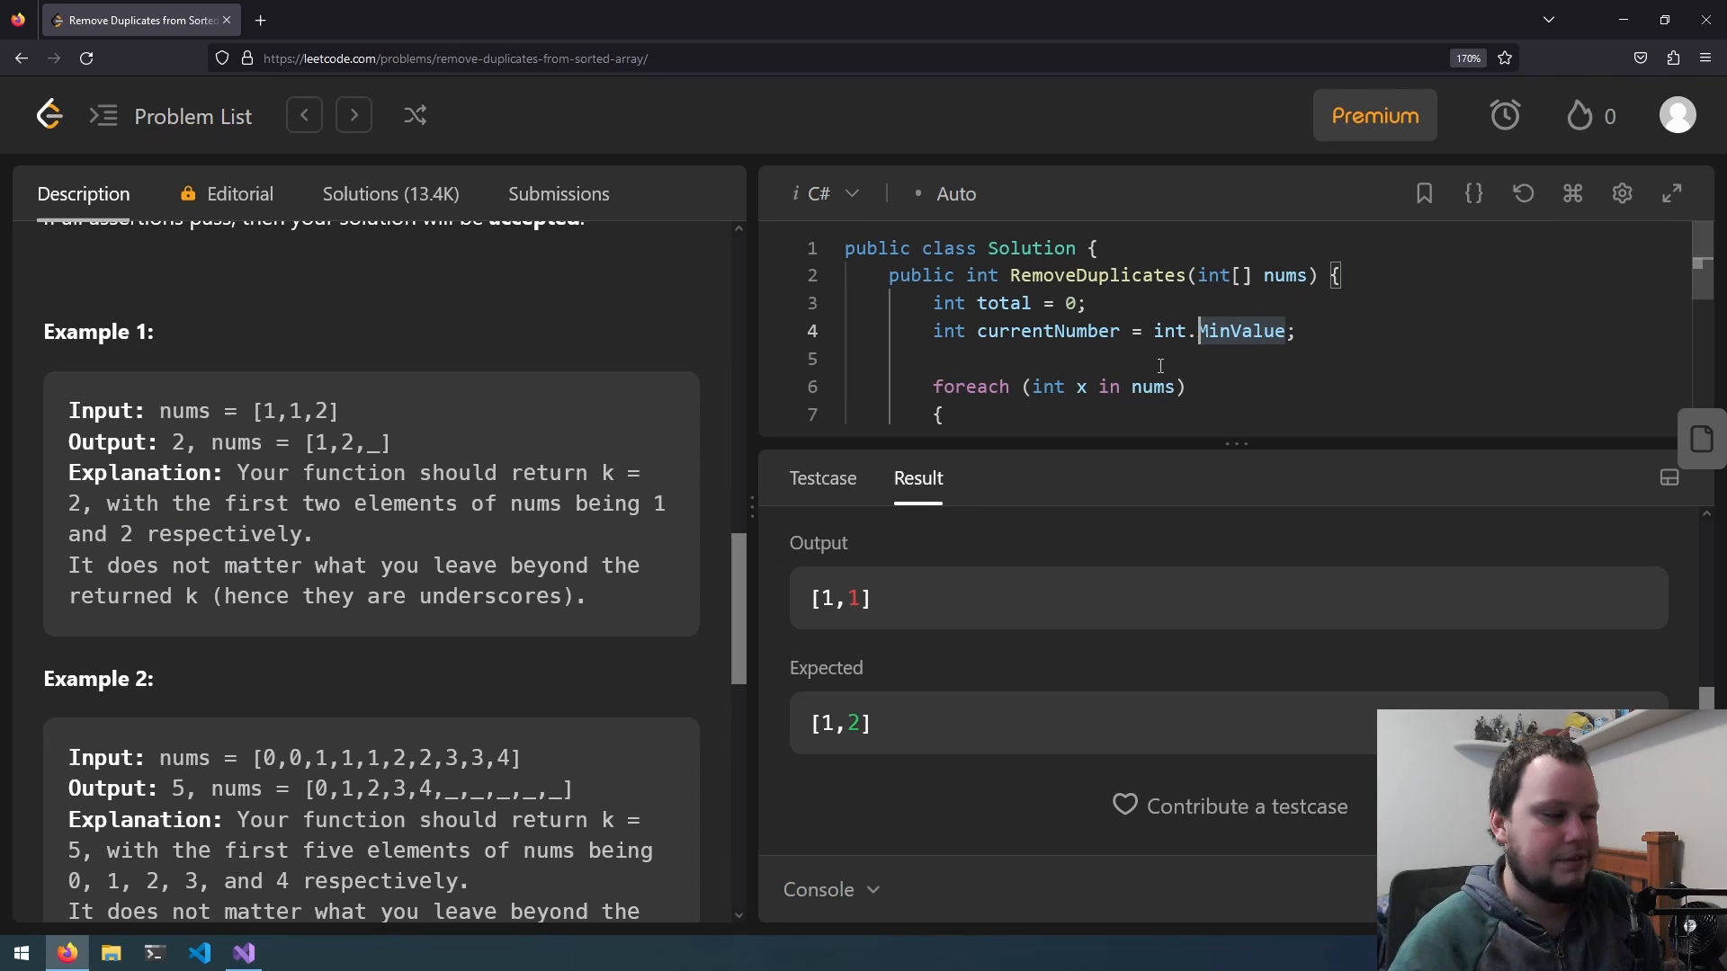
left_click(243, 954)
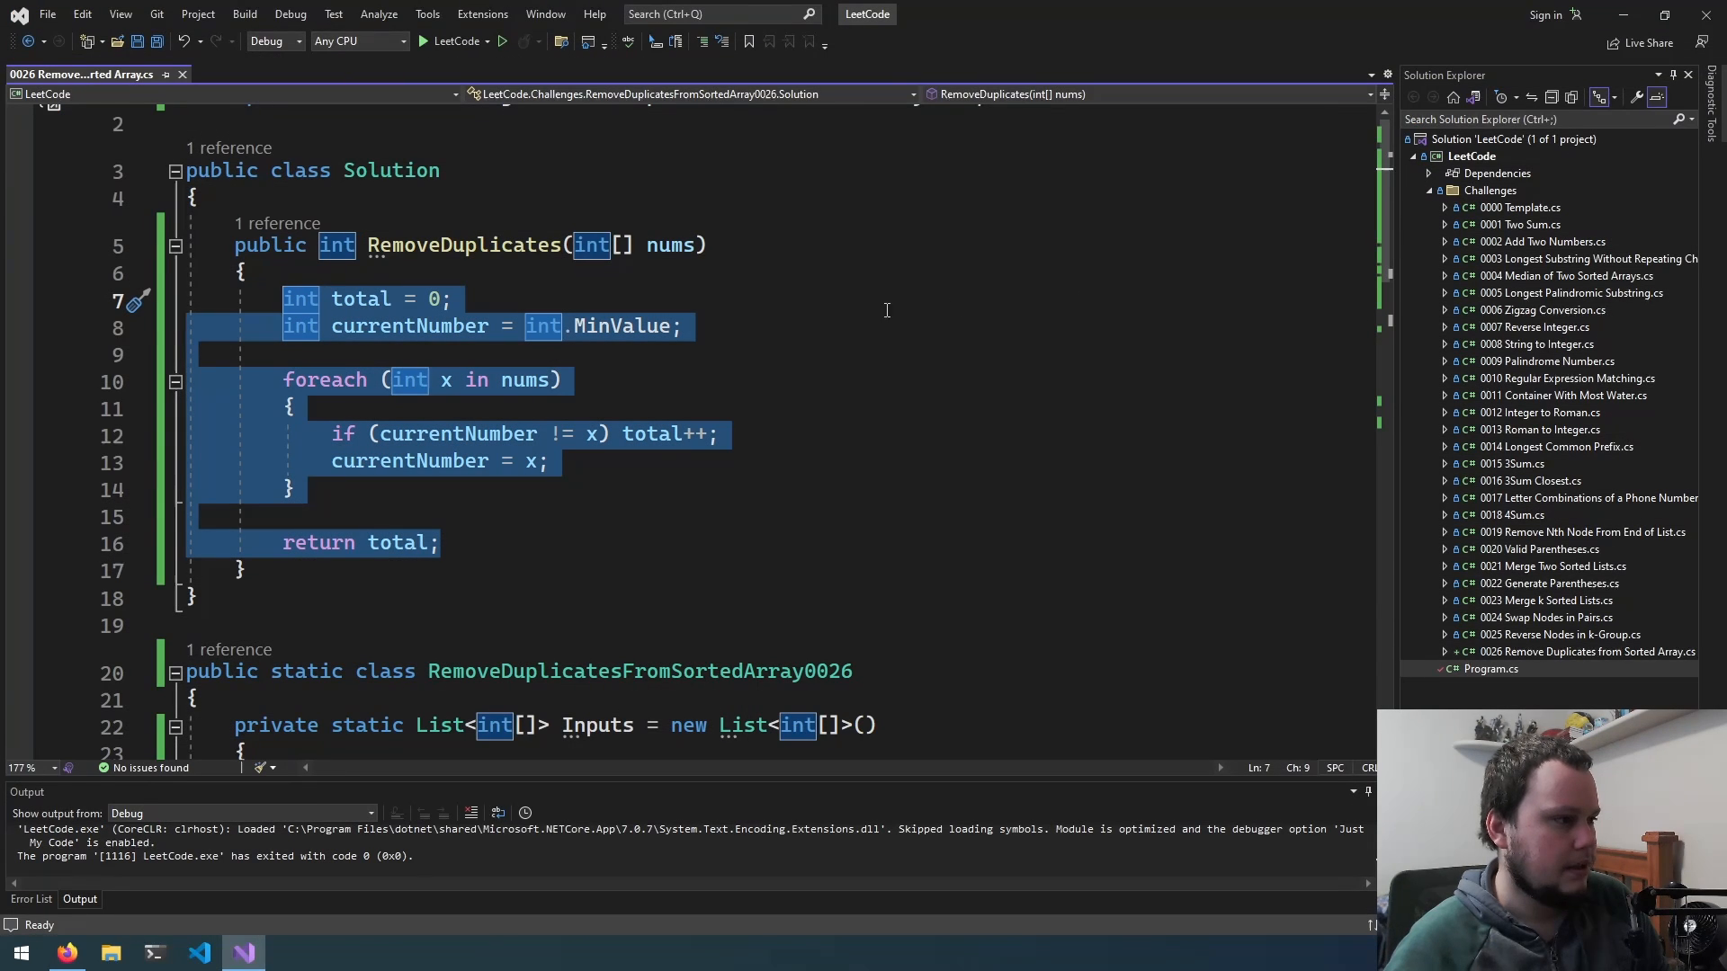
Add 'nums[total-1] = x;' inside the if block and start a debug run with a breakpoint on return total.
left_click(67, 954)
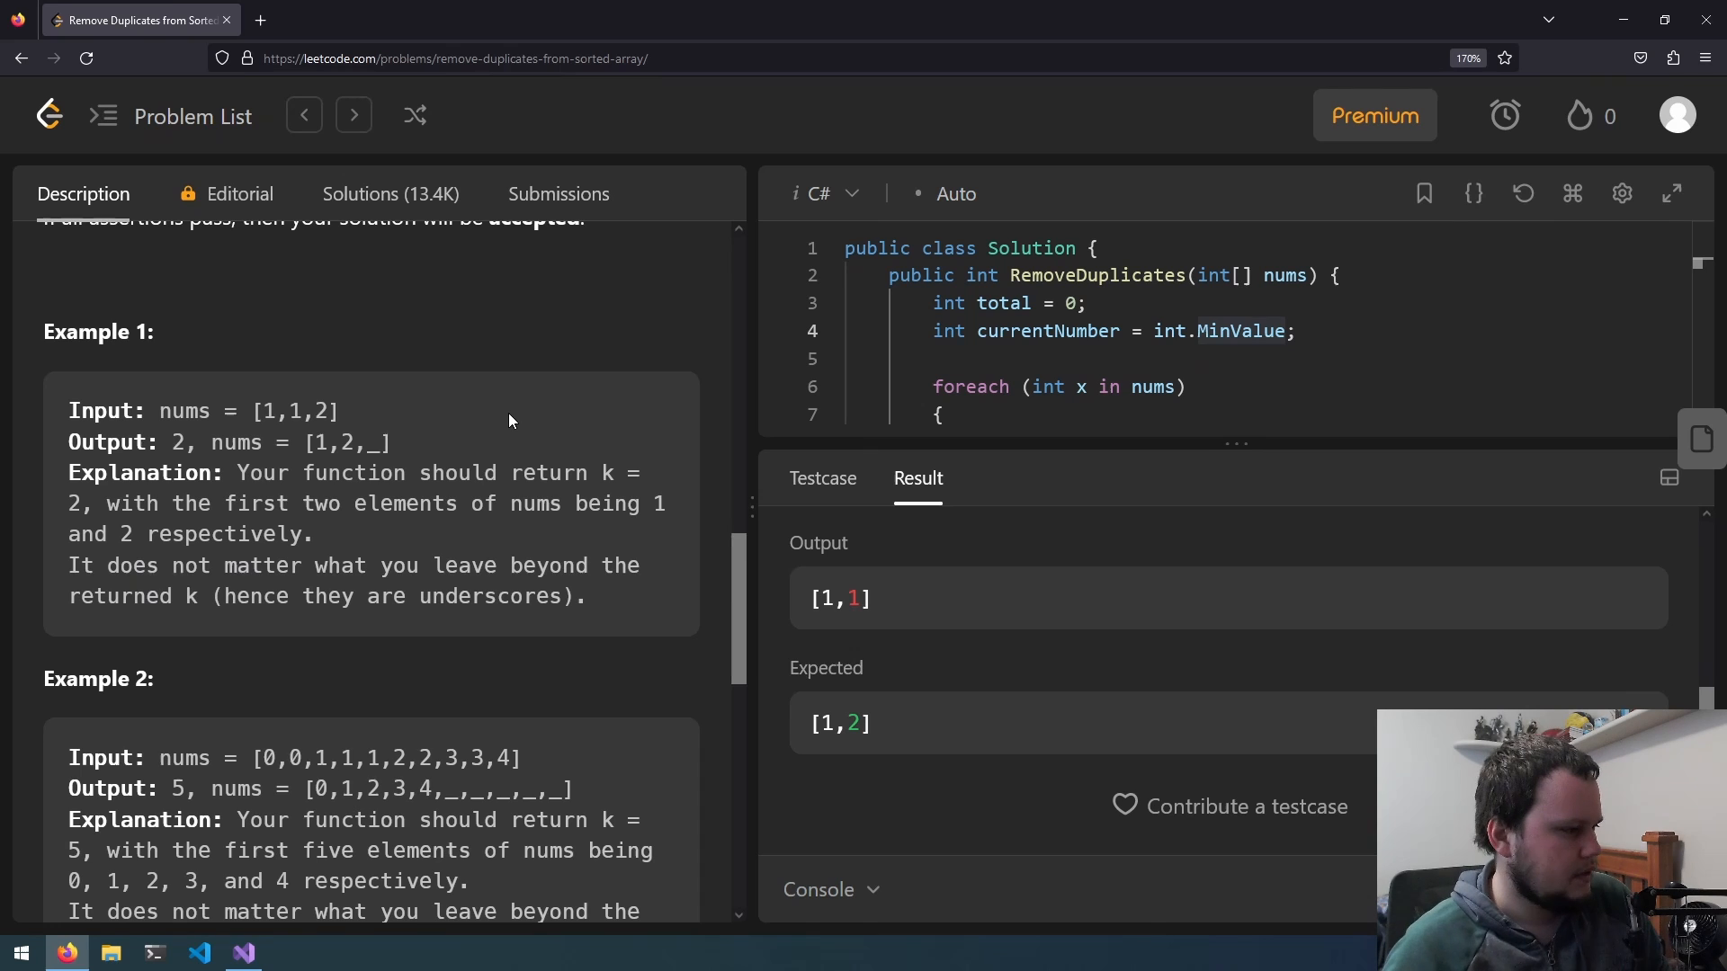
left_click(243, 954)
type("nums")
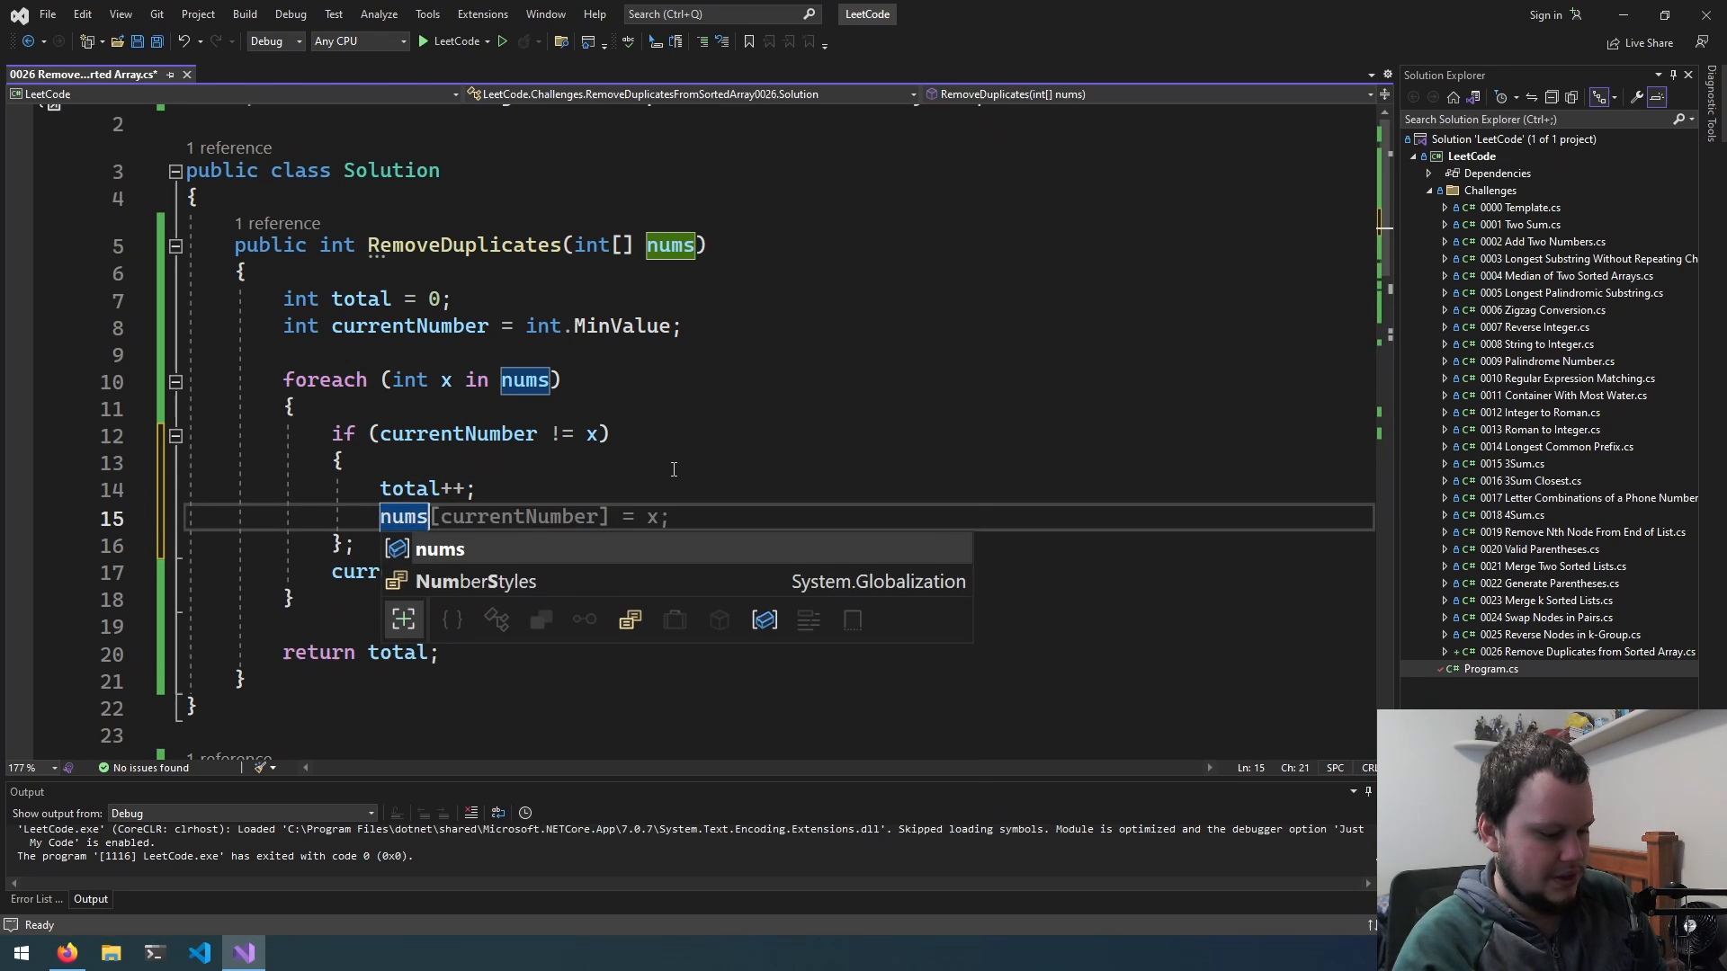
type("total-1]++")
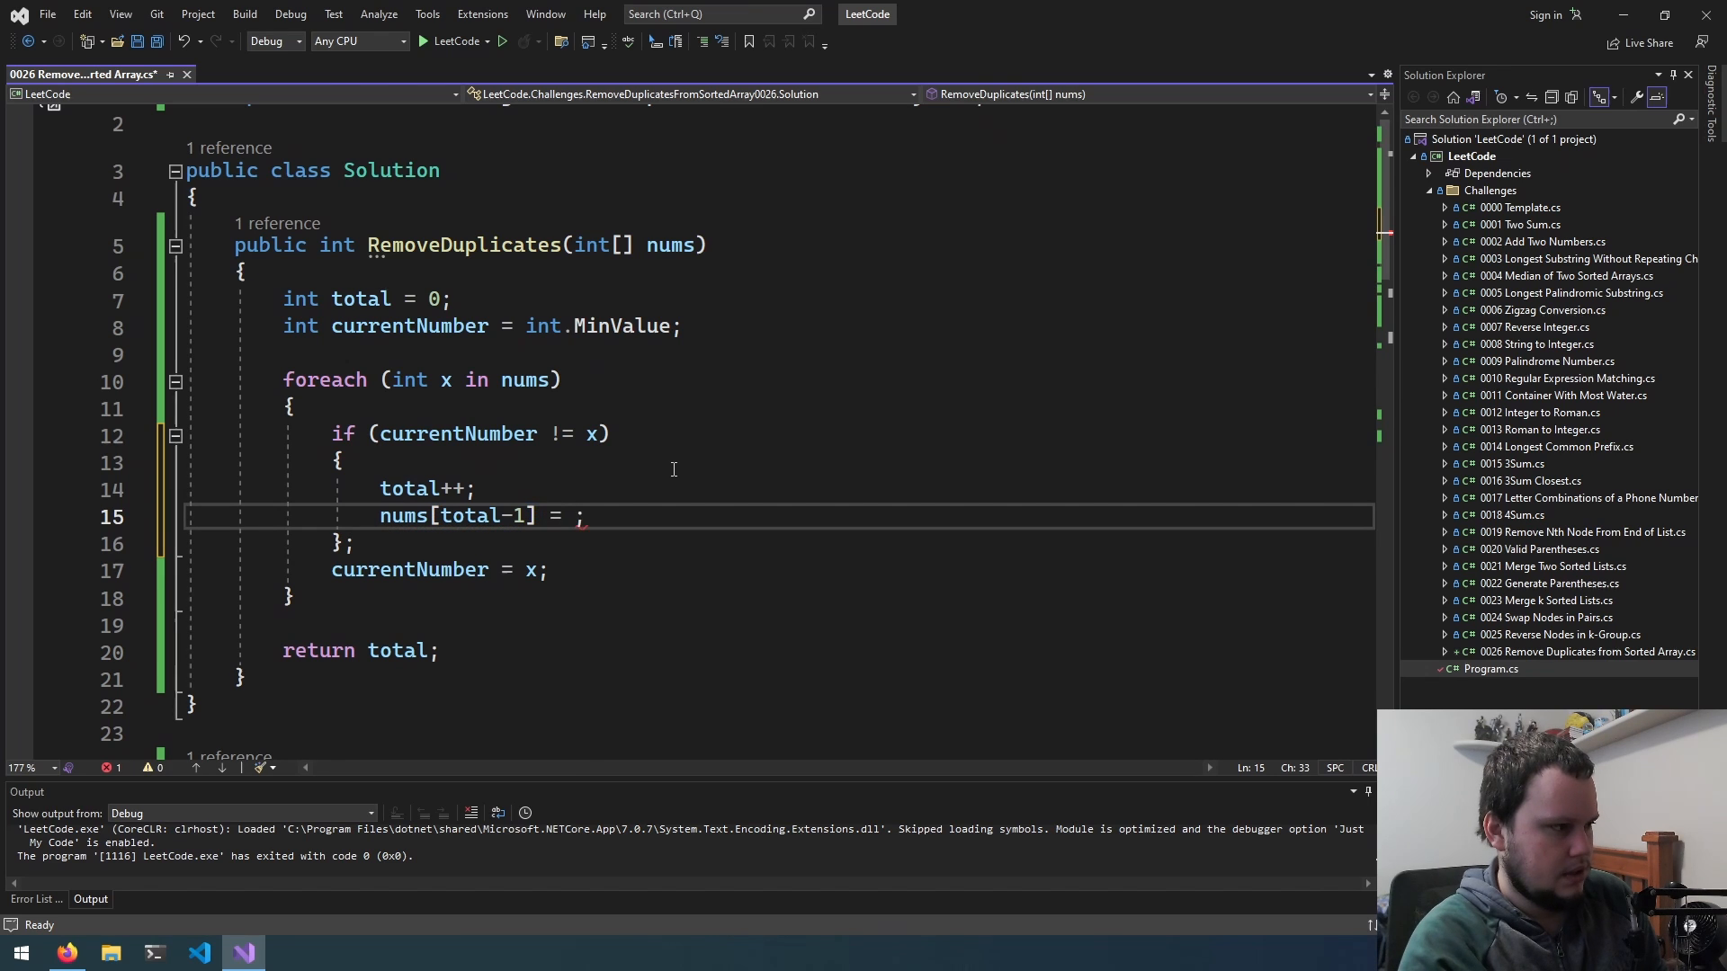
type("x")
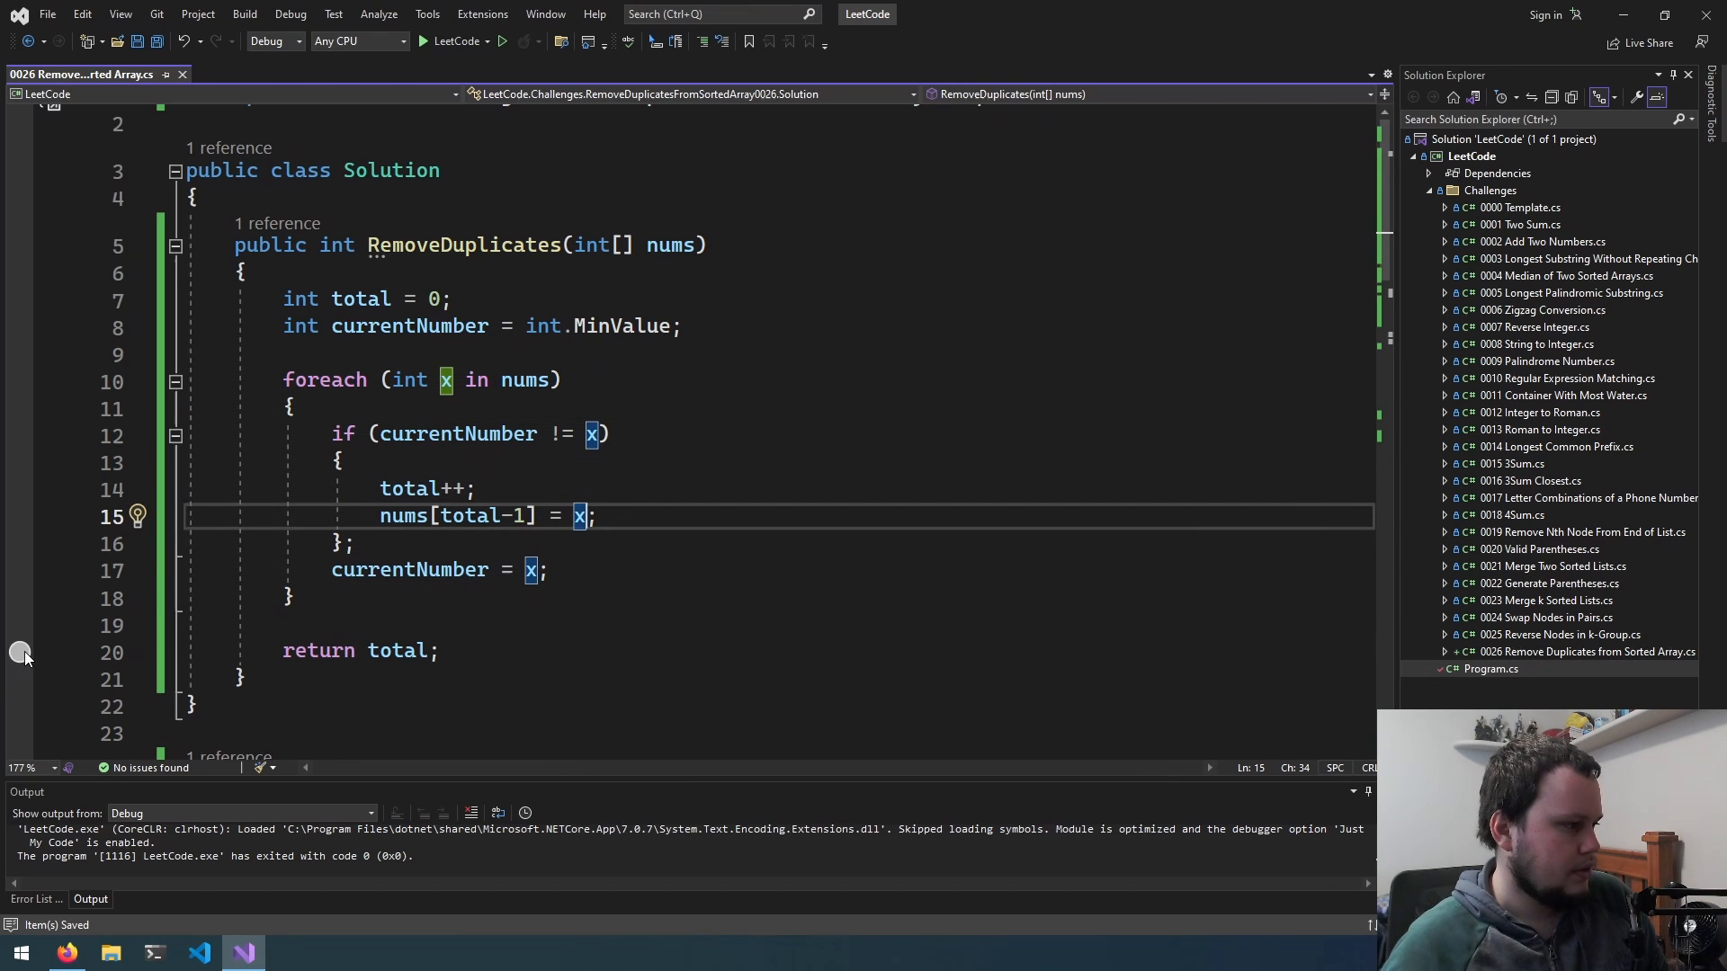
left_click(502, 42)
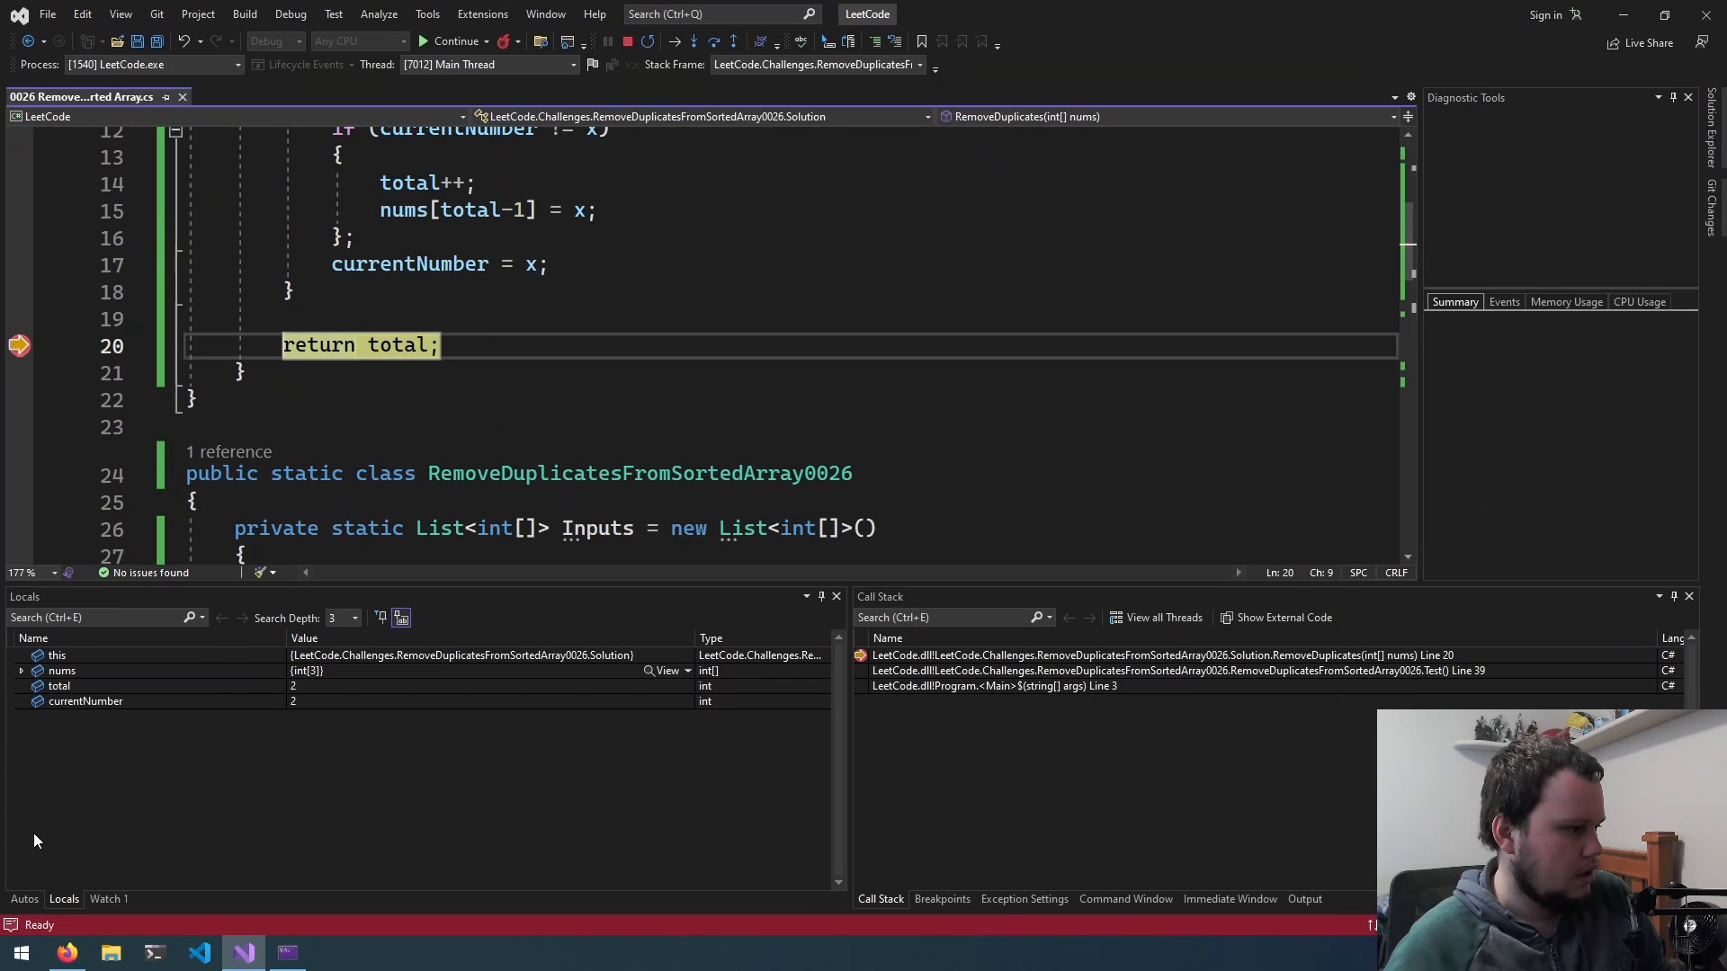
Continue the paused run, then stop the debugging session.
left_click(22, 671)
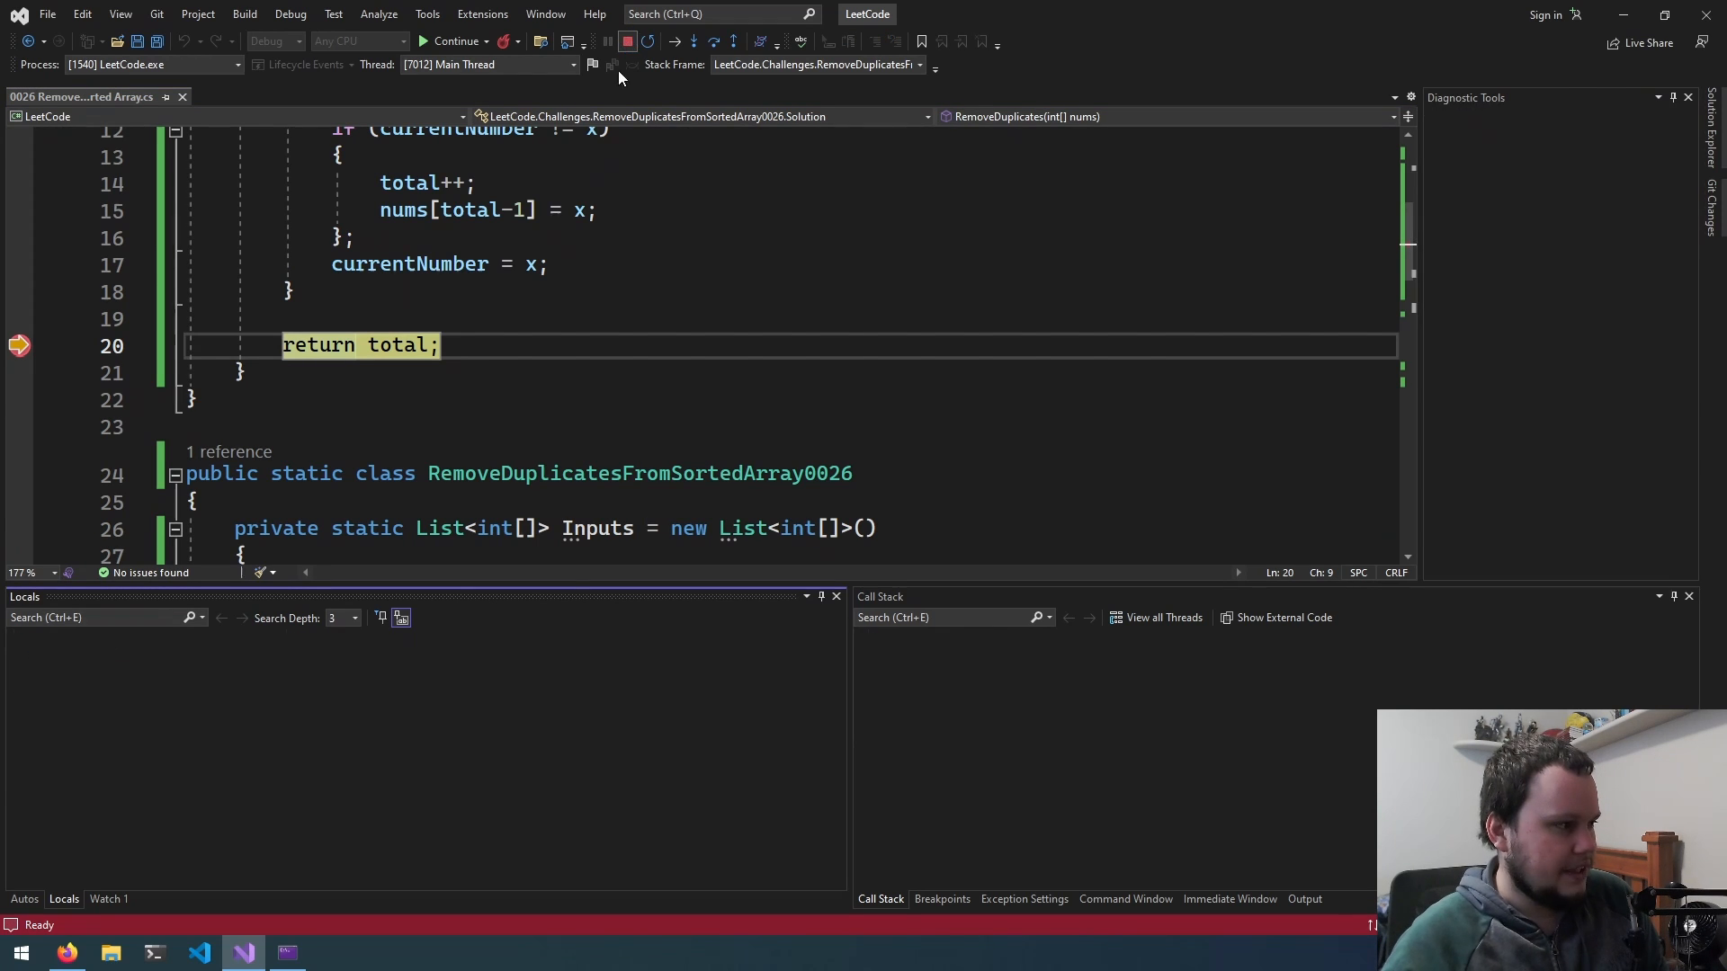
left_click(626, 42)
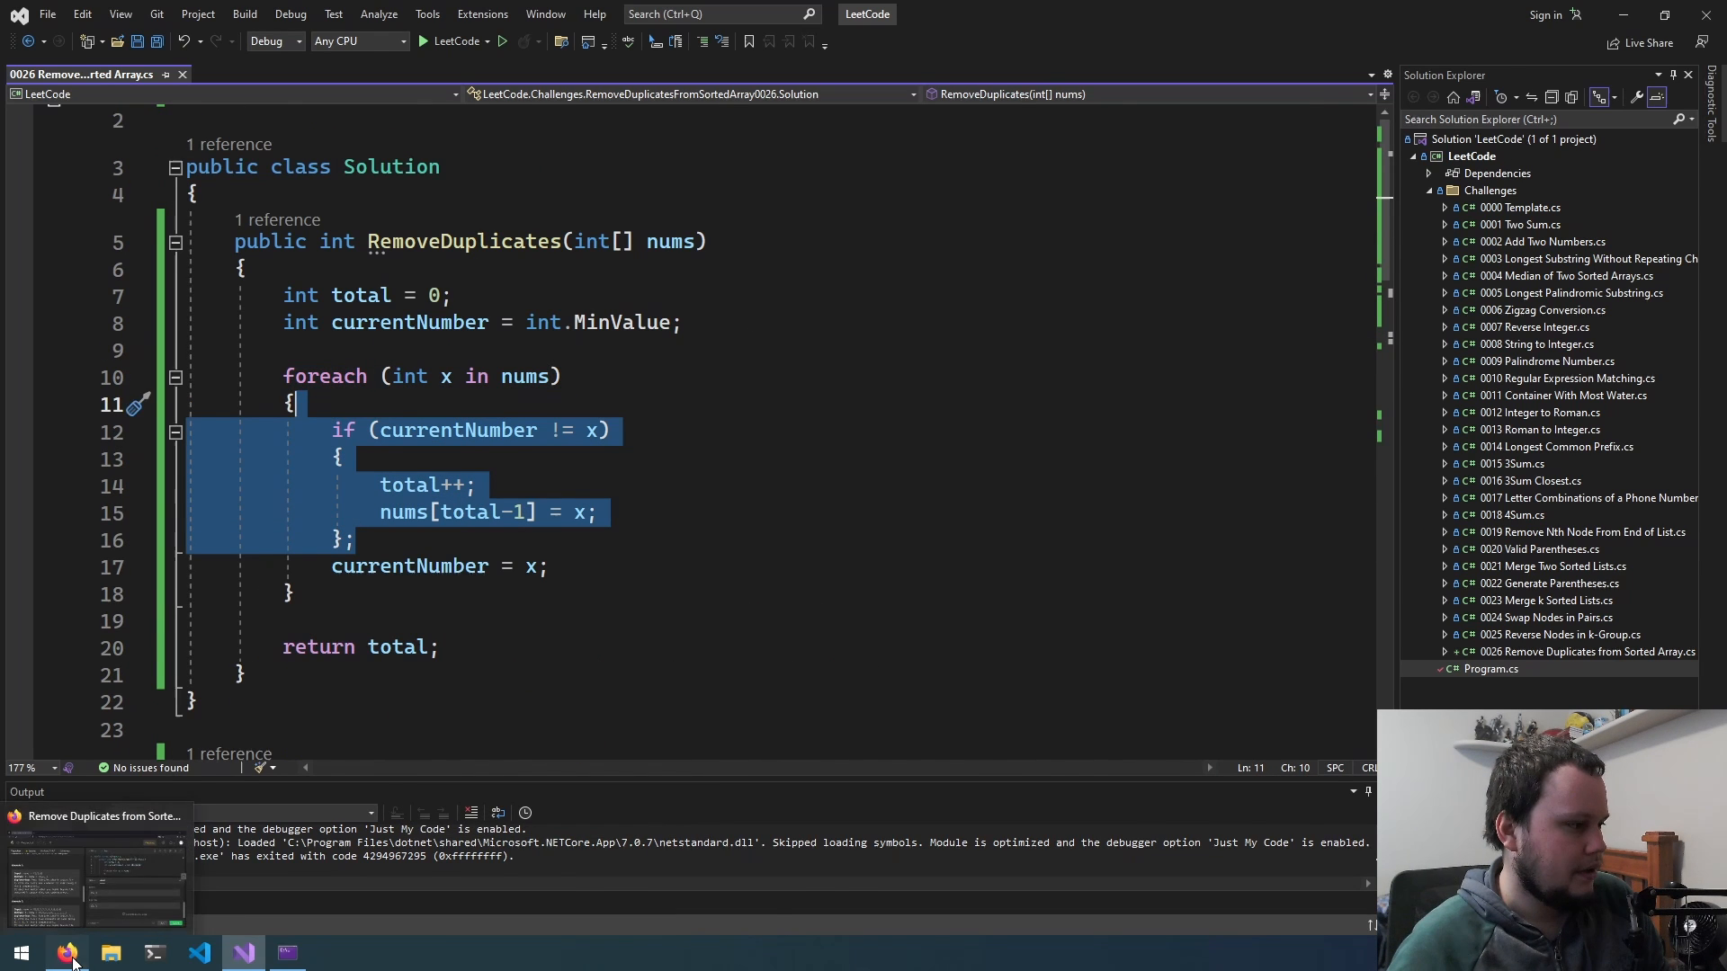
Paste the corrected solution into the LeetCode editor and submit it for an Accepted result.
left_click(66, 953)
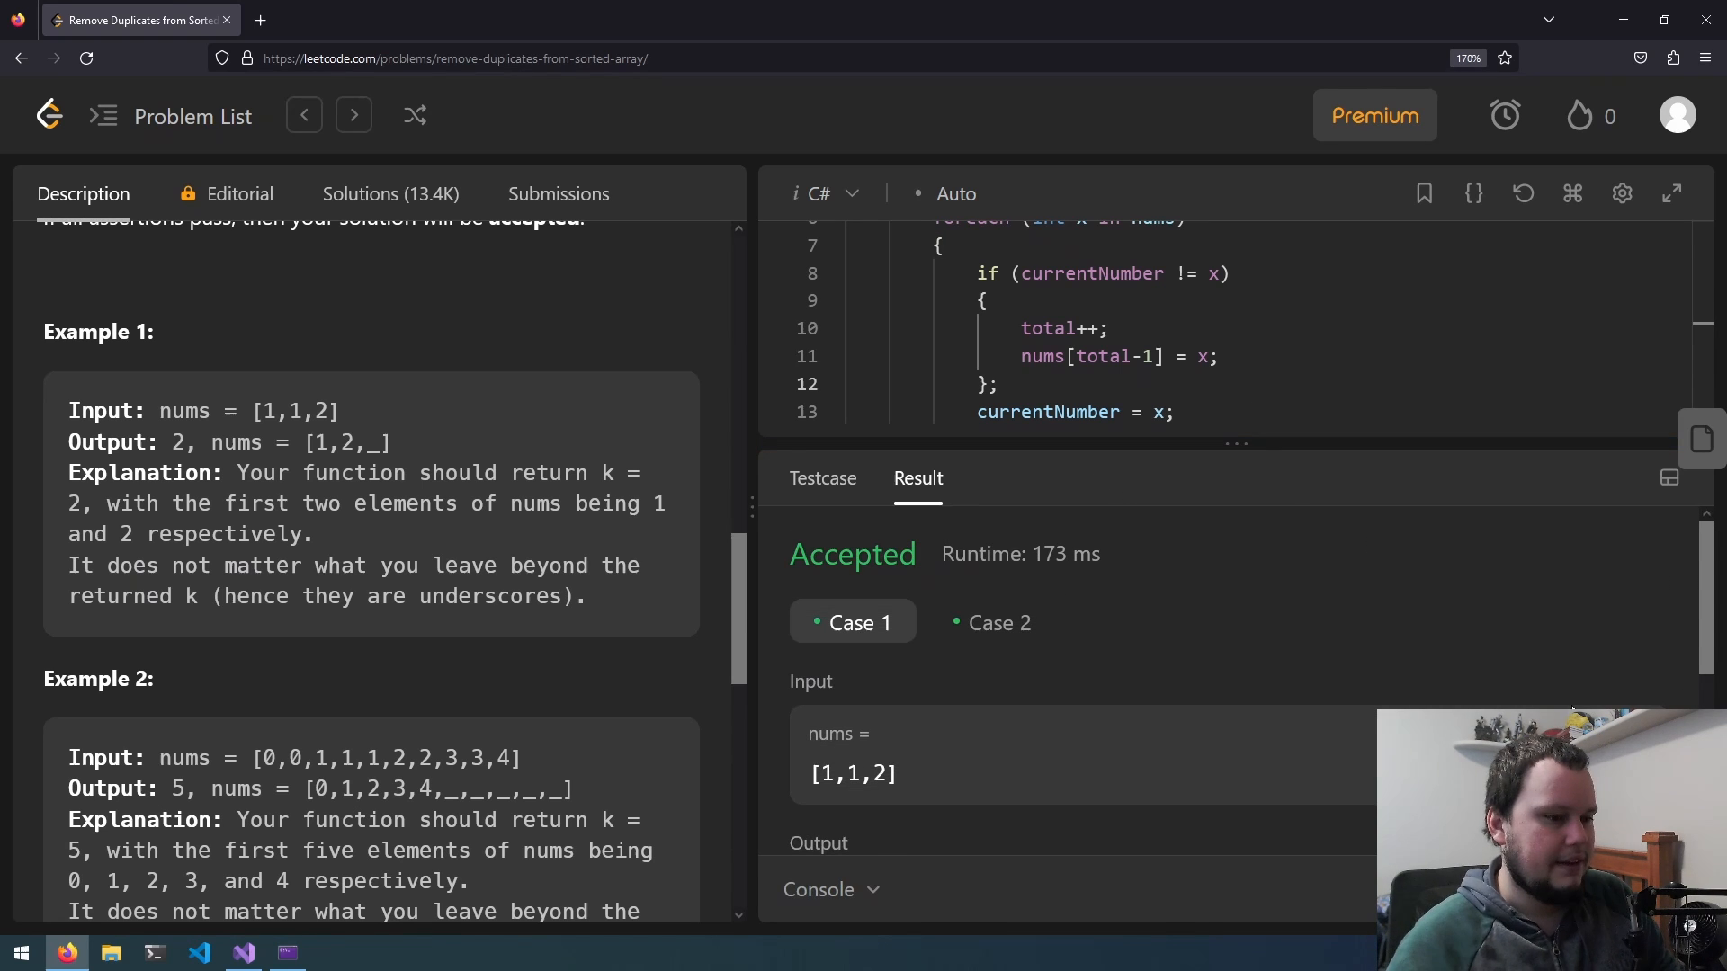
left_click(558, 194)
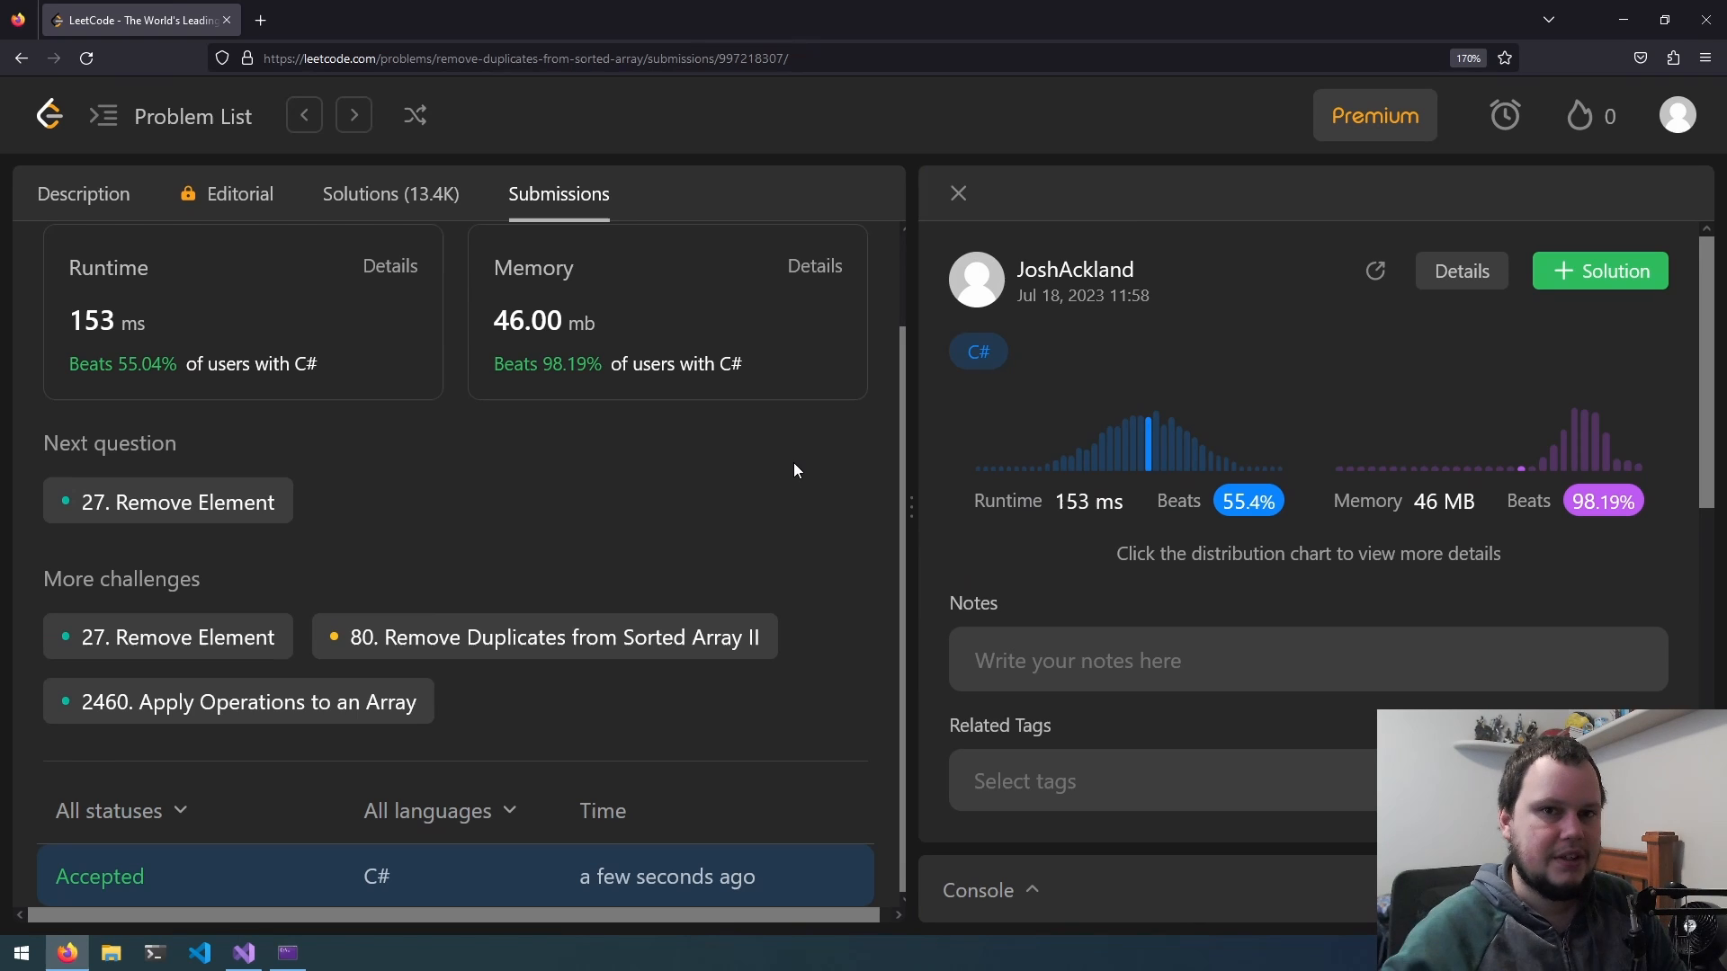
mouse_move(1299, 347)
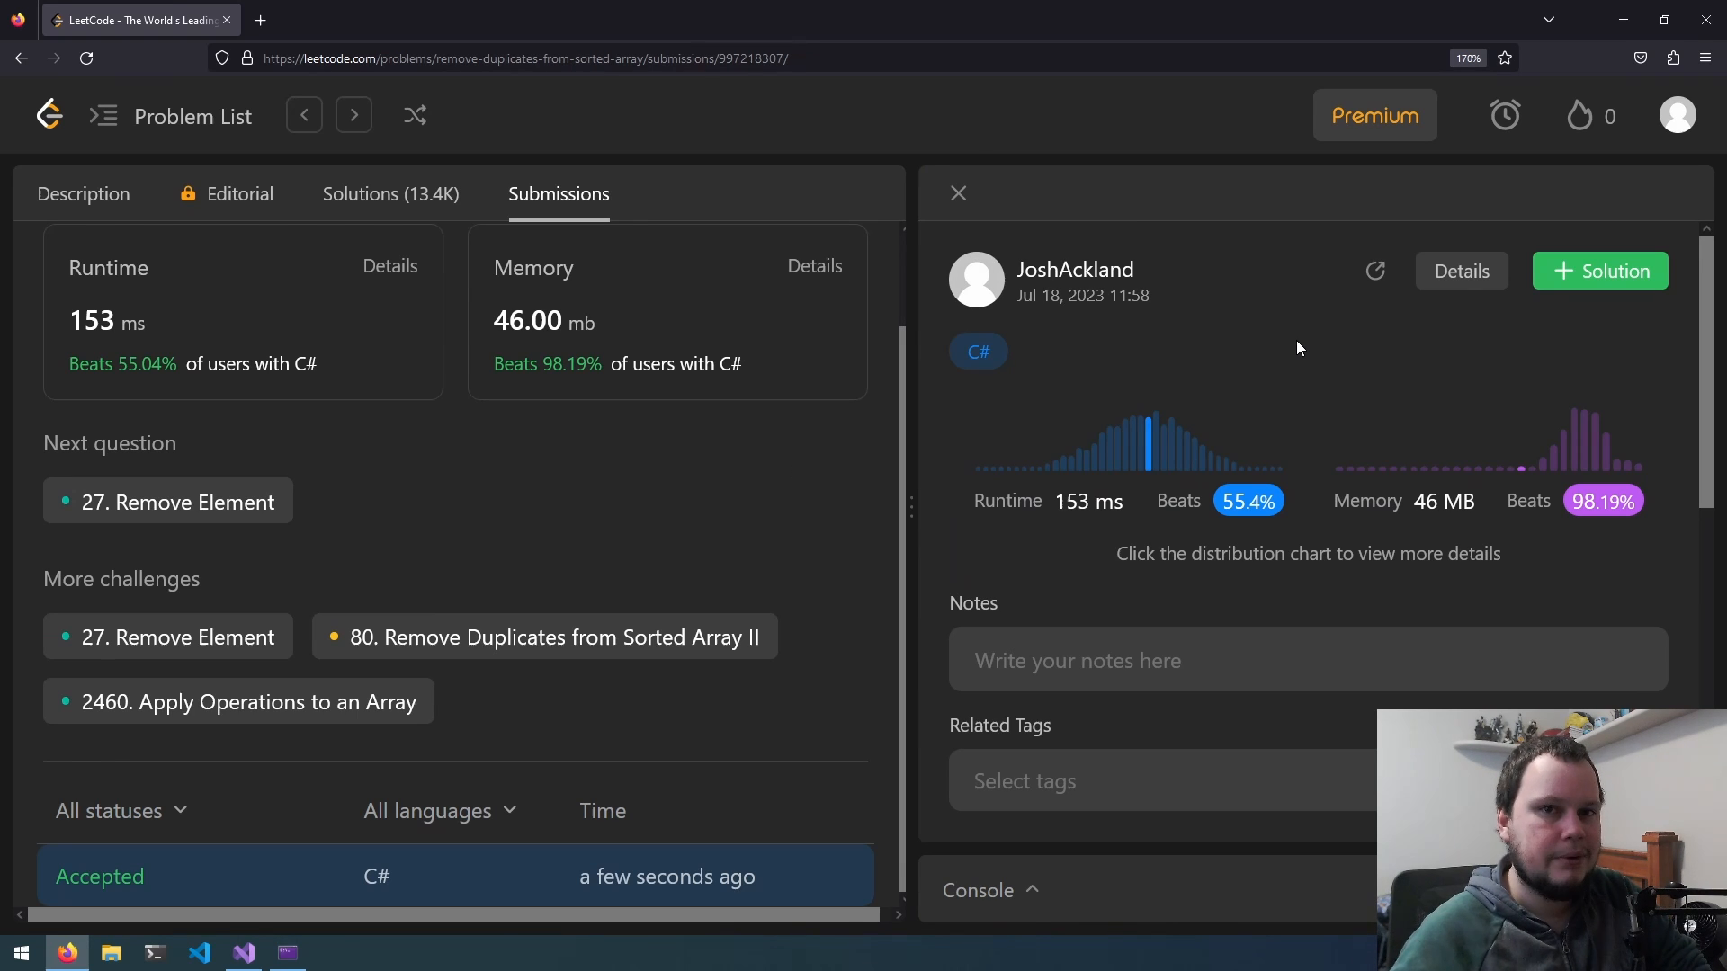
mouse_move(1308, 323)
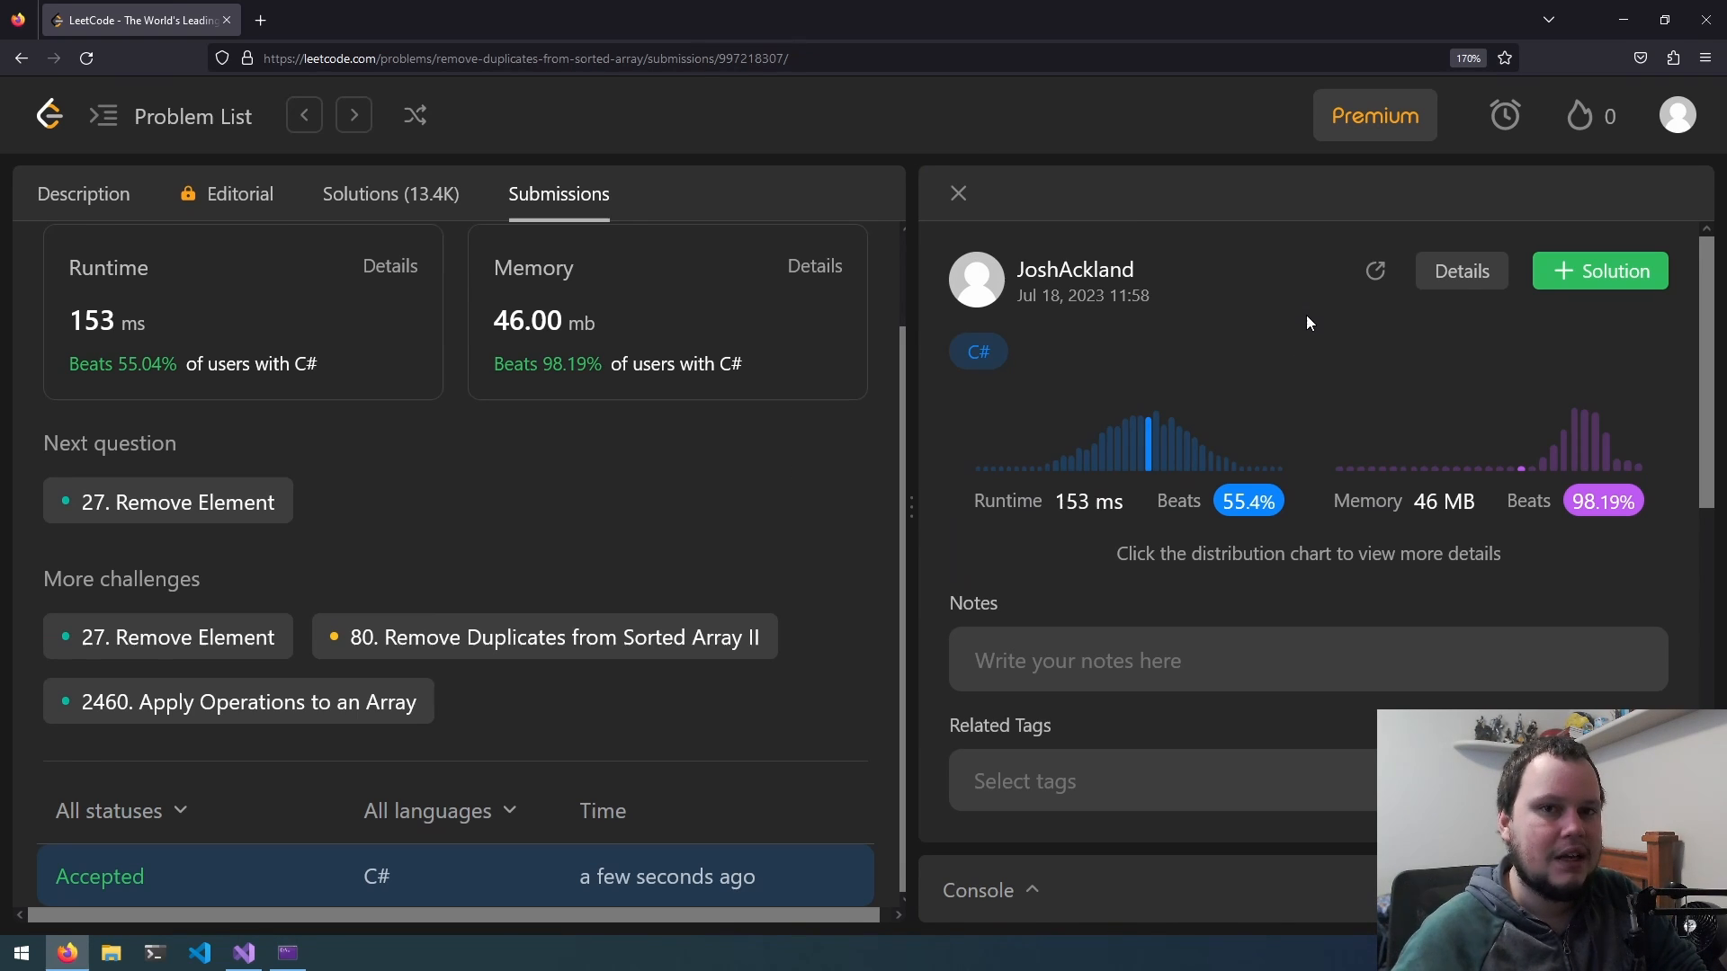